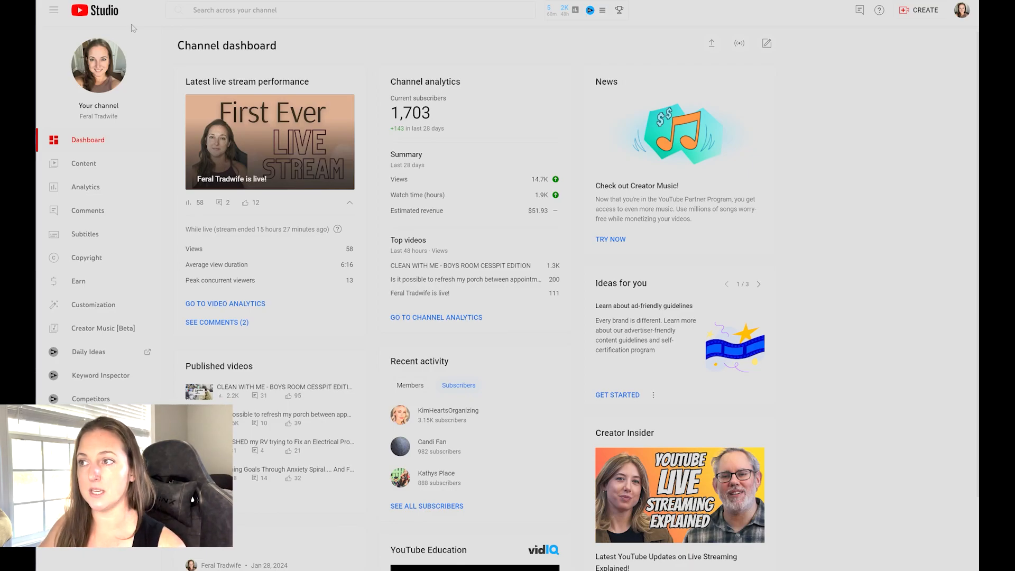
mouse_move(663, 387)
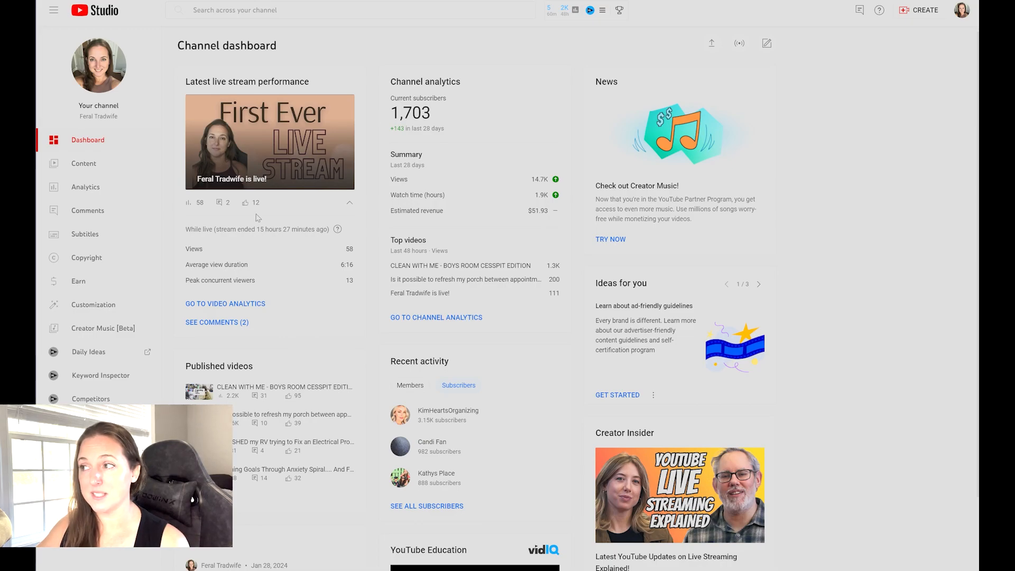
mouse_move(497, 82)
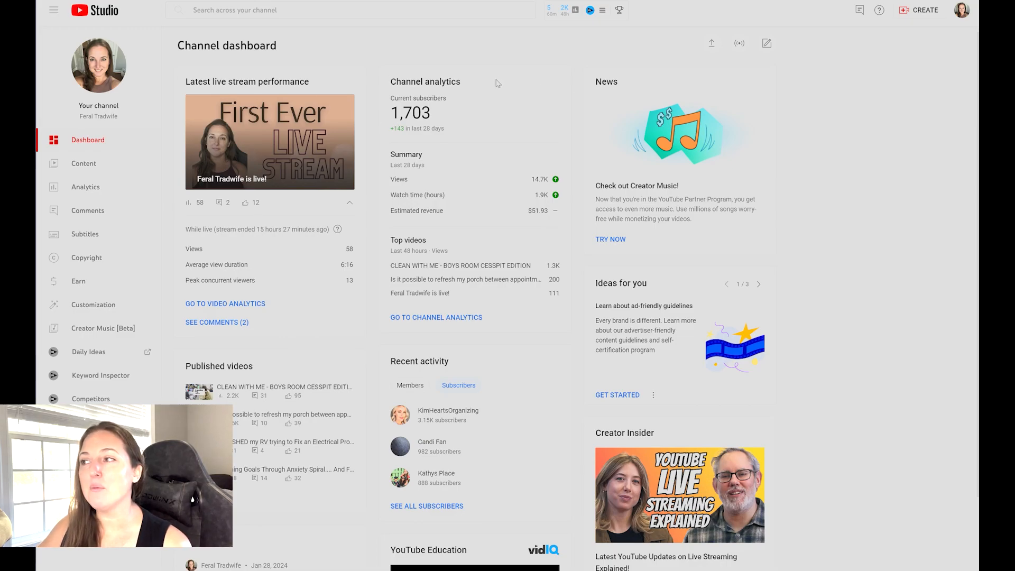
mouse_move(563, 161)
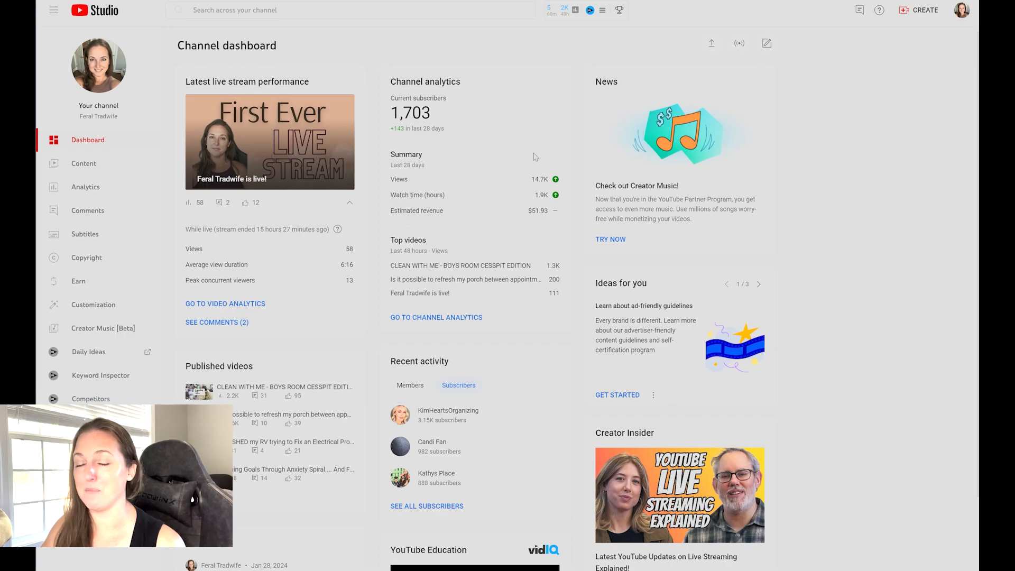
mouse_move(83, 167)
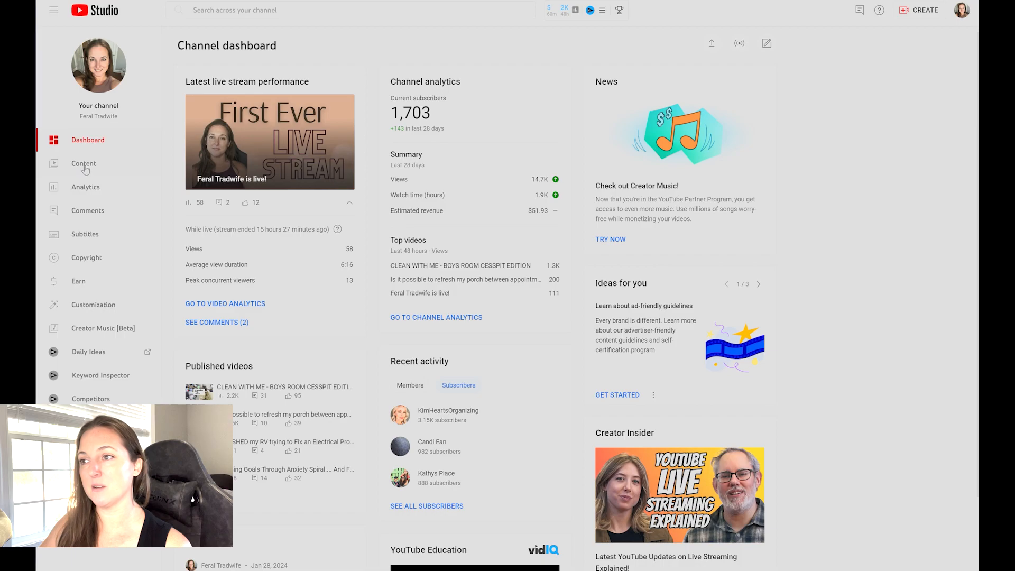
mouse_move(85, 195)
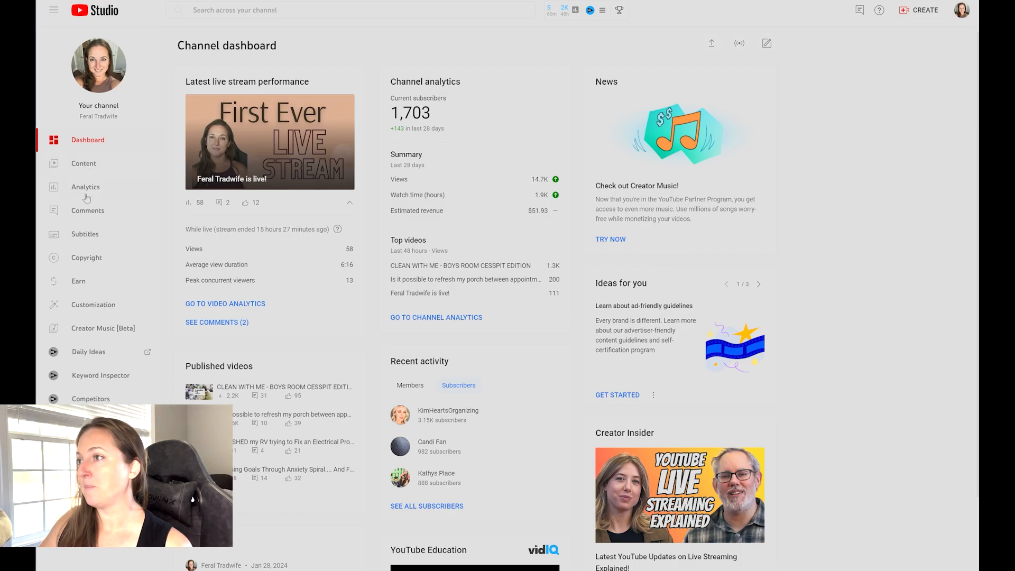
- Set channel analytics to the custom range 12/20/23 to 1/25/24 and apply it
left_click(85, 186)
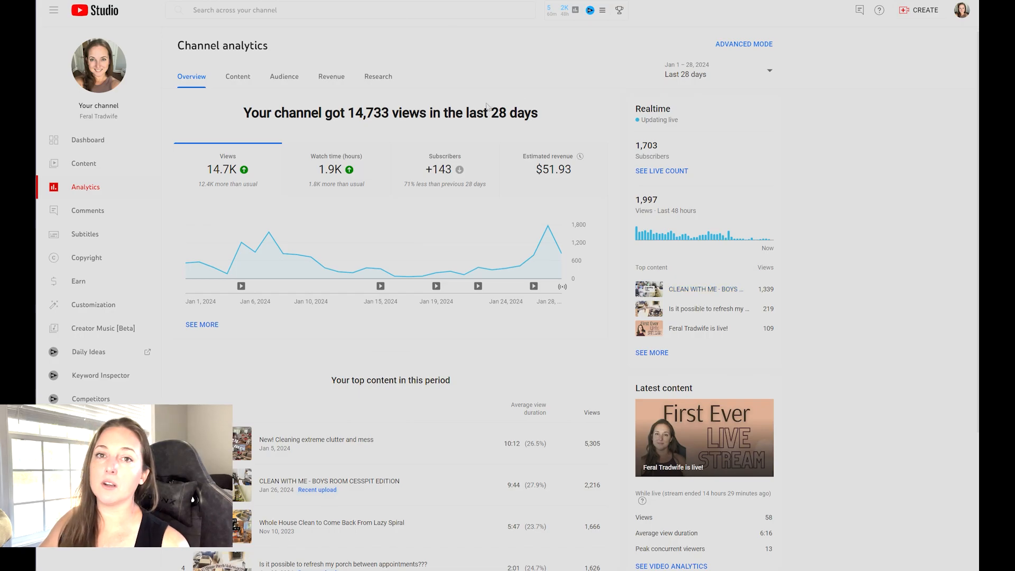
mouse_move(254, 247)
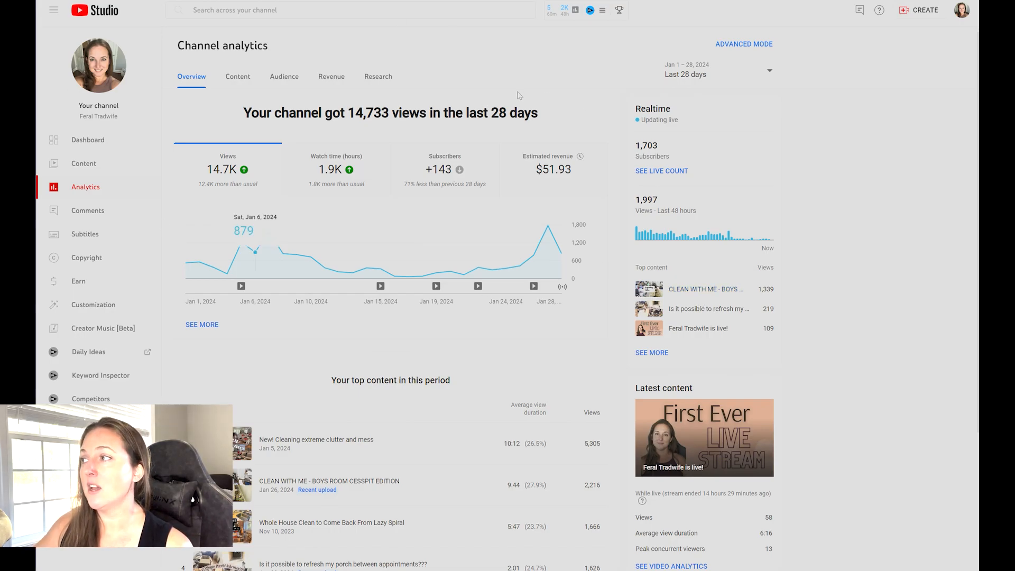
mouse_move(719, 104)
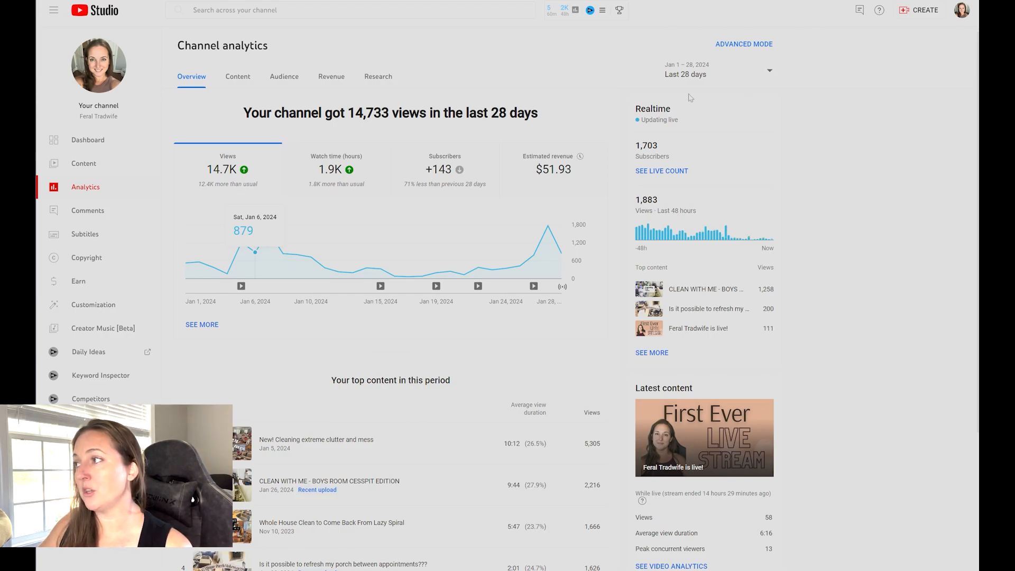
left_click(716, 70)
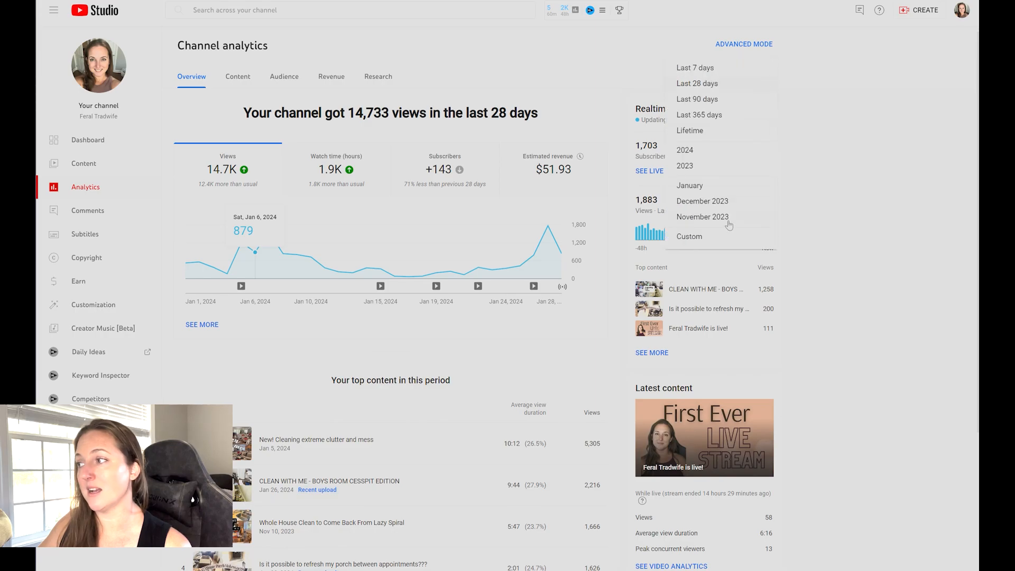
left_click(688, 236)
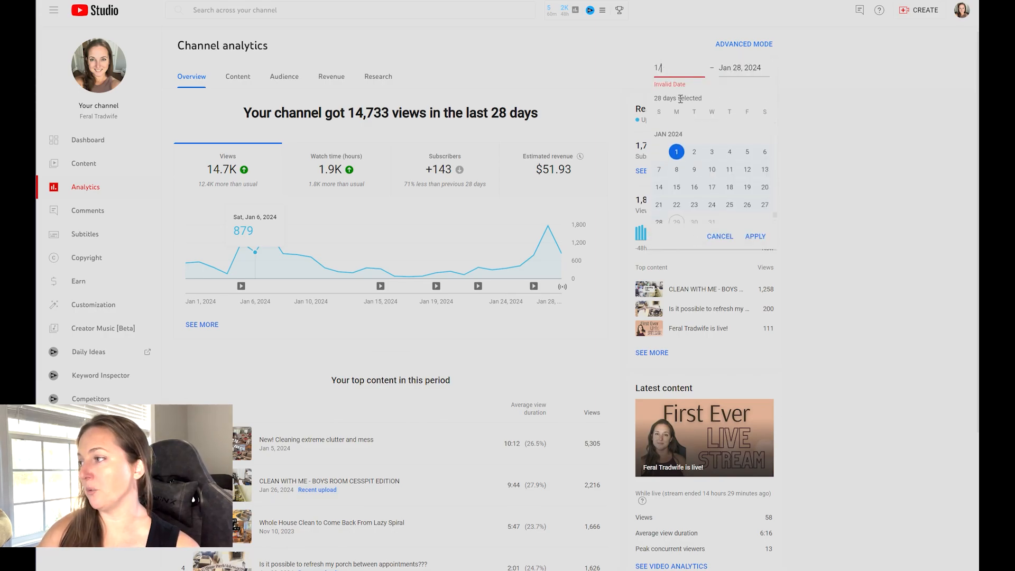
type("12/20/")
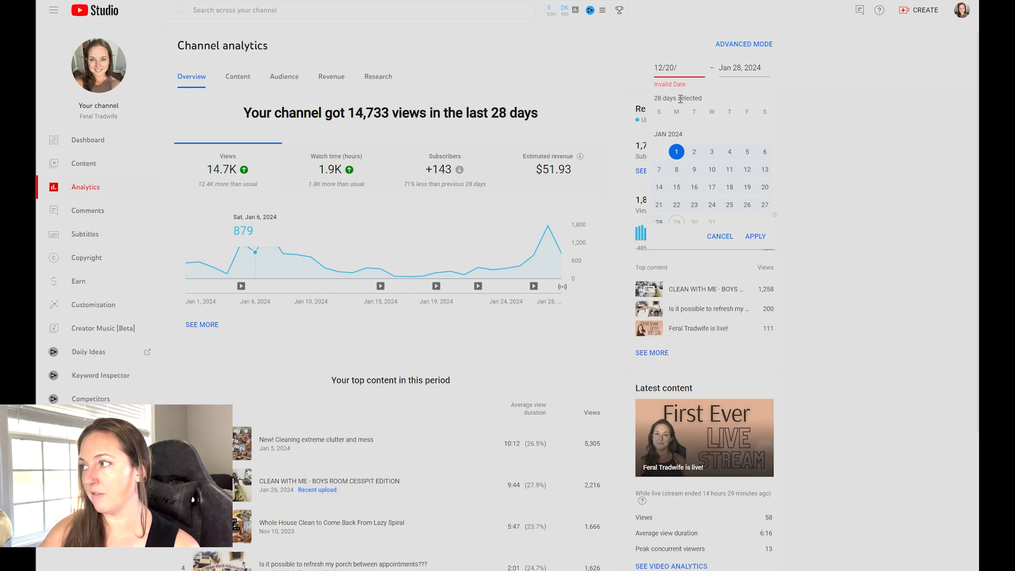
type("23")
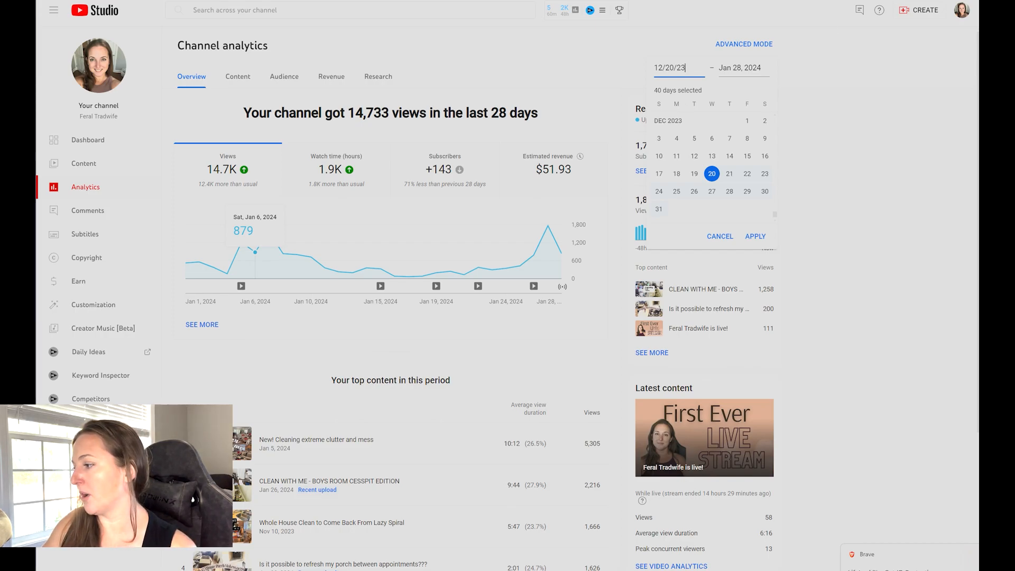
mouse_move(779, 139)
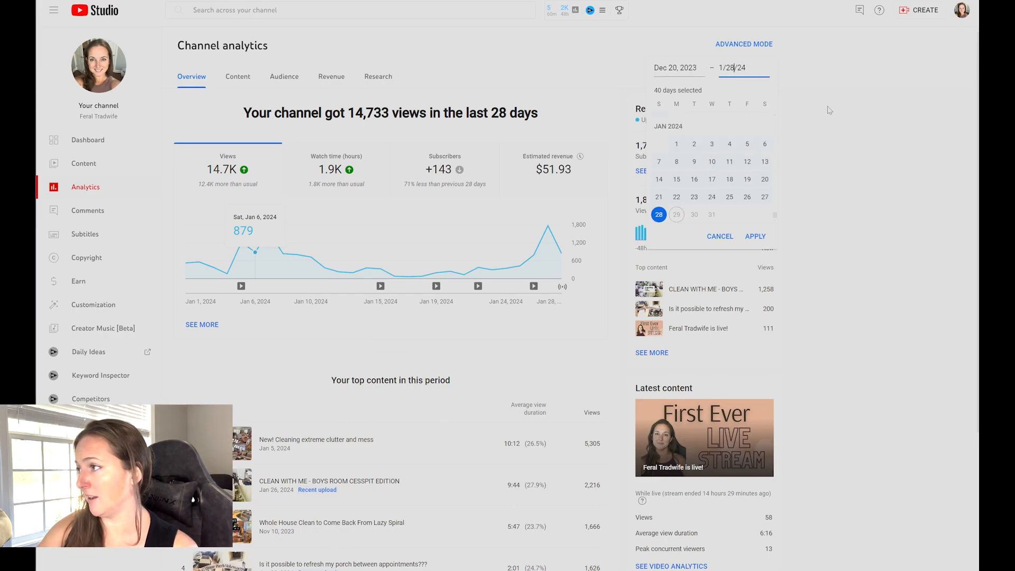
left_click(728, 197)
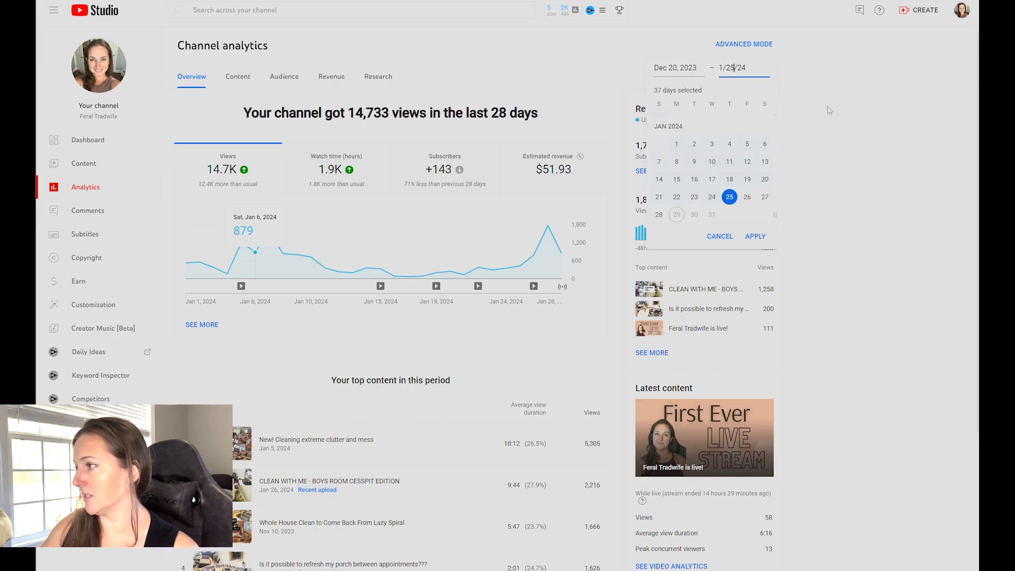
left_click(755, 236)
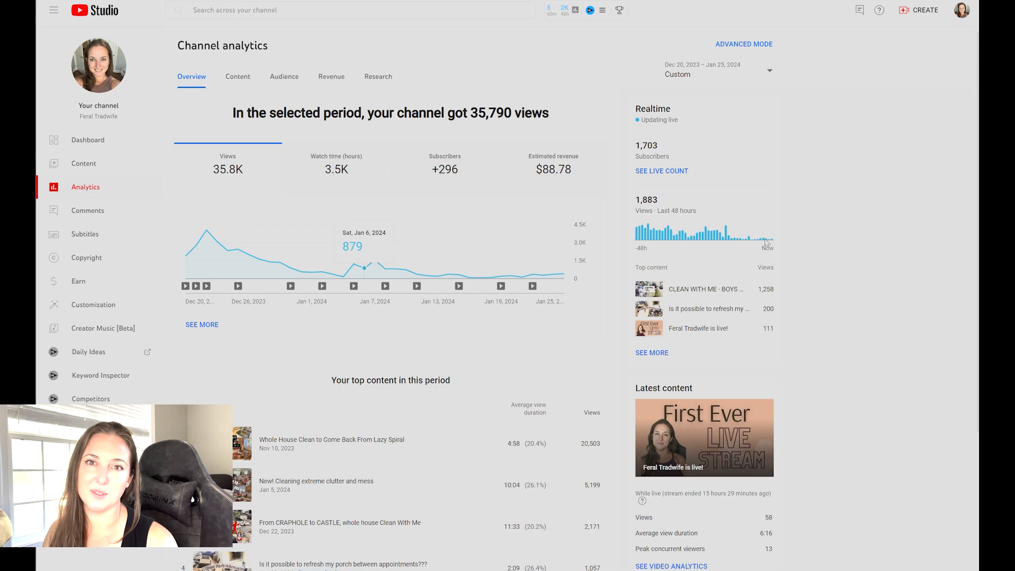
mouse_move(426, 235)
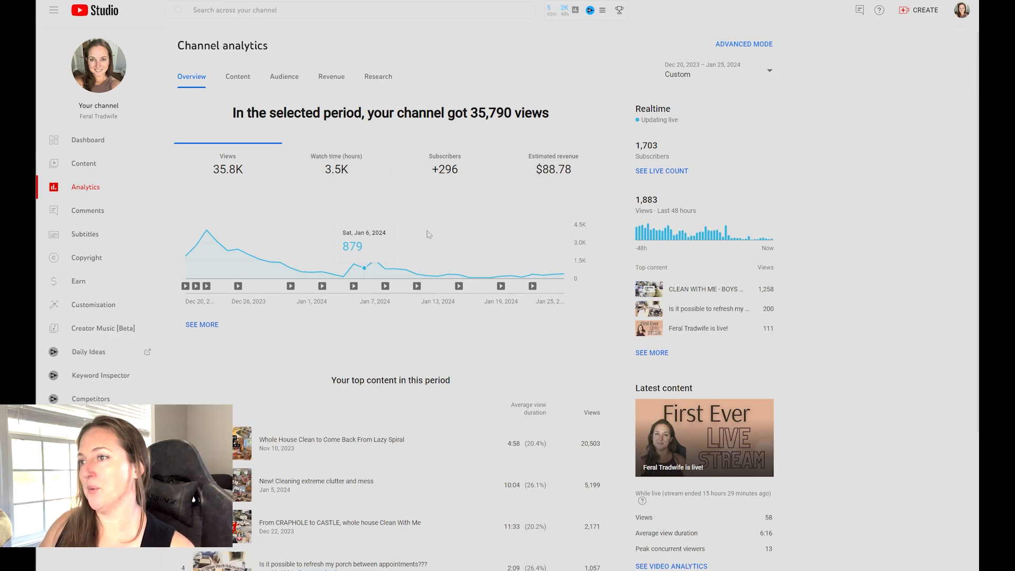
mouse_move(216, 241)
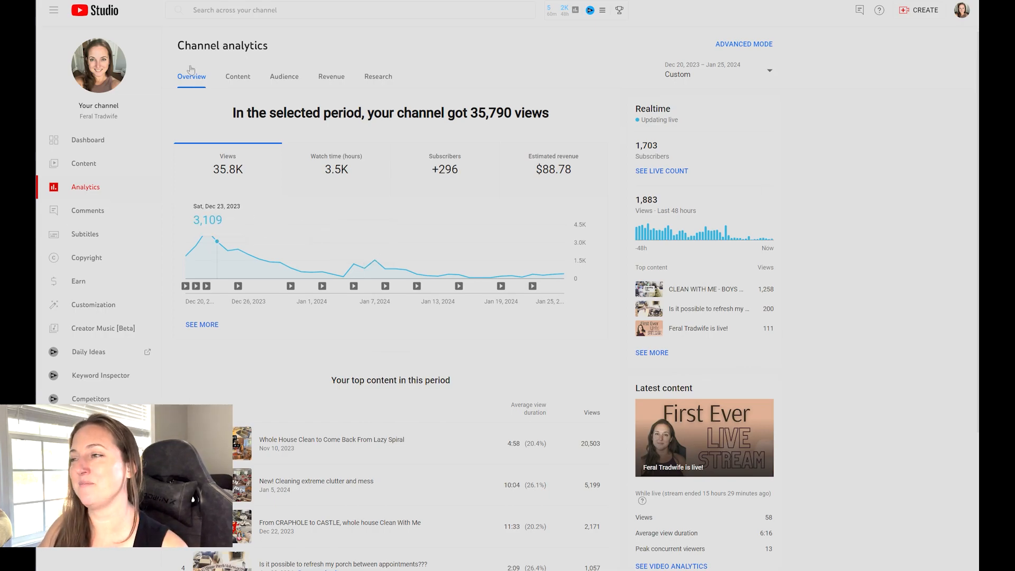
mouse_move(186, 256)
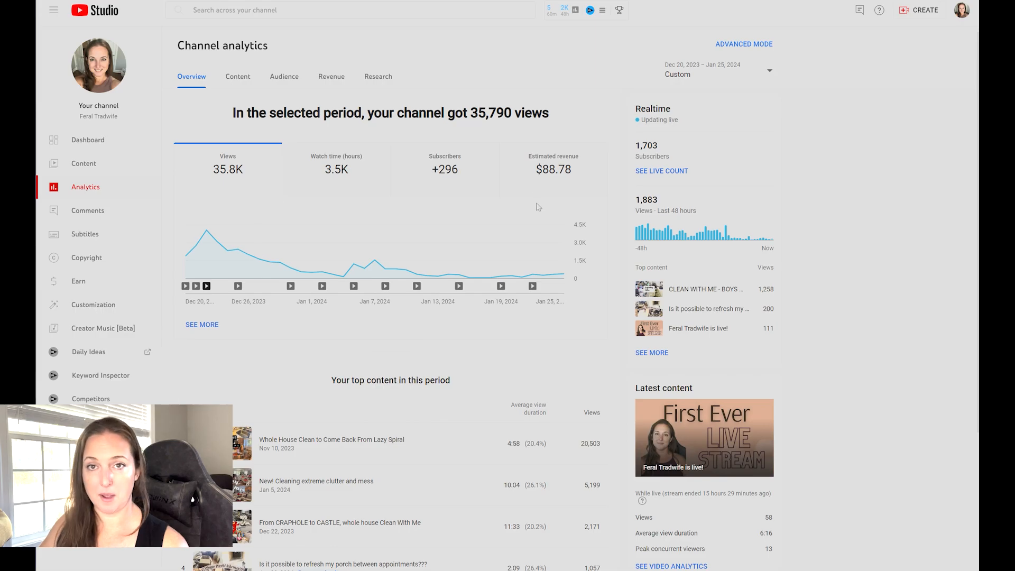
mouse_move(195, 152)
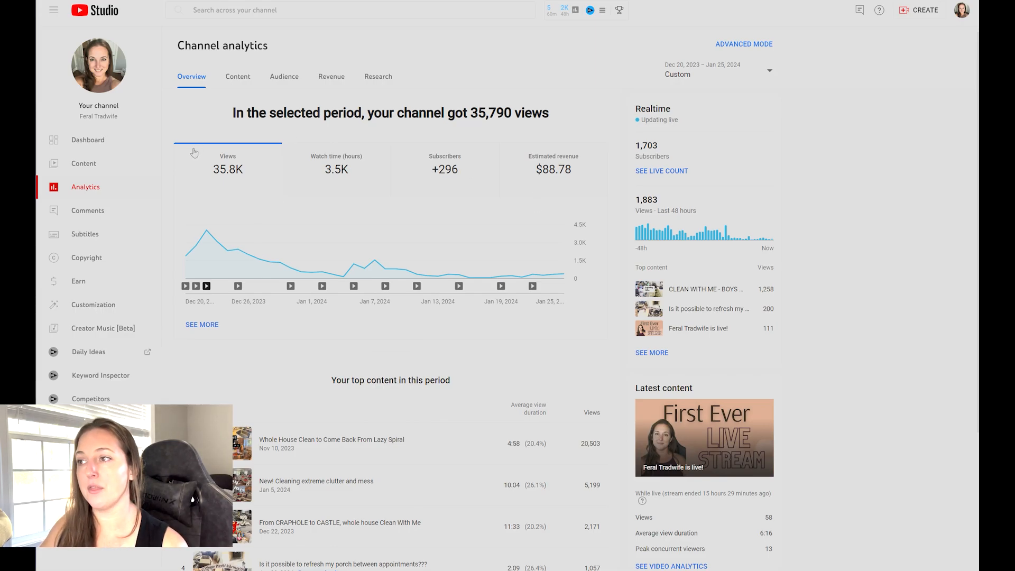
mouse_move(236, 189)
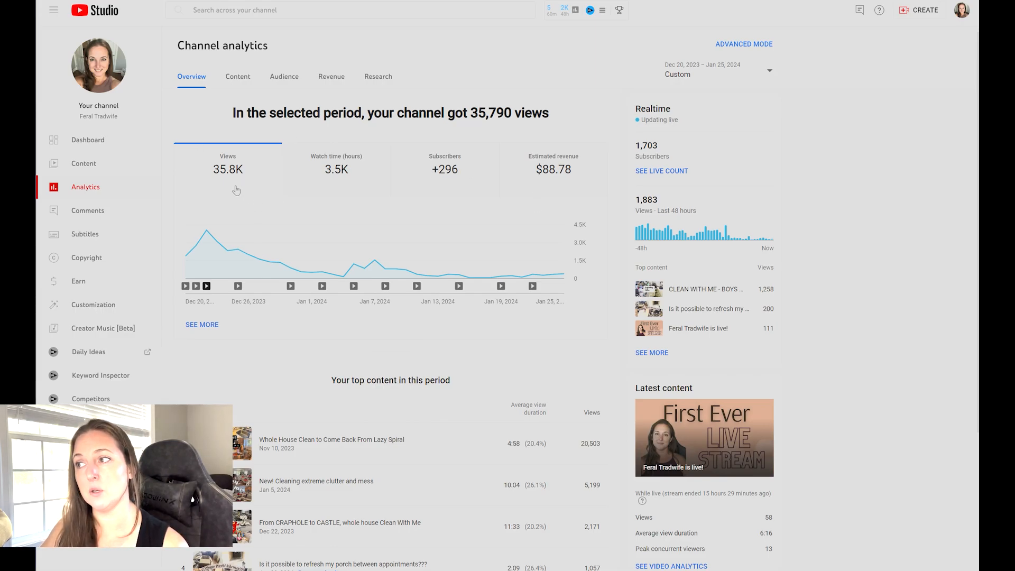
mouse_move(350, 152)
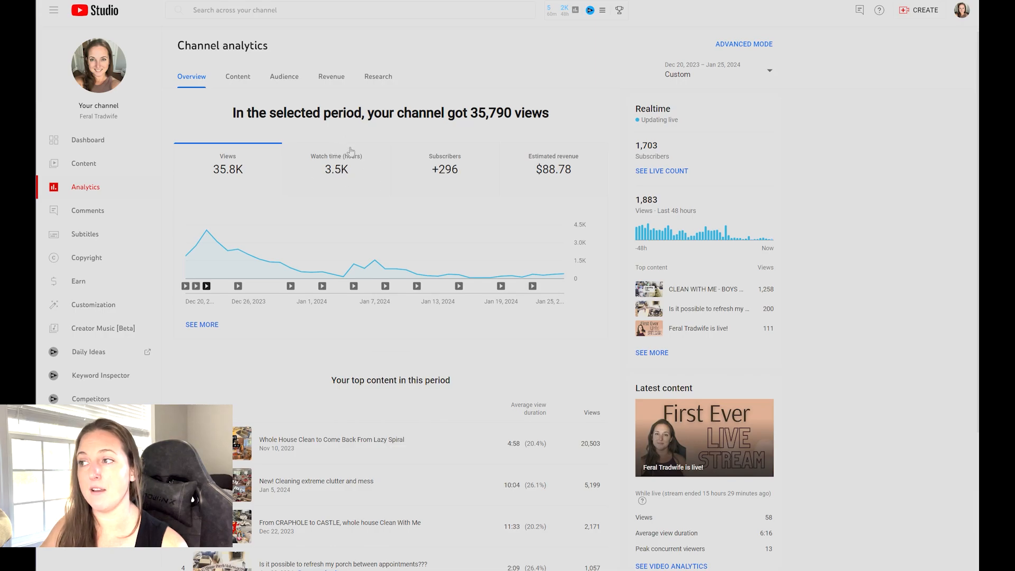
mouse_move(316, 170)
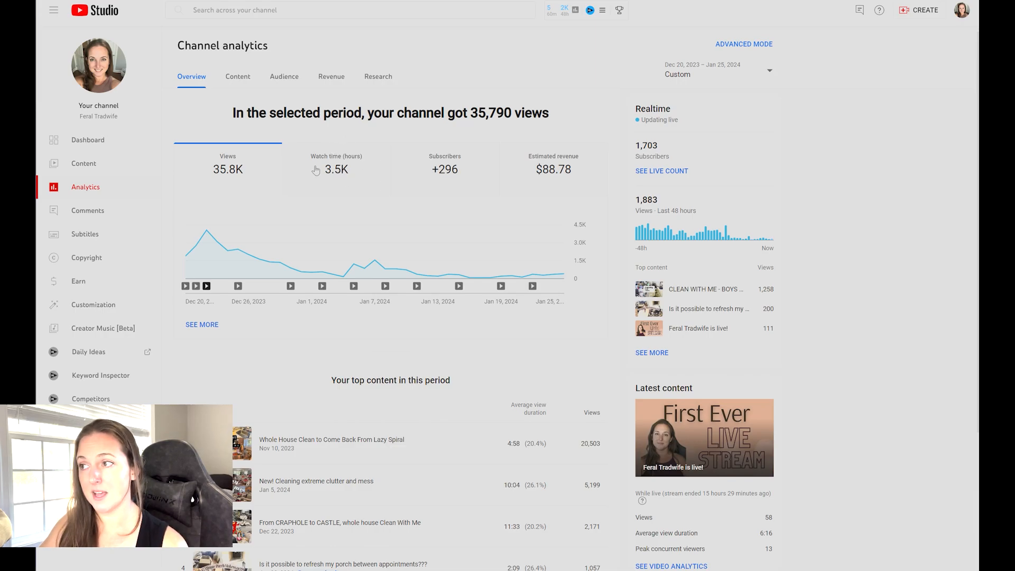
mouse_move(584, 226)
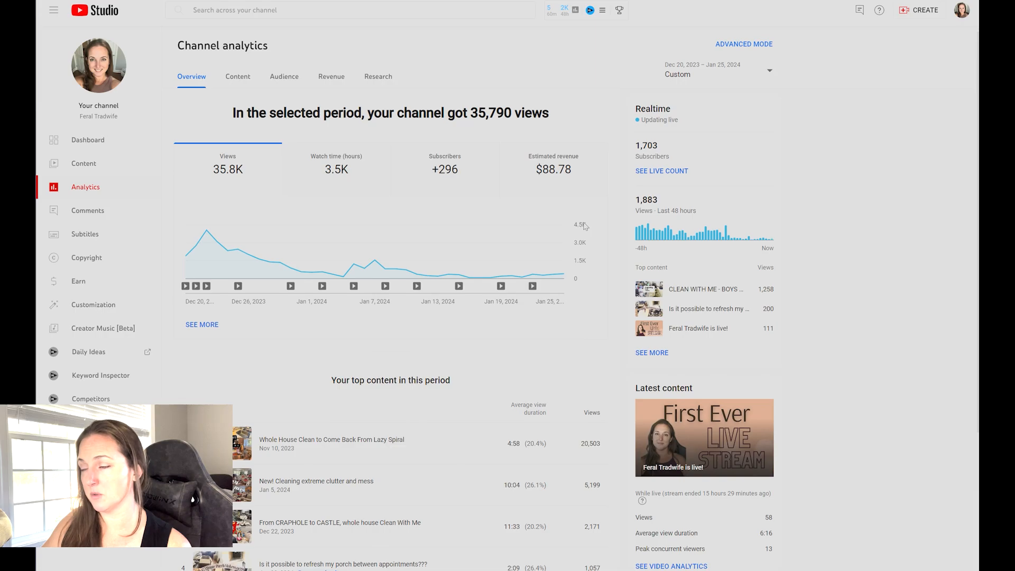
mouse_move(595, 255)
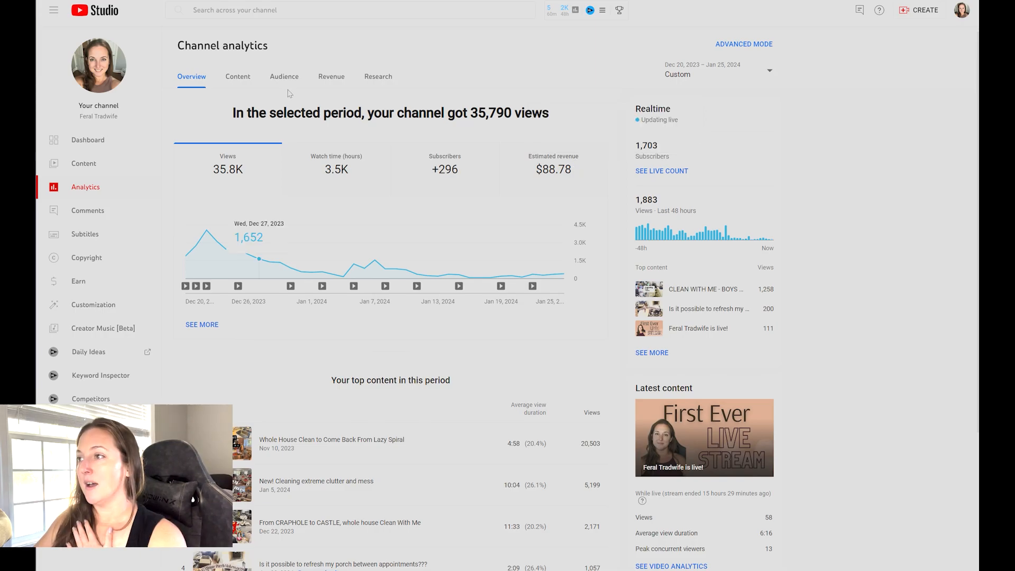
left_click(331, 76)
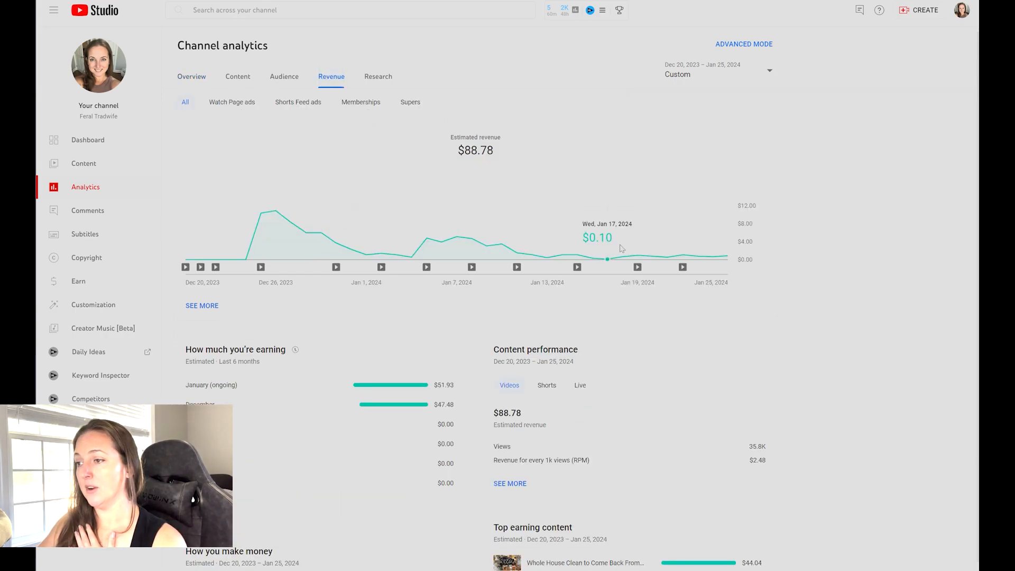
mouse_move(295, 504)
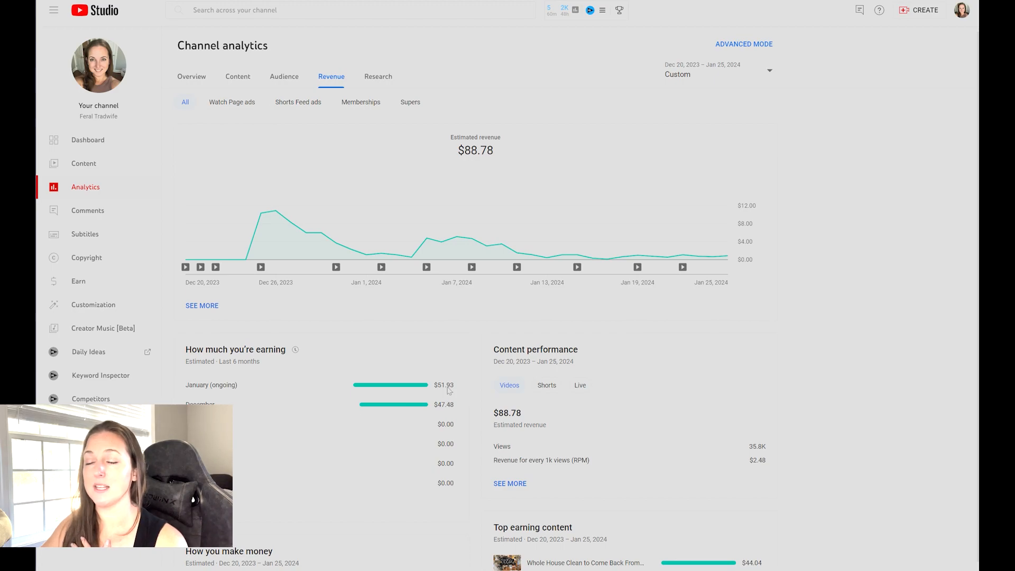
mouse_move(652, 469)
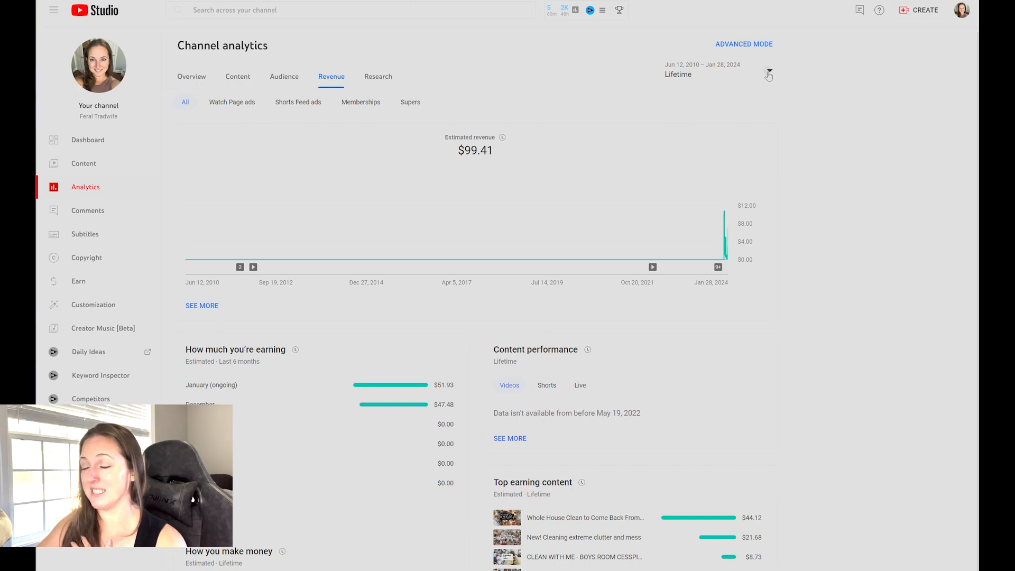
left_click(768, 74)
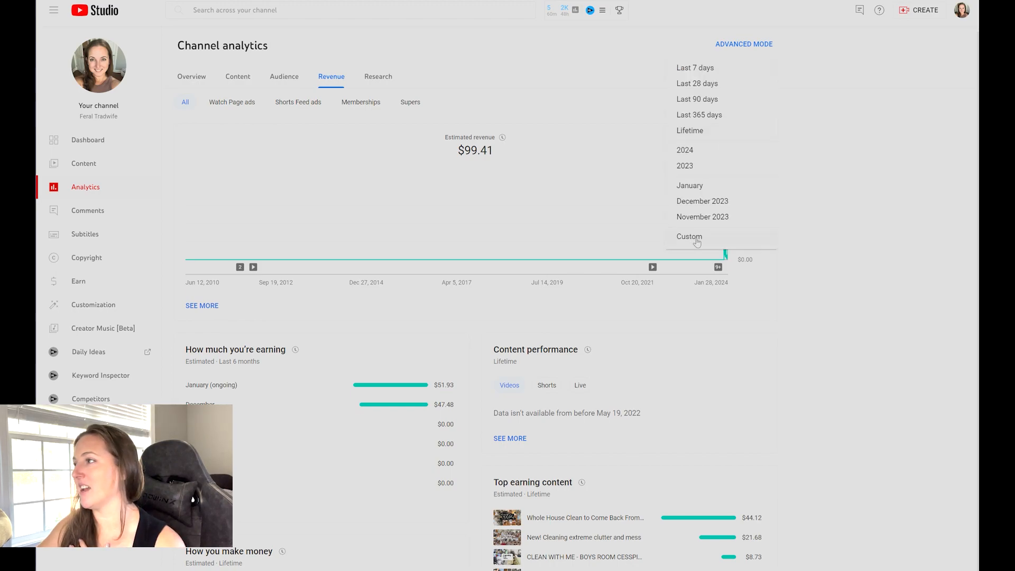
left_click(688, 235)
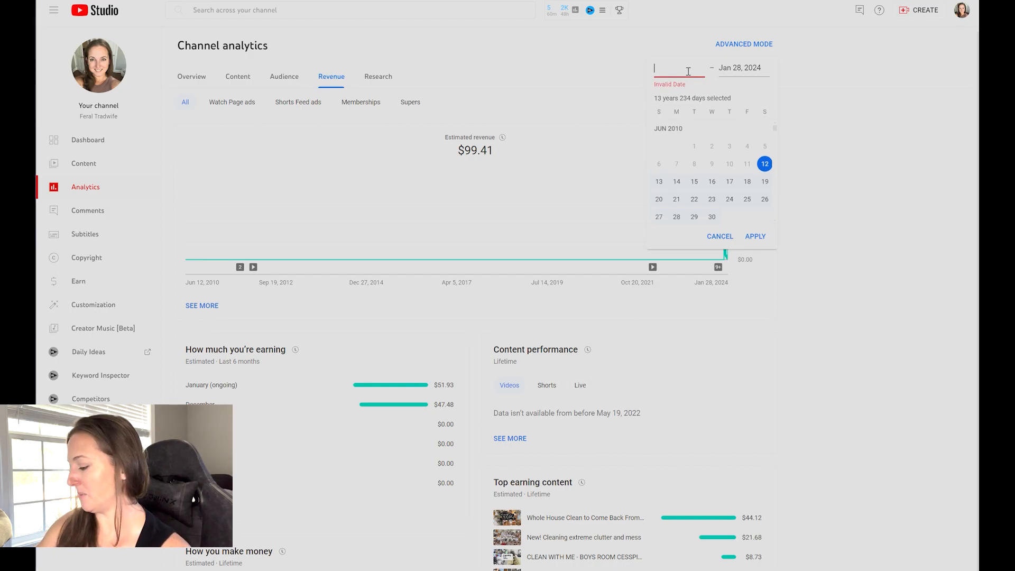
type("12")
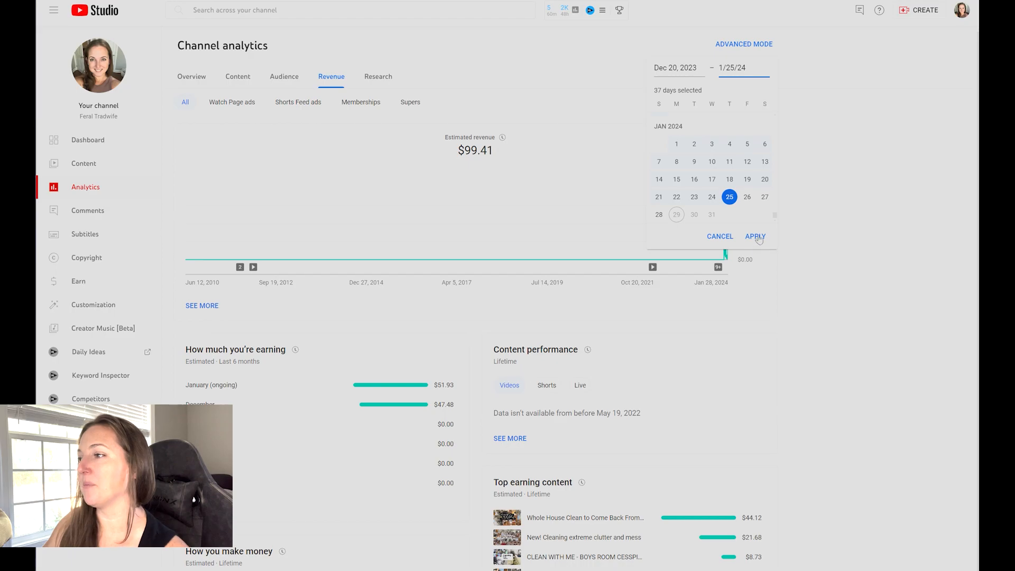
left_click(755, 235)
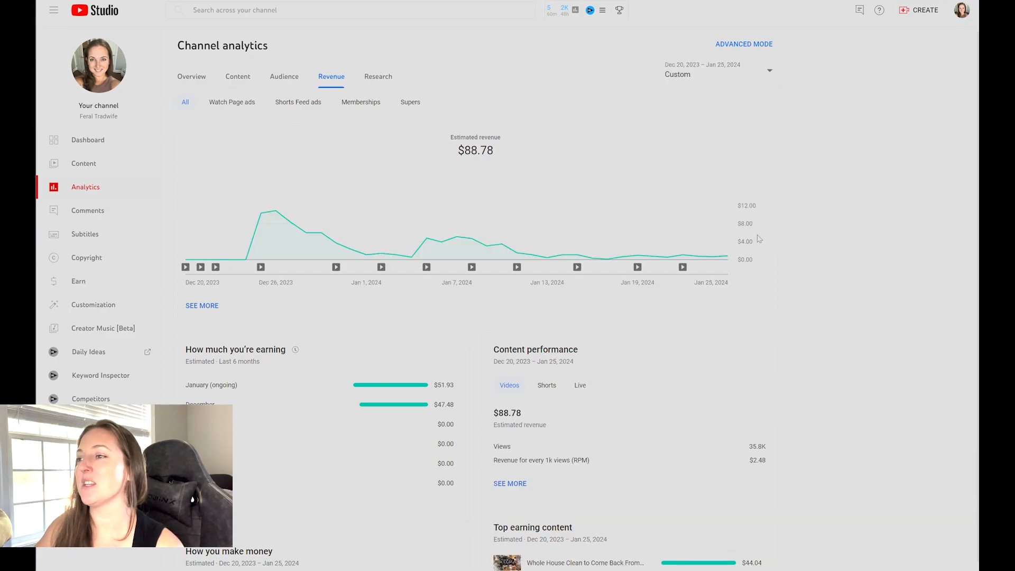
mouse_move(228, 260)
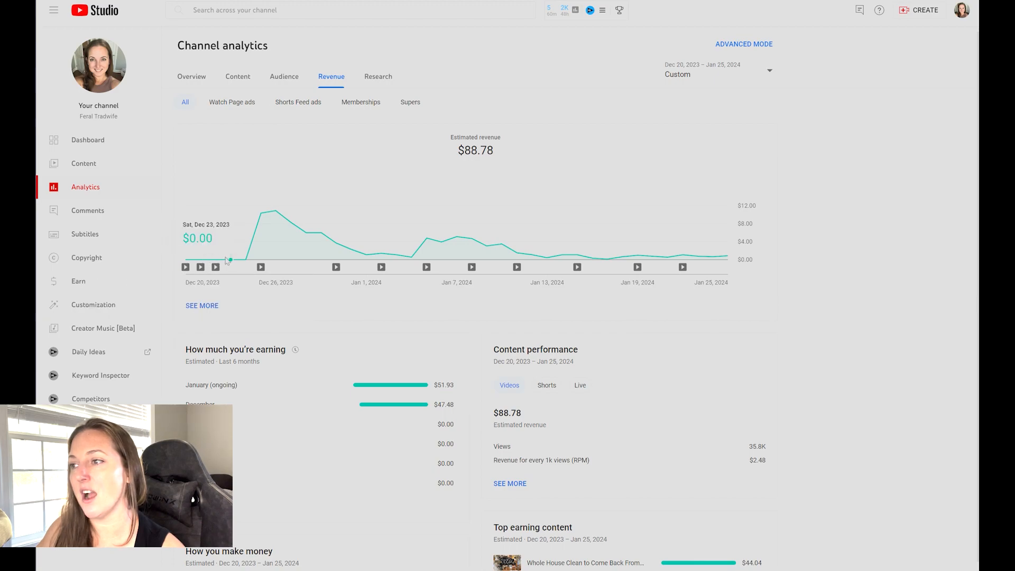
mouse_move(211, 260)
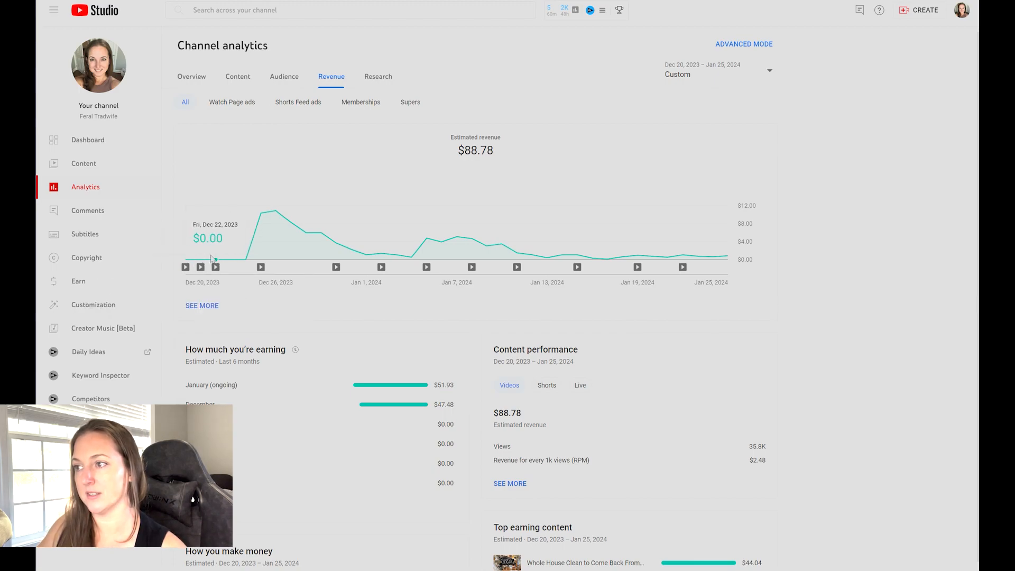
mouse_move(244, 261)
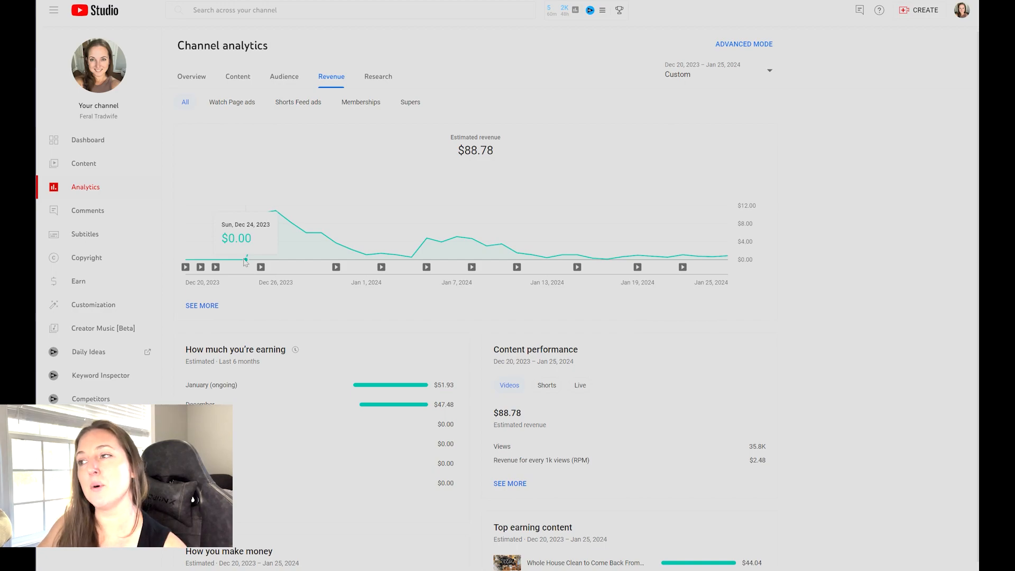
mouse_move(258, 214)
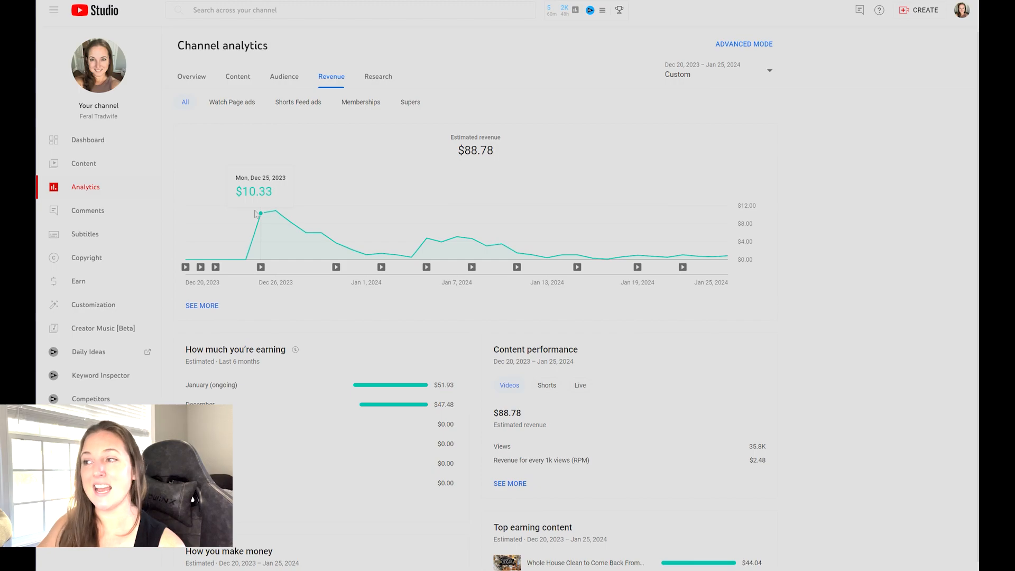
mouse_move(272, 211)
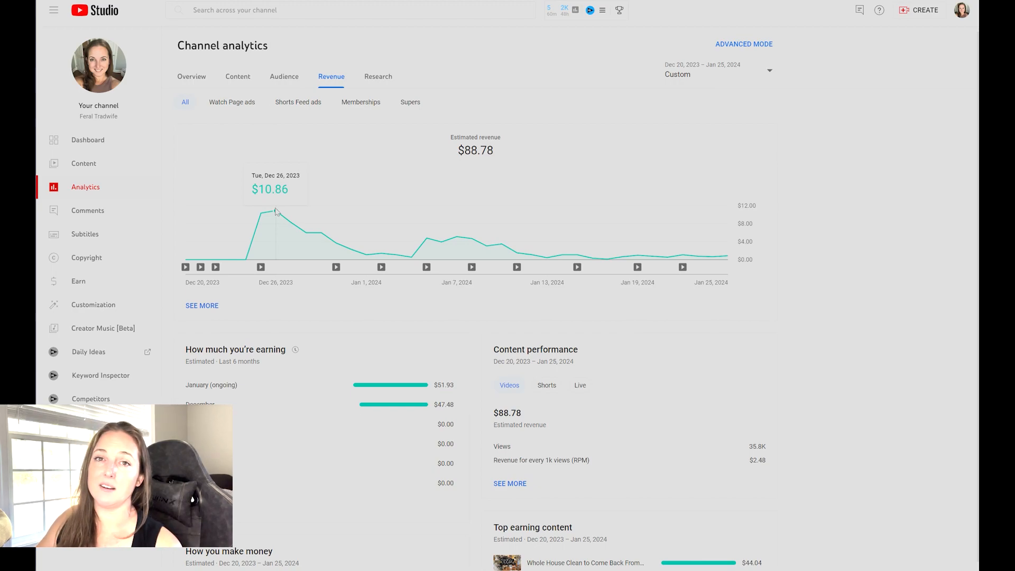
mouse_move(273, 220)
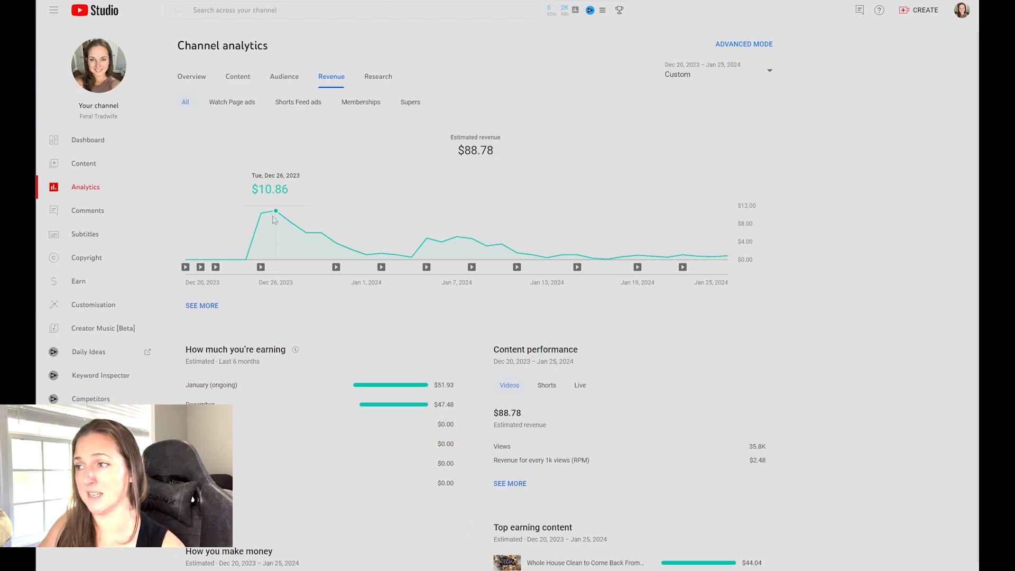
mouse_move(289, 223)
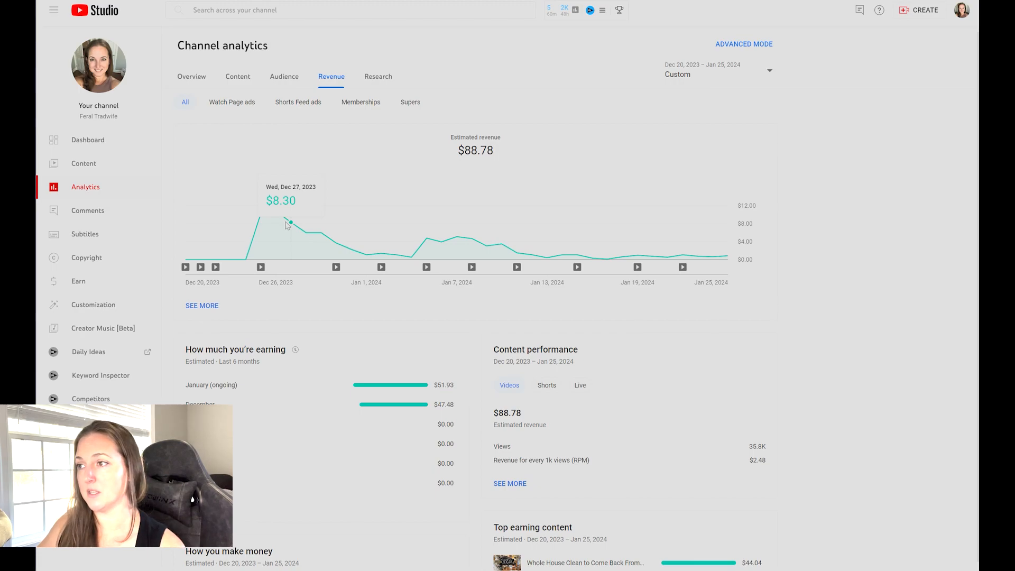
mouse_move(305, 232)
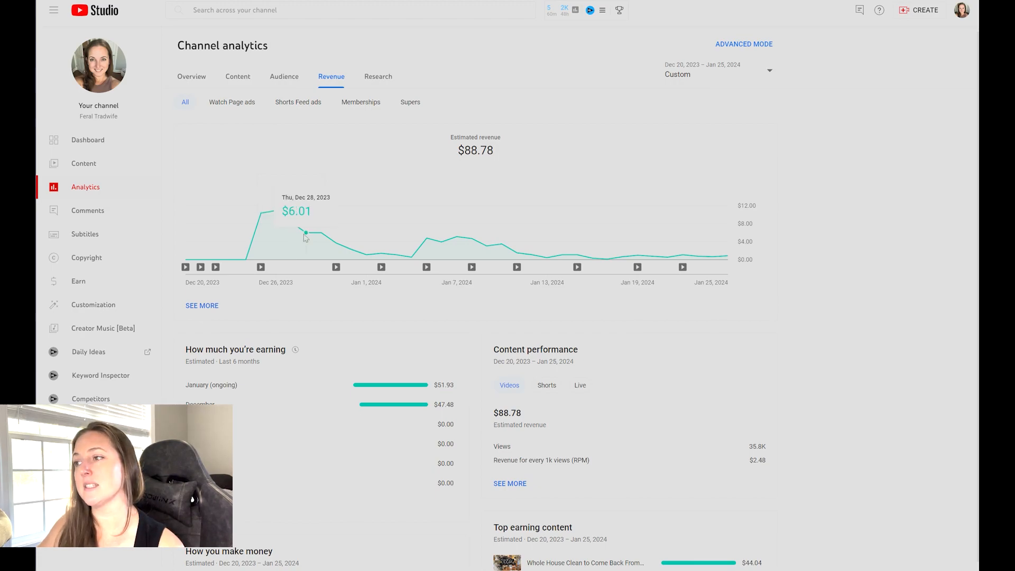
mouse_move(323, 235)
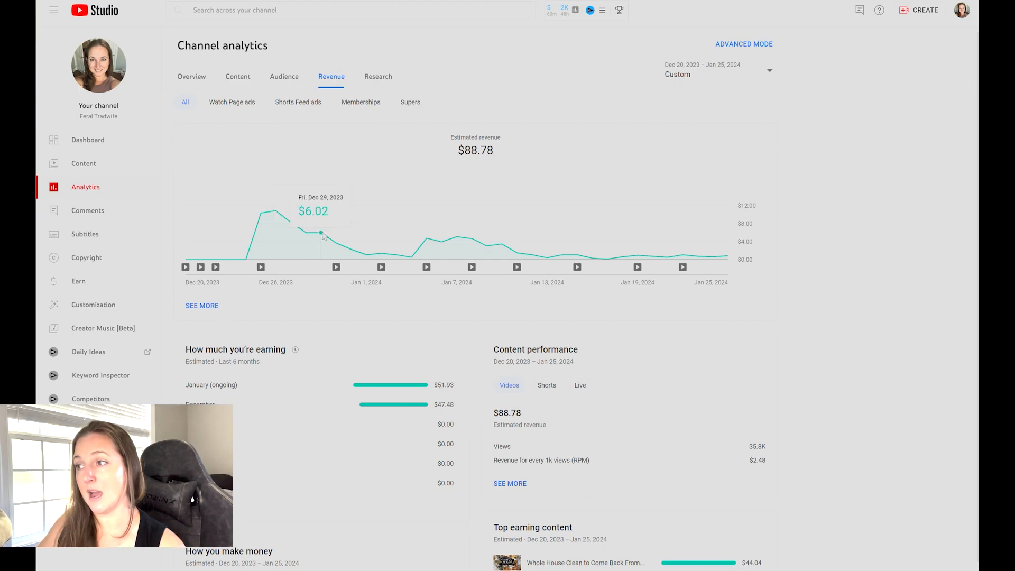
mouse_move(336, 246)
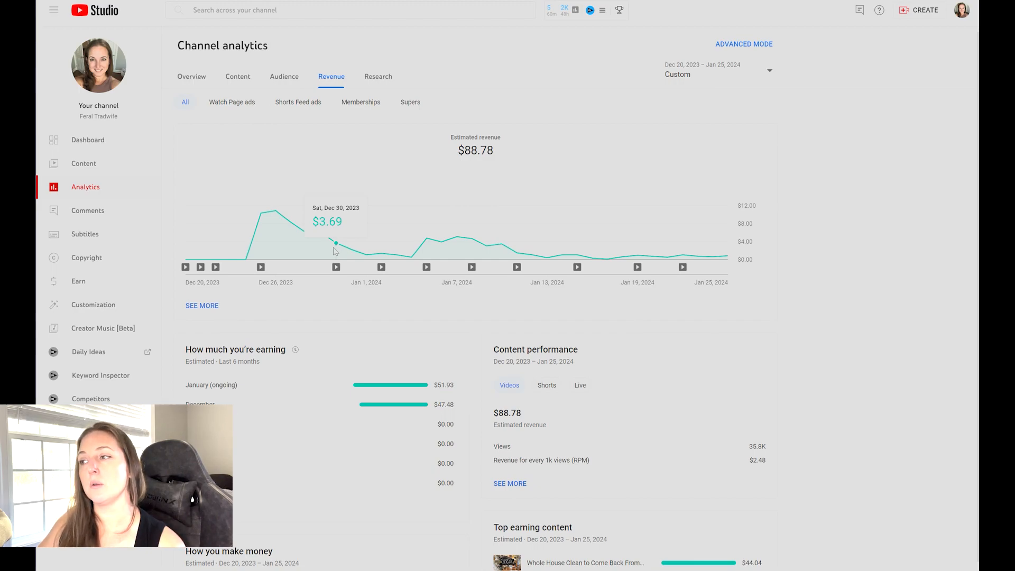
mouse_move(344, 252)
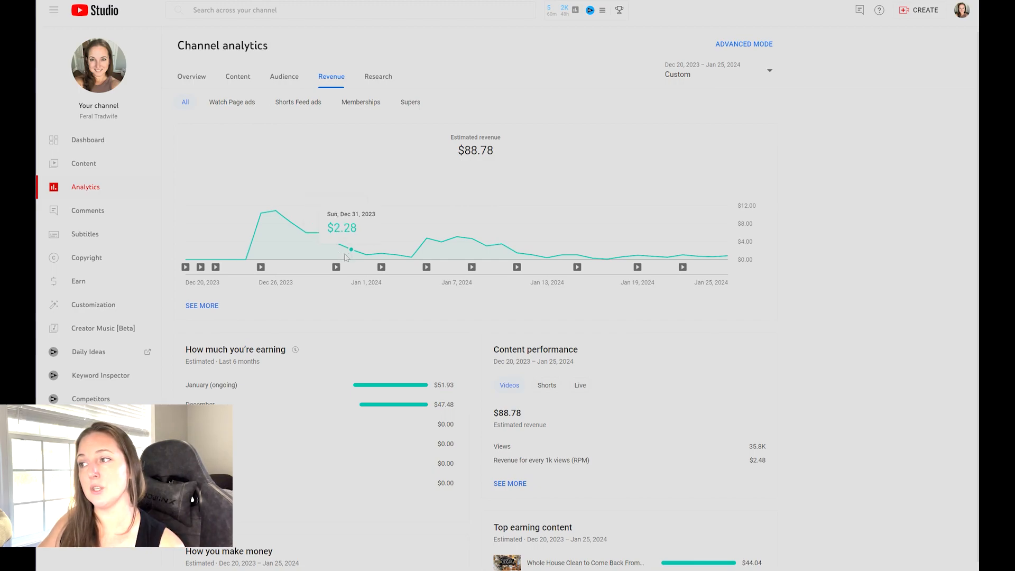
mouse_move(357, 260)
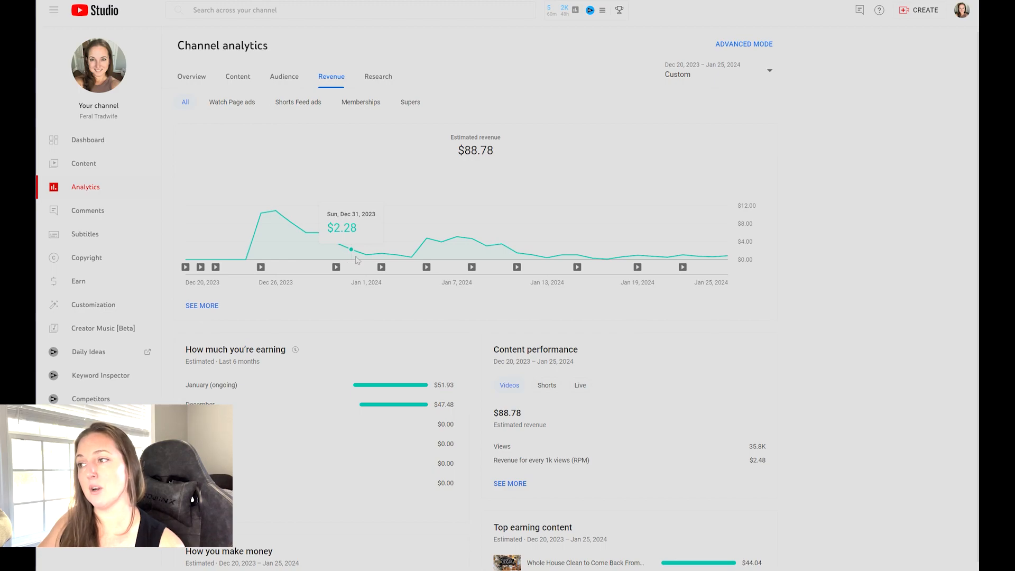
mouse_move(365, 254)
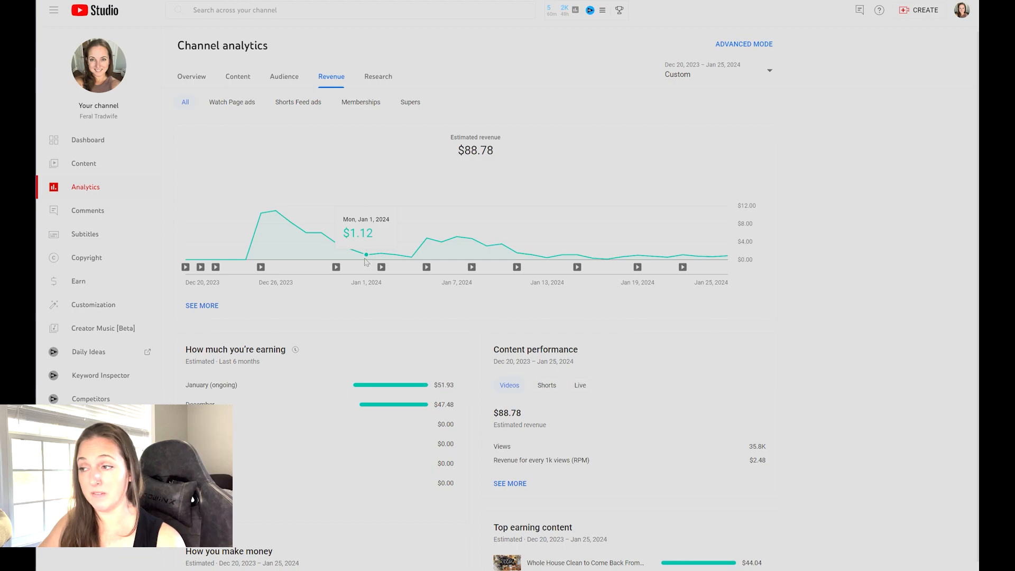
mouse_move(381, 253)
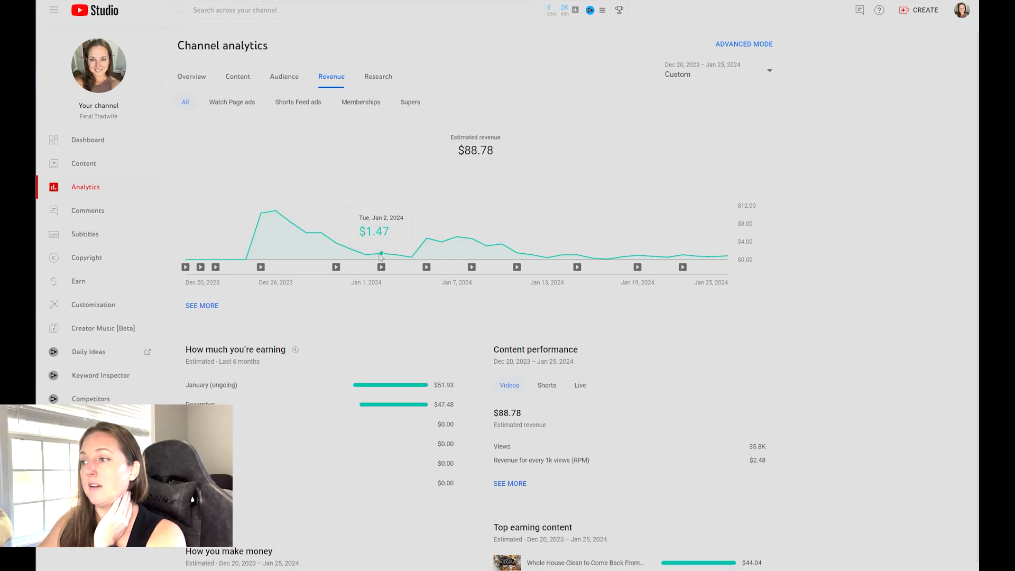
mouse_move(411, 259)
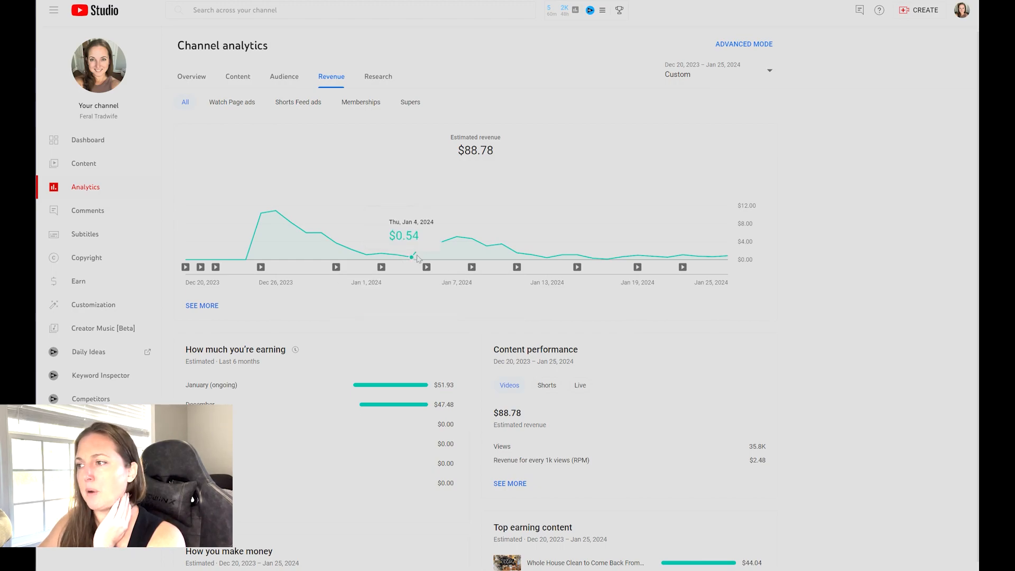
mouse_move(382, 266)
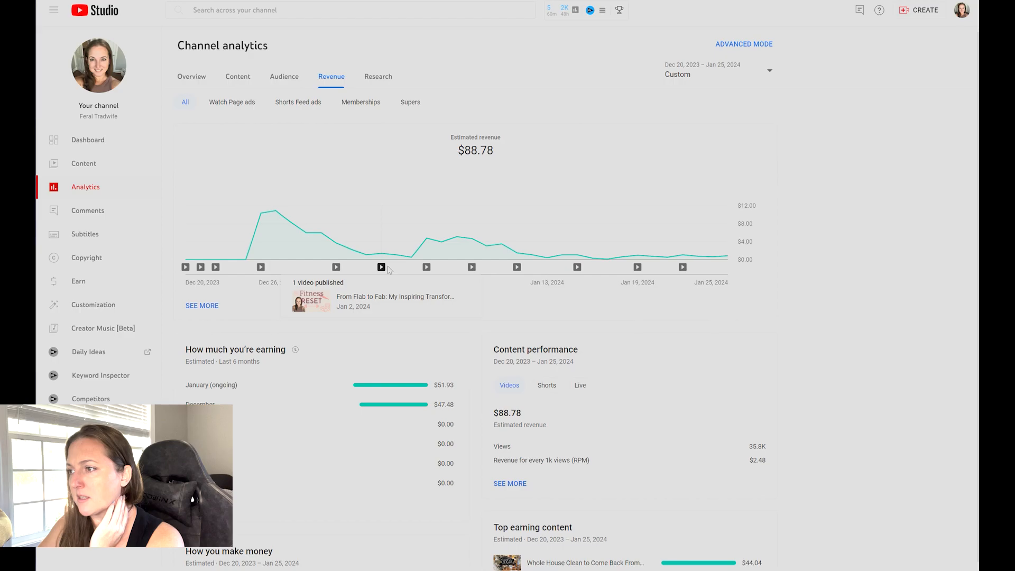
mouse_move(335, 266)
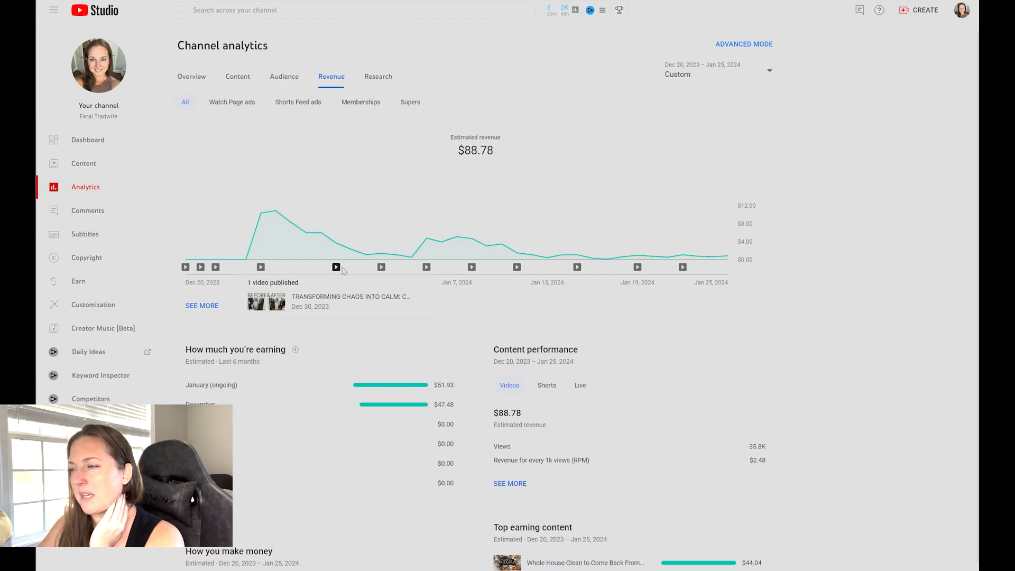
mouse_move(426, 266)
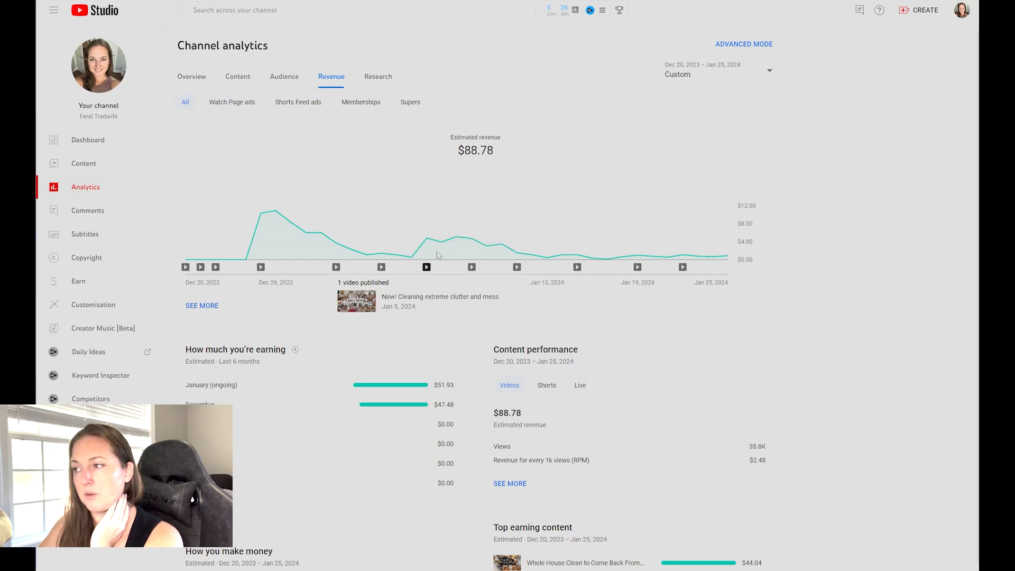
mouse_move(410, 257)
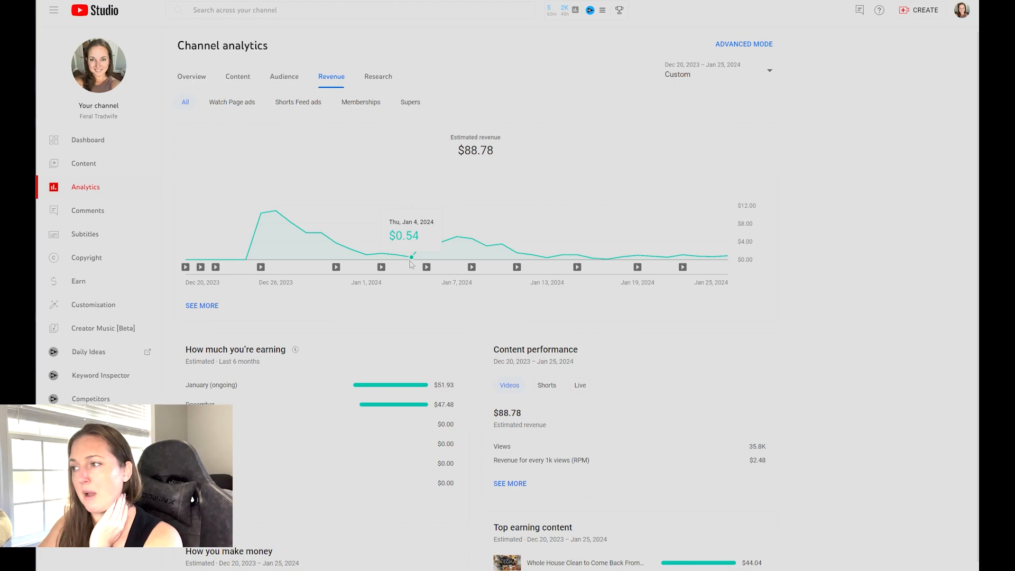
mouse_move(426, 240)
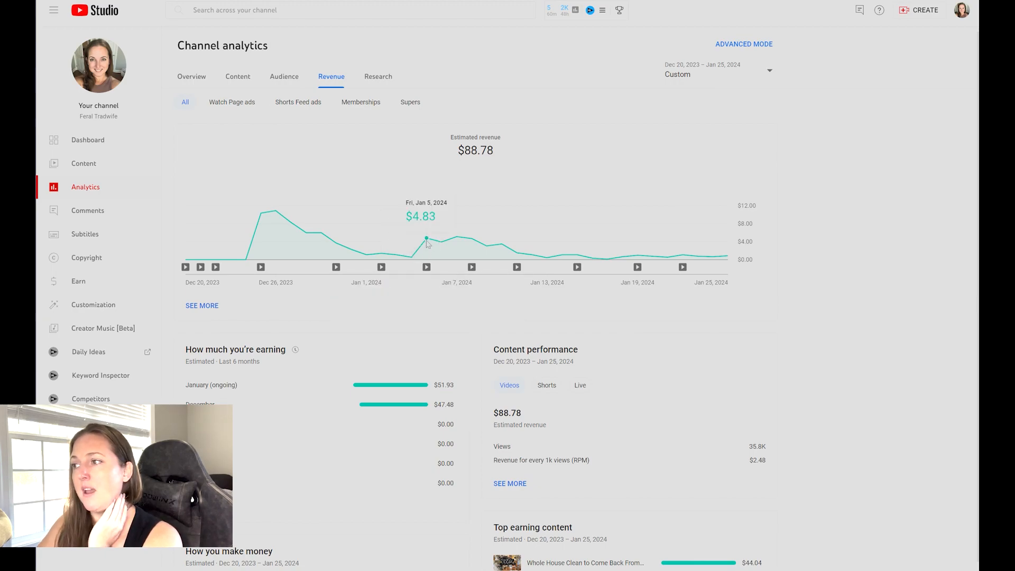
mouse_move(440, 248)
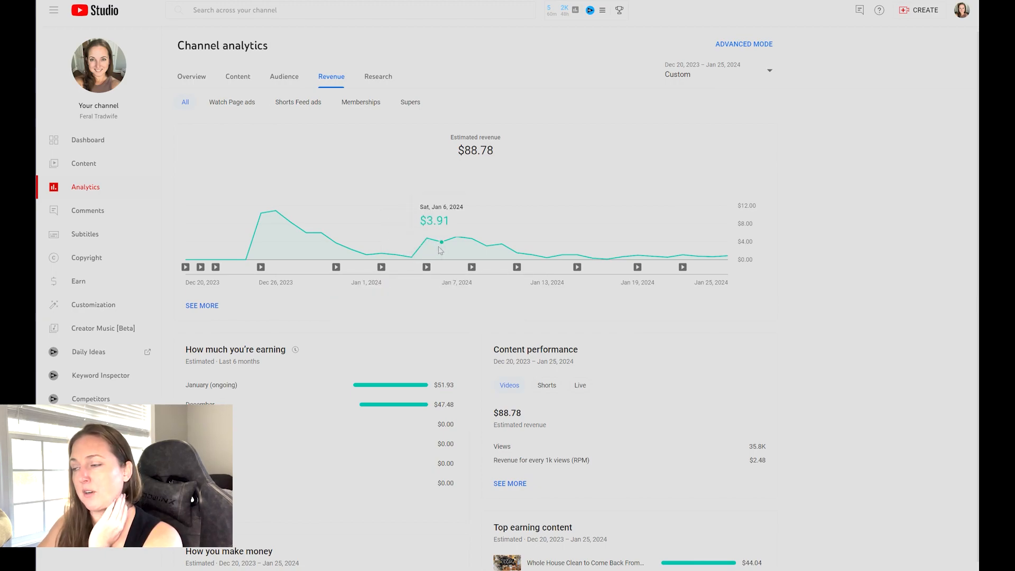
mouse_move(462, 247)
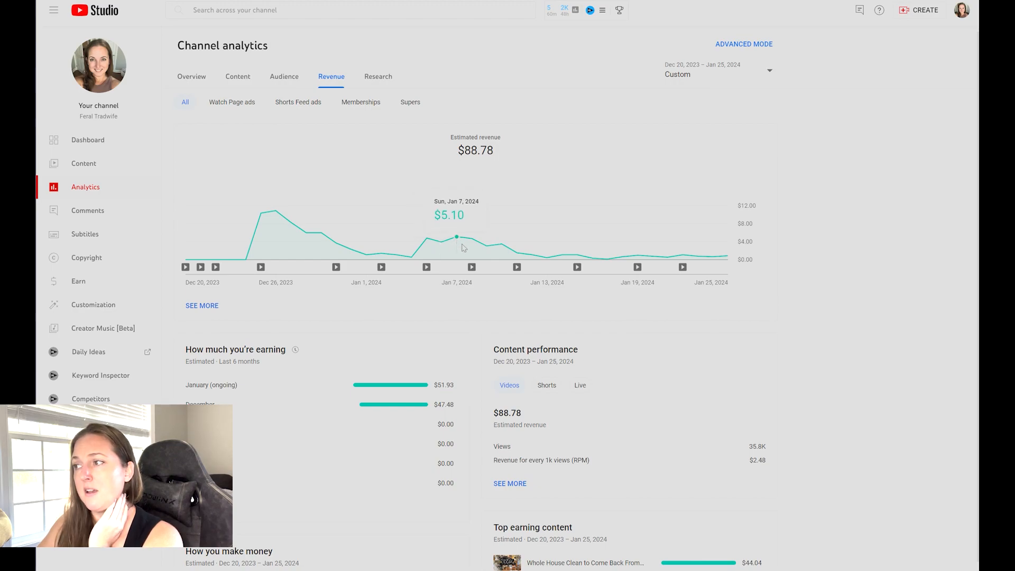
mouse_move(500, 247)
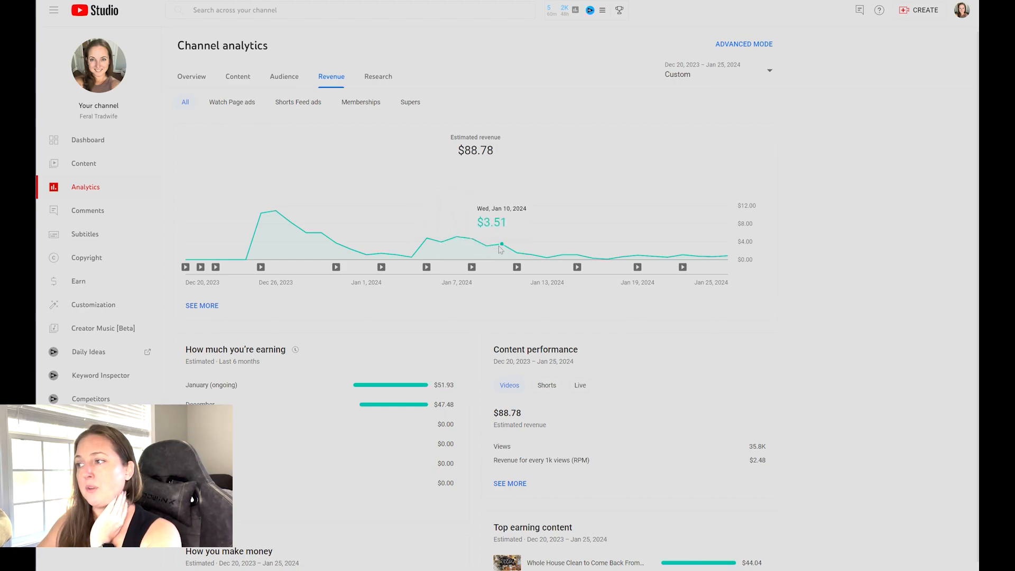
mouse_move(518, 253)
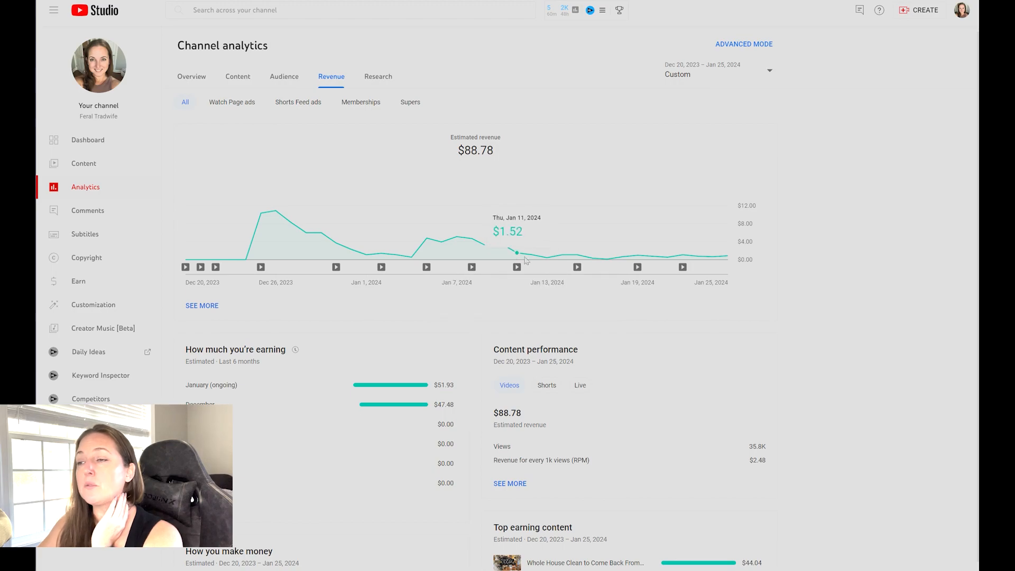
mouse_move(530, 255)
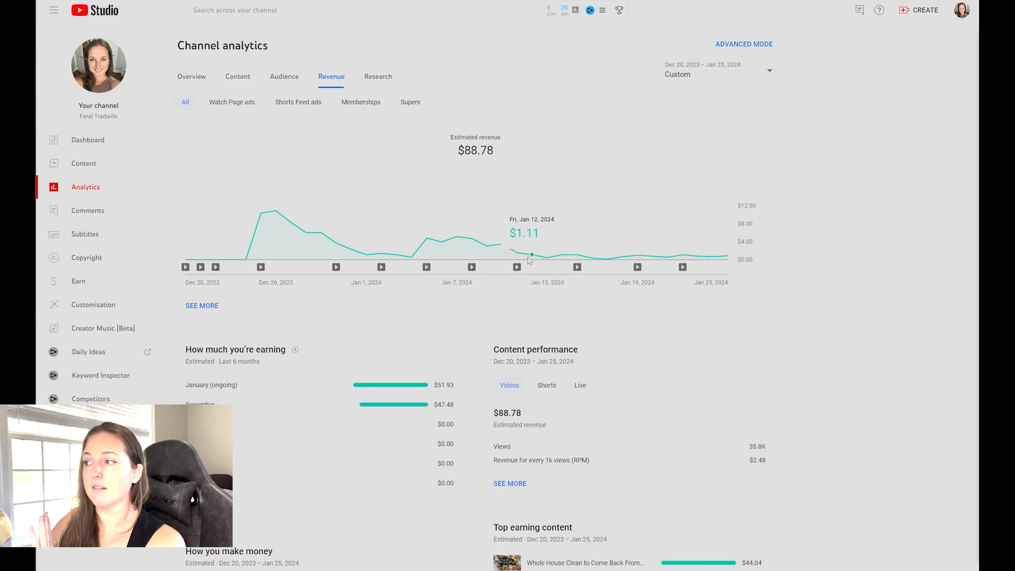
mouse_move(518, 255)
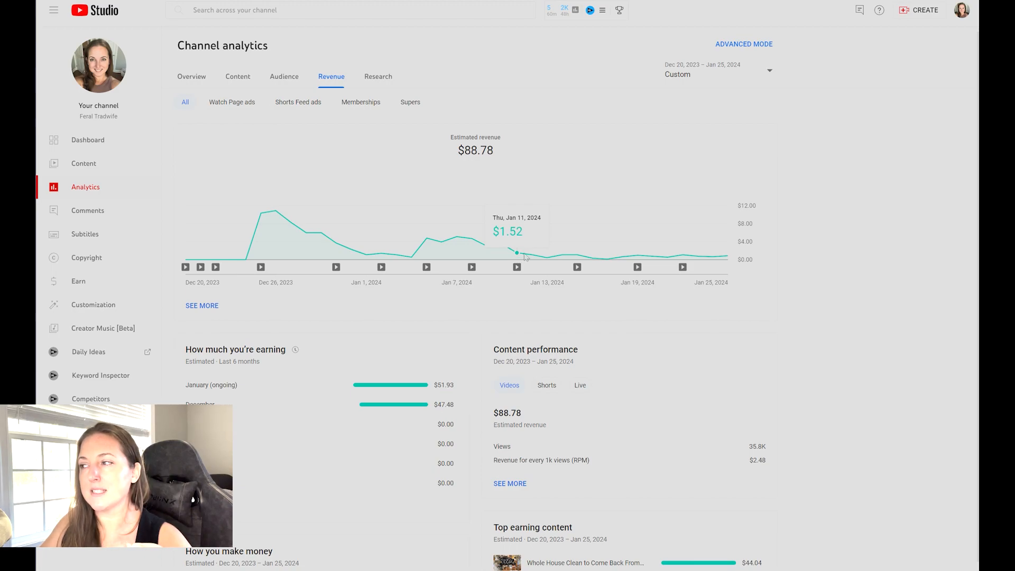
mouse_move(530, 255)
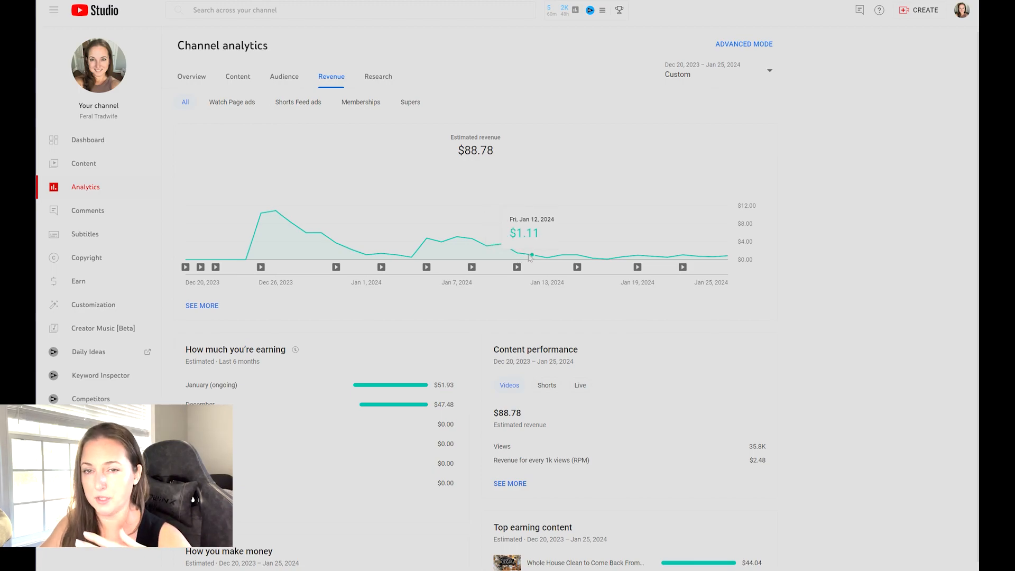
mouse_move(545, 259)
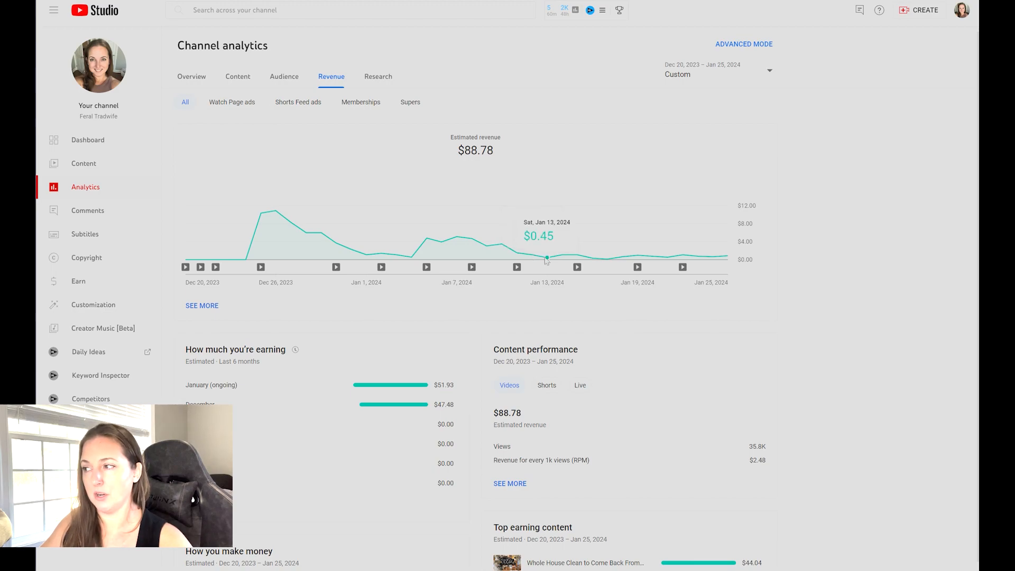
mouse_move(576, 260)
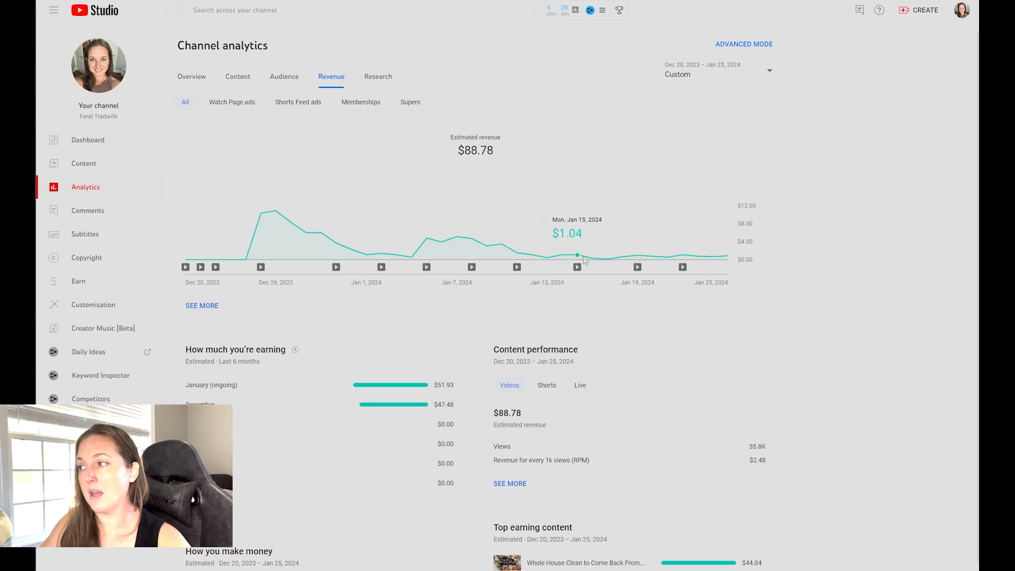
mouse_move(592, 259)
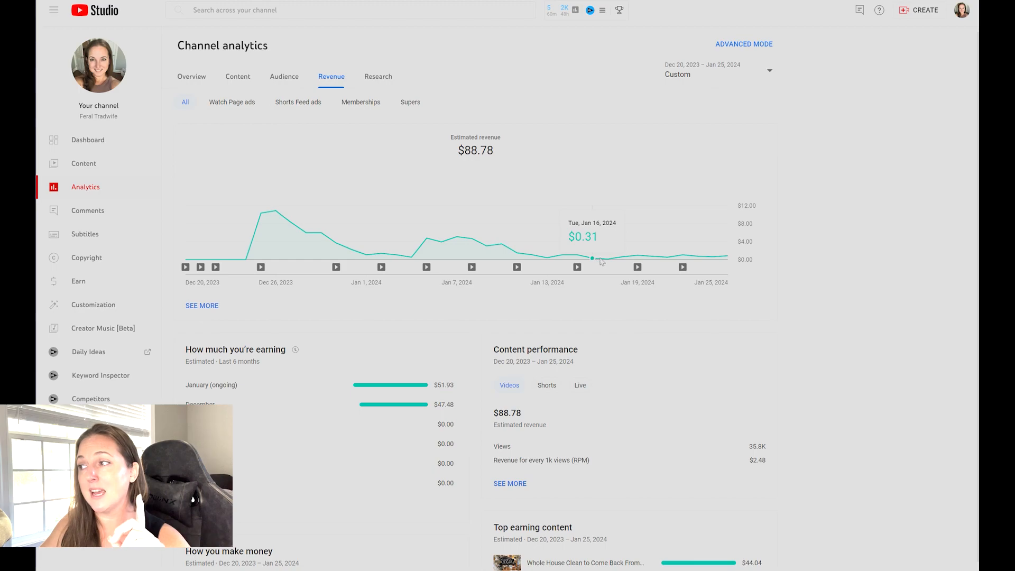
mouse_move(606, 259)
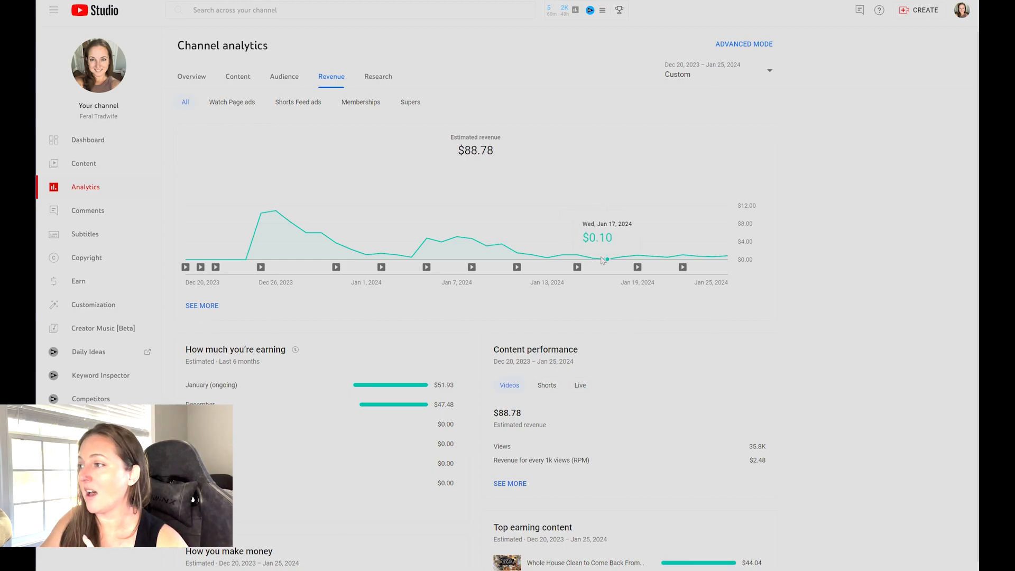
mouse_move(659, 258)
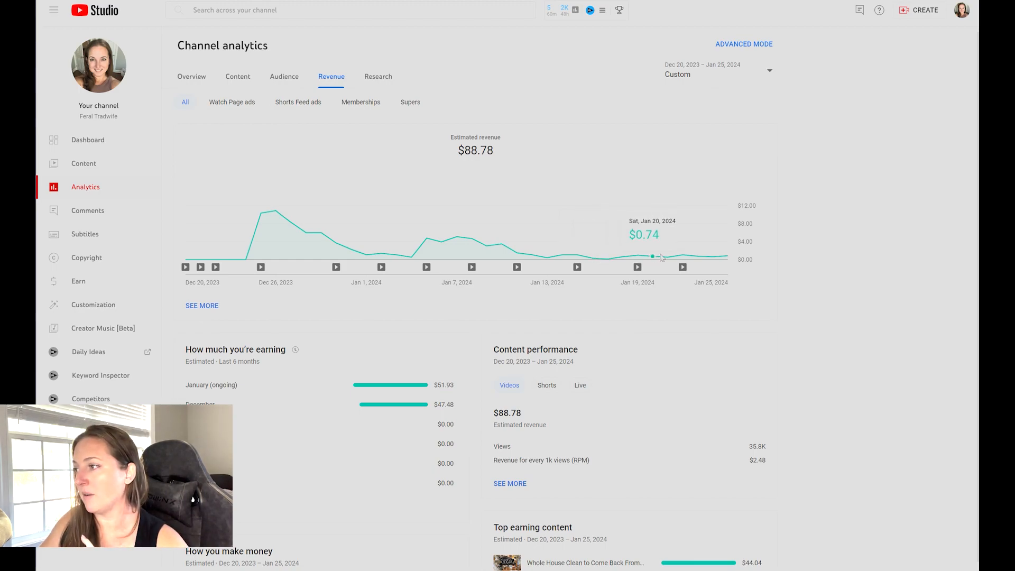
mouse_move(697, 259)
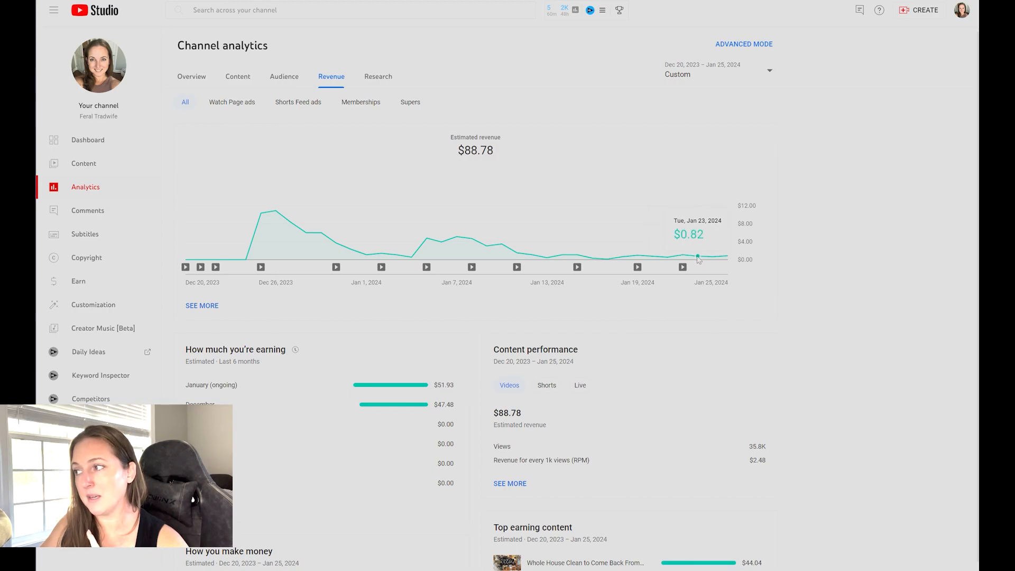
mouse_move(725, 258)
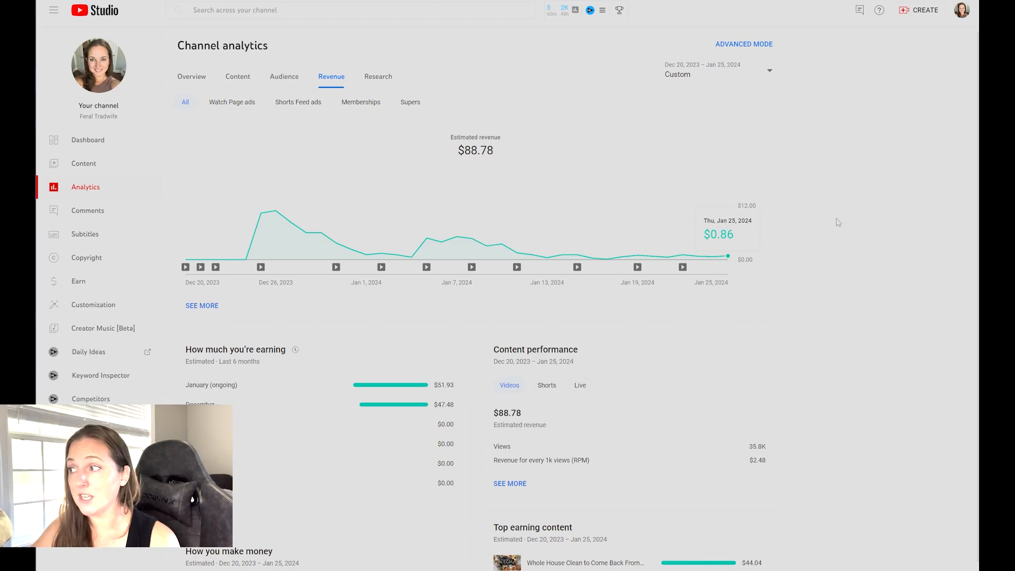
mouse_move(759, 241)
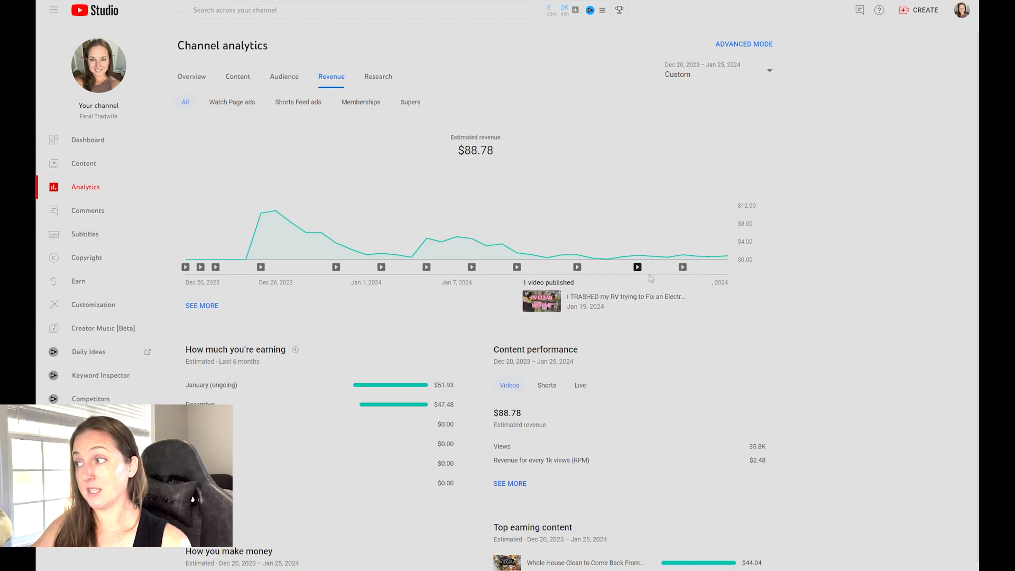
mouse_move(667, 258)
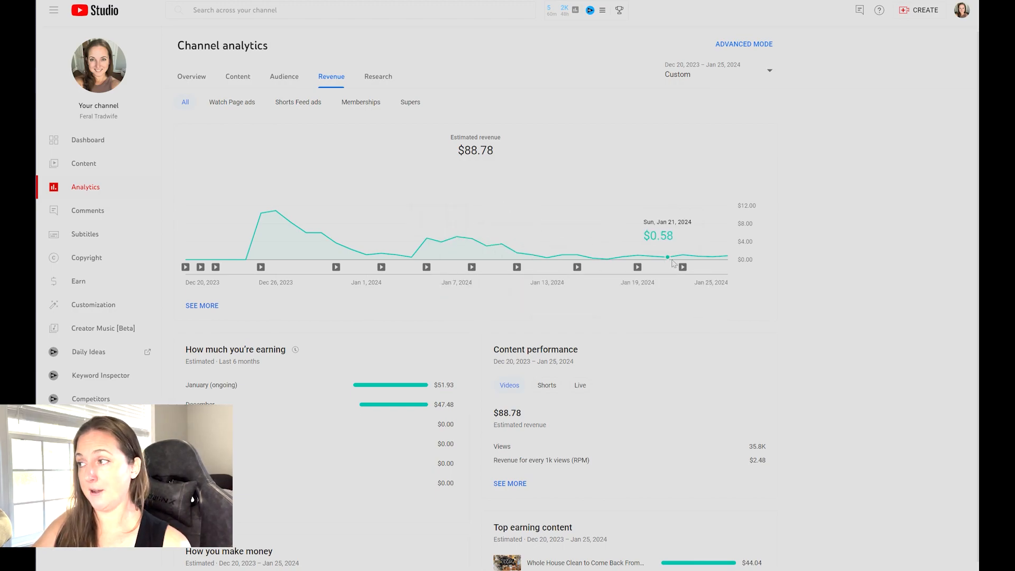
mouse_move(516, 255)
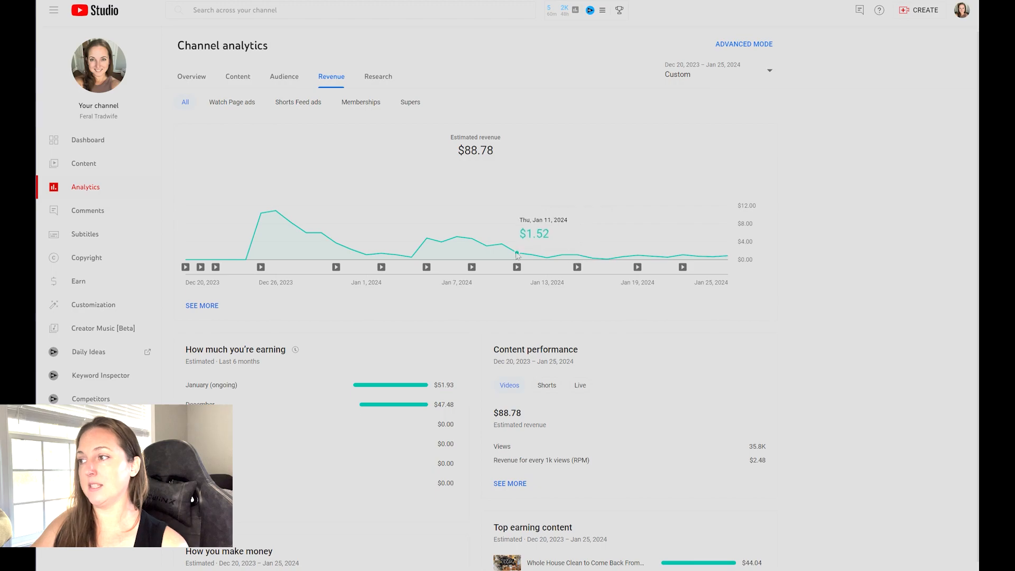
mouse_move(442, 244)
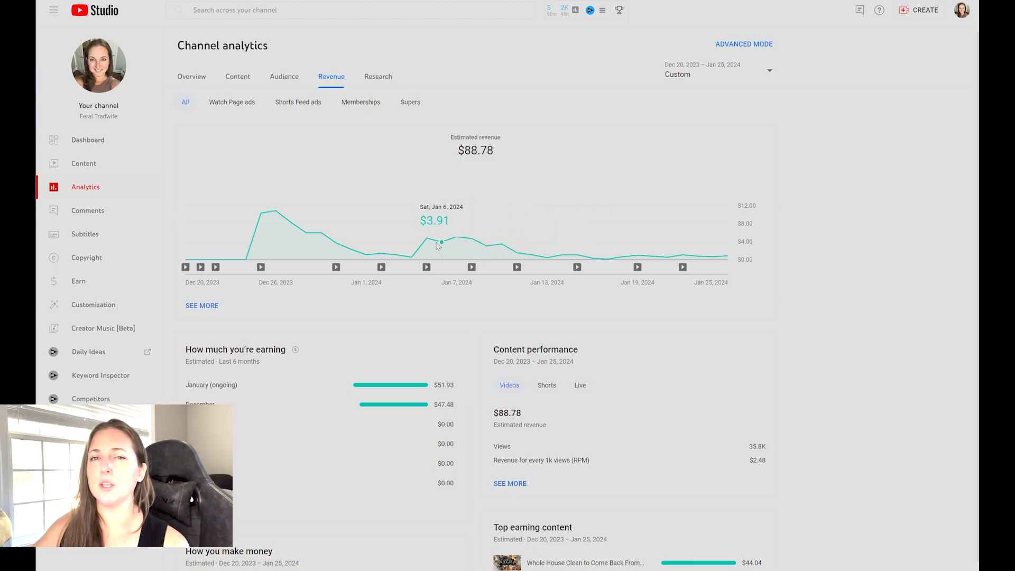
mouse_move(500, 244)
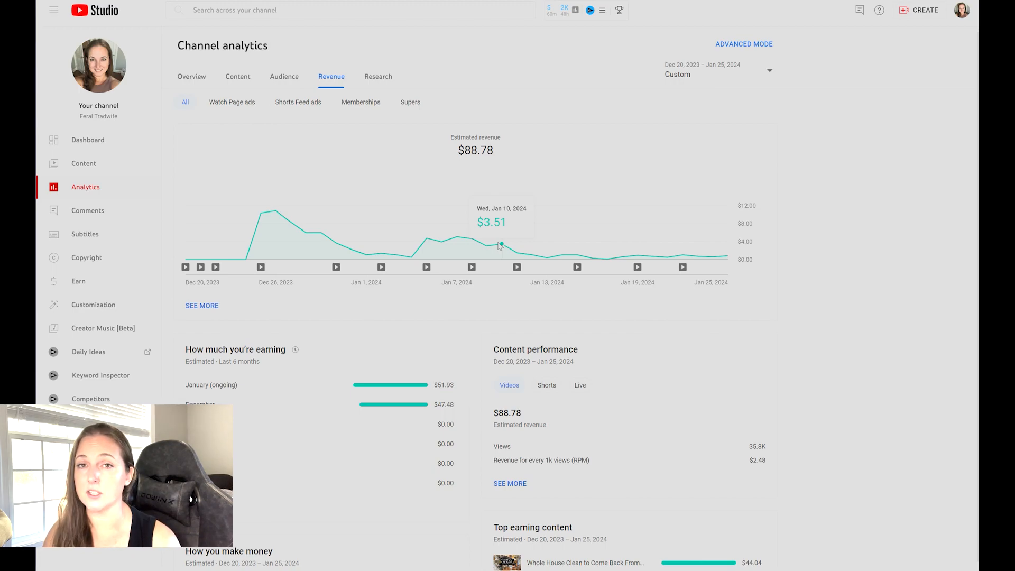
mouse_move(558, 256)
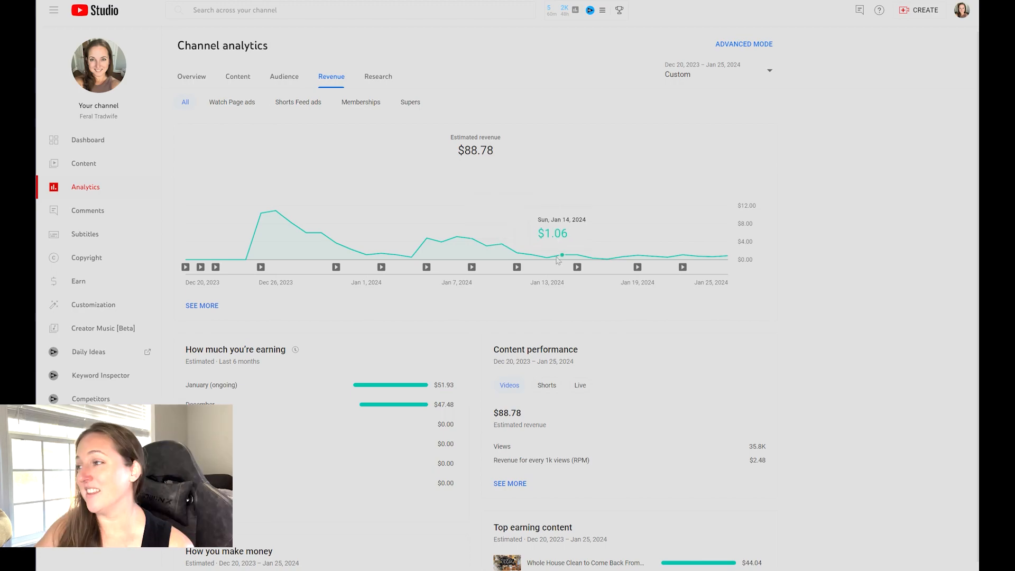
mouse_move(680, 266)
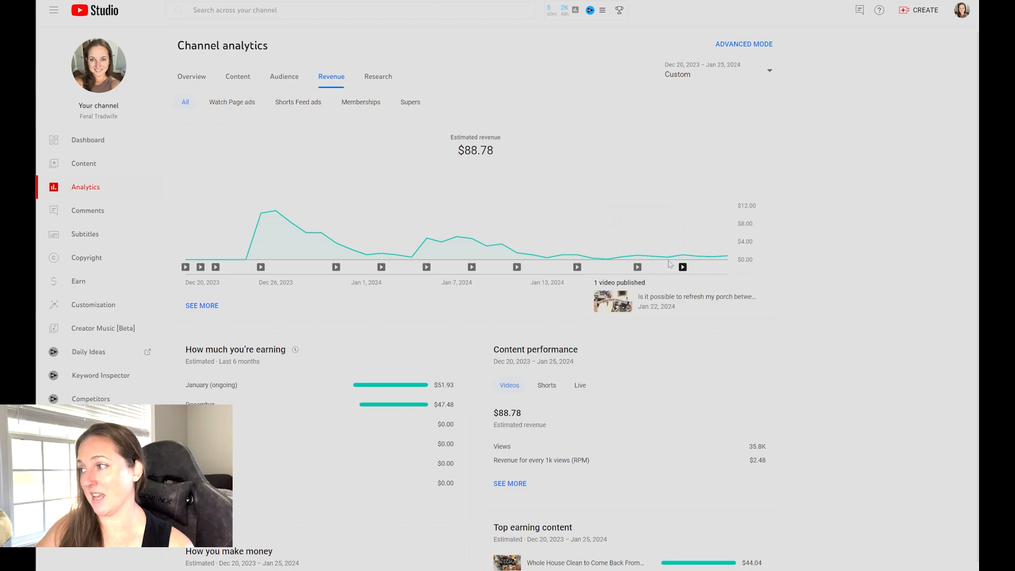
mouse_move(730, 264)
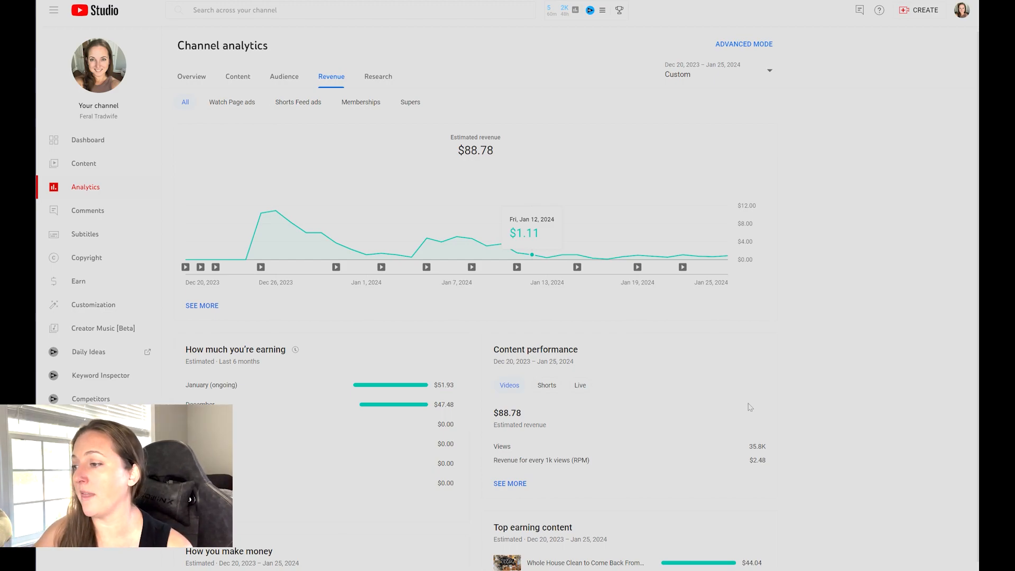
- Scroll the Revenue tab down to monthly earnings and Top earning content
scroll("down", 3)
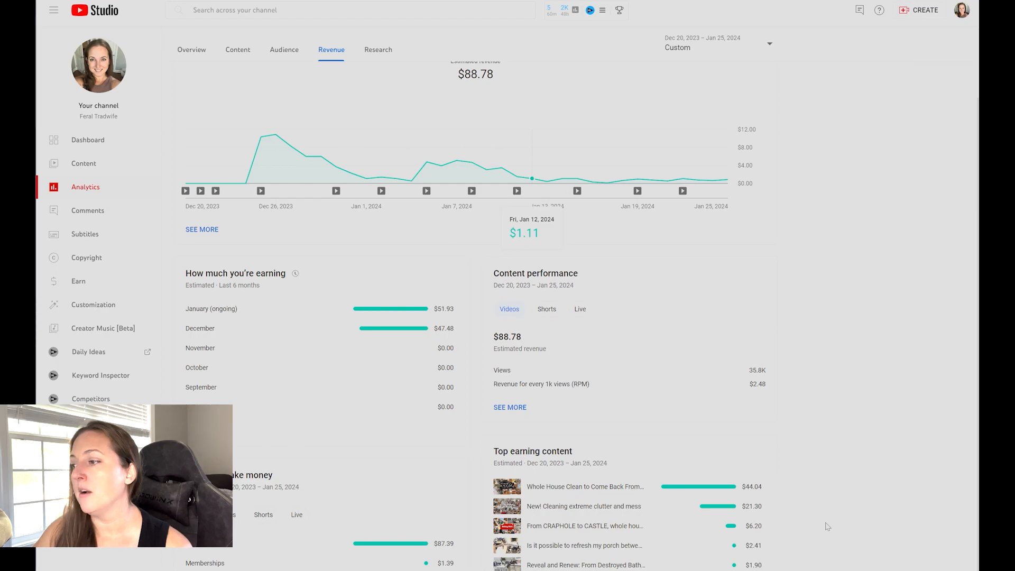
mouse_move(693, 568)
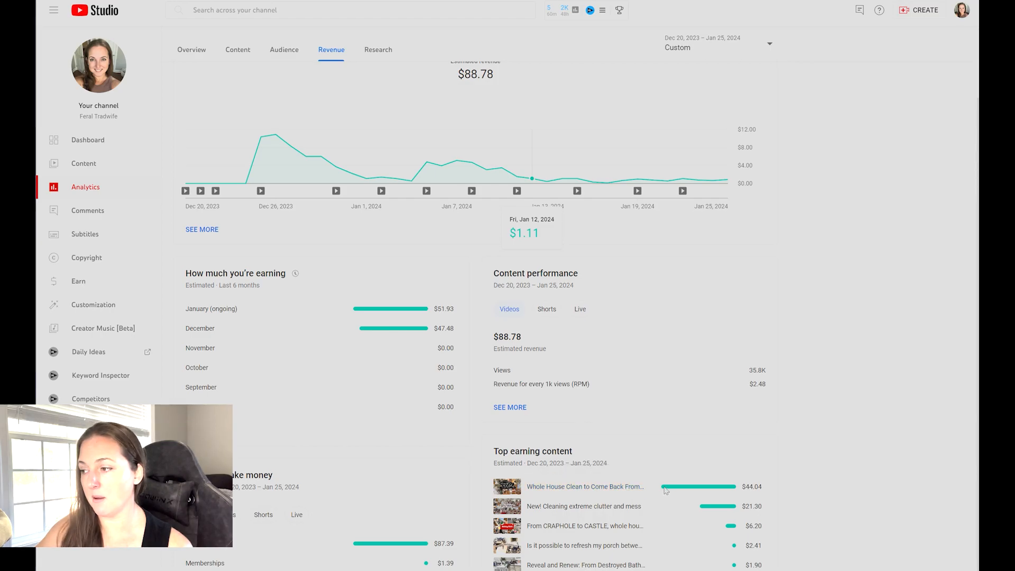
mouse_move(622, 486)
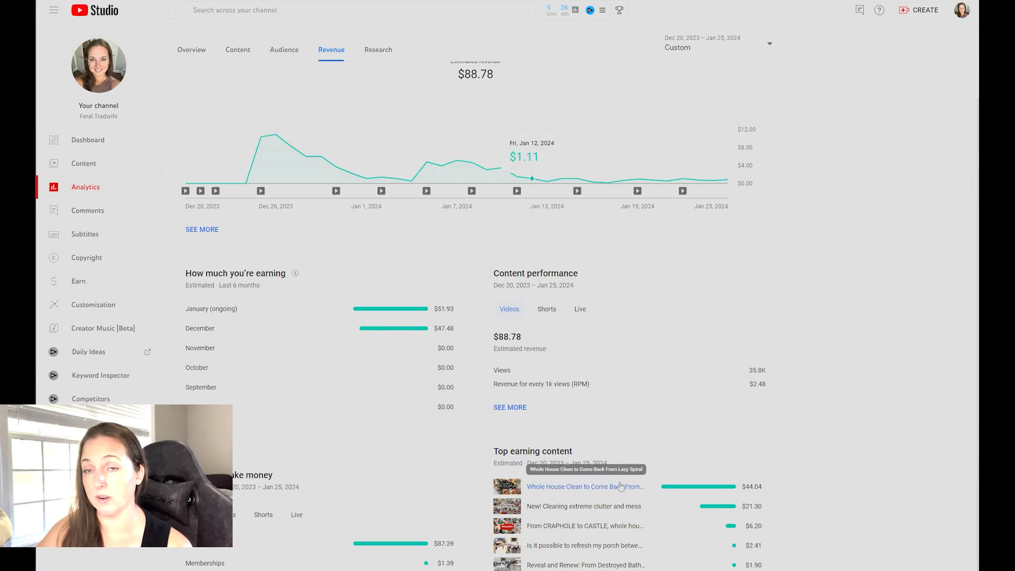
mouse_move(623, 527)
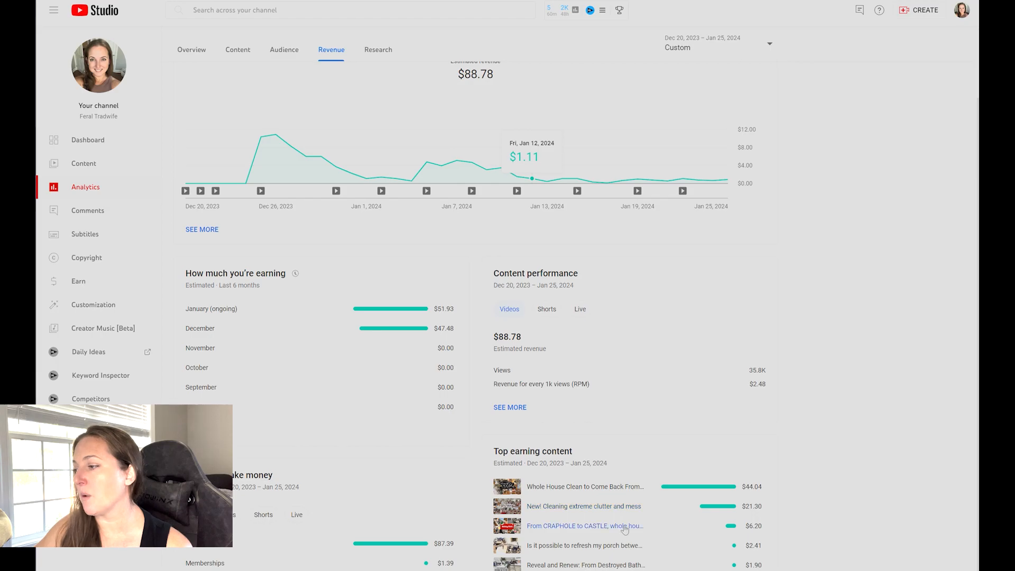
mouse_move(569, 512)
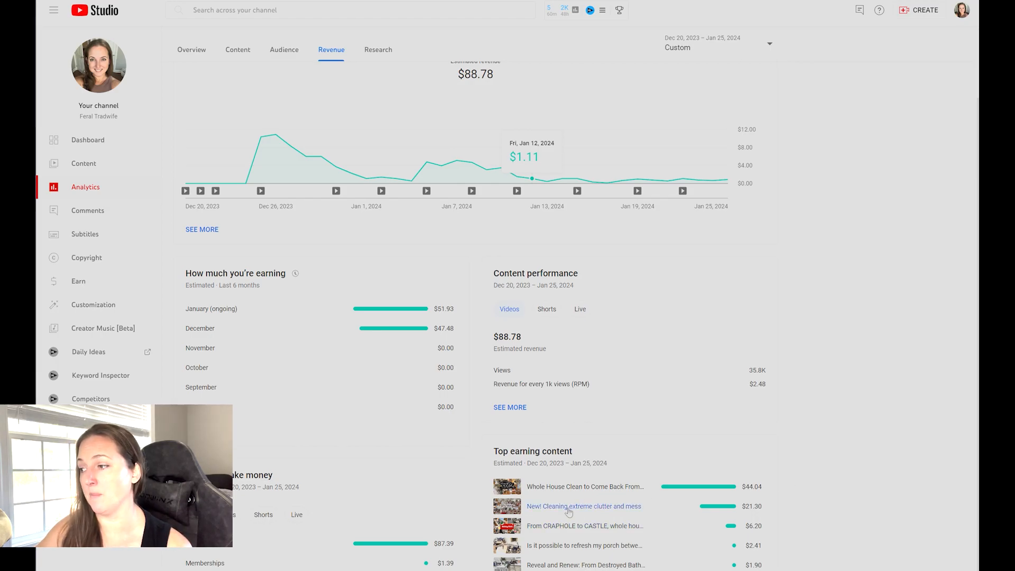
- Open analytics for 'New! Cleaning extreme clutter and mess' from Top earning content
left_click(582, 506)
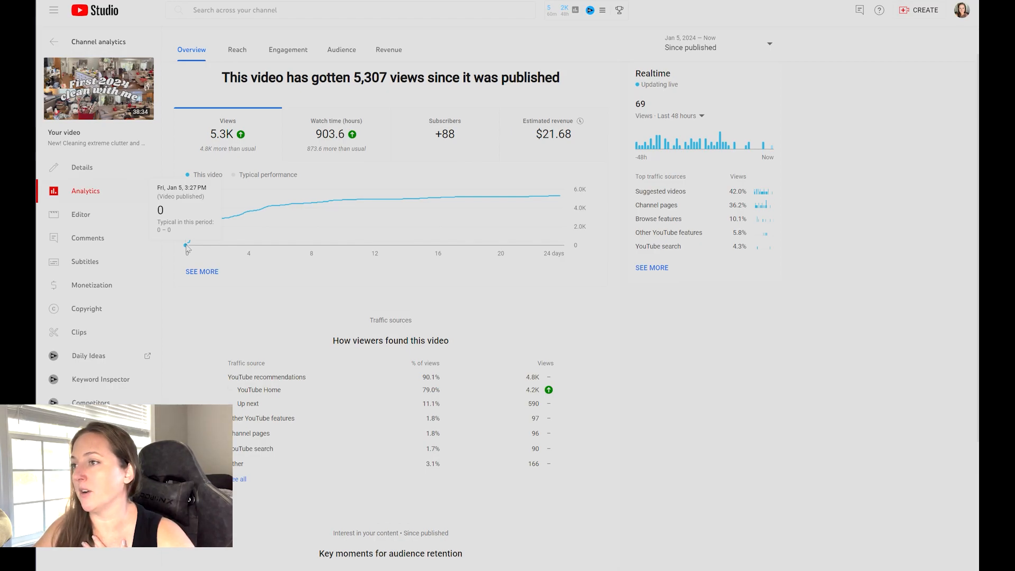
mouse_move(206, 231)
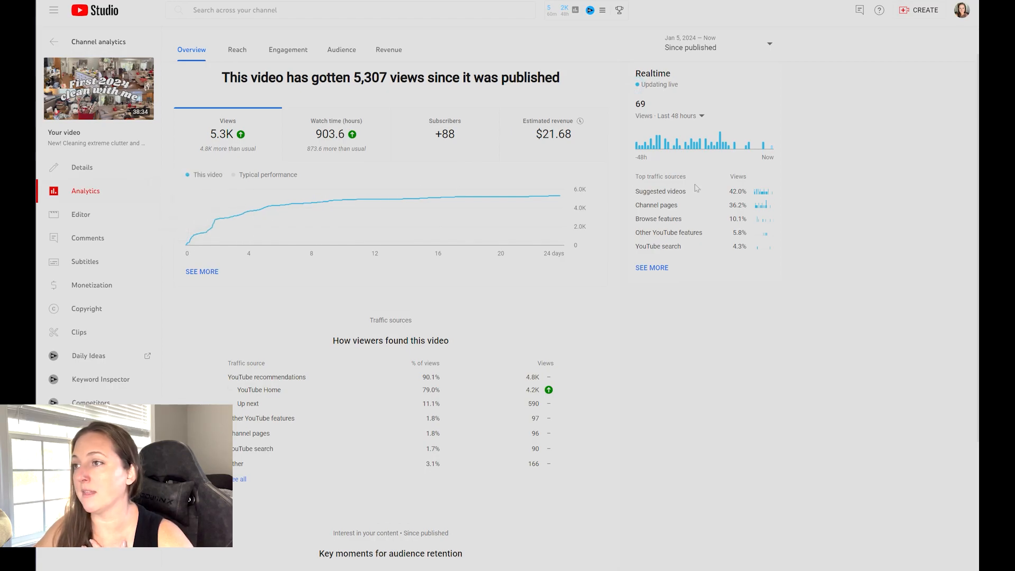
mouse_move(367, 421)
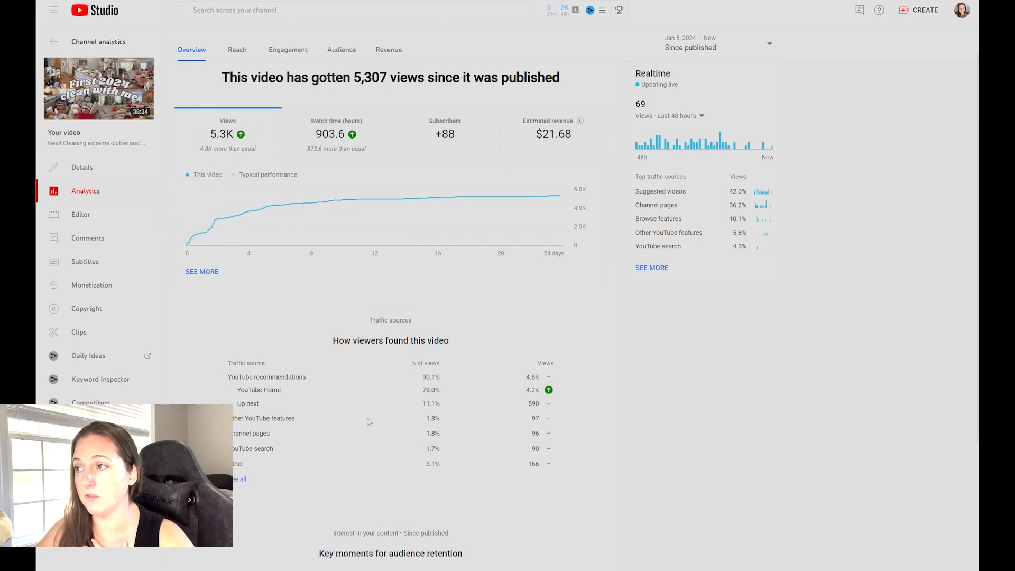
mouse_move(364, 134)
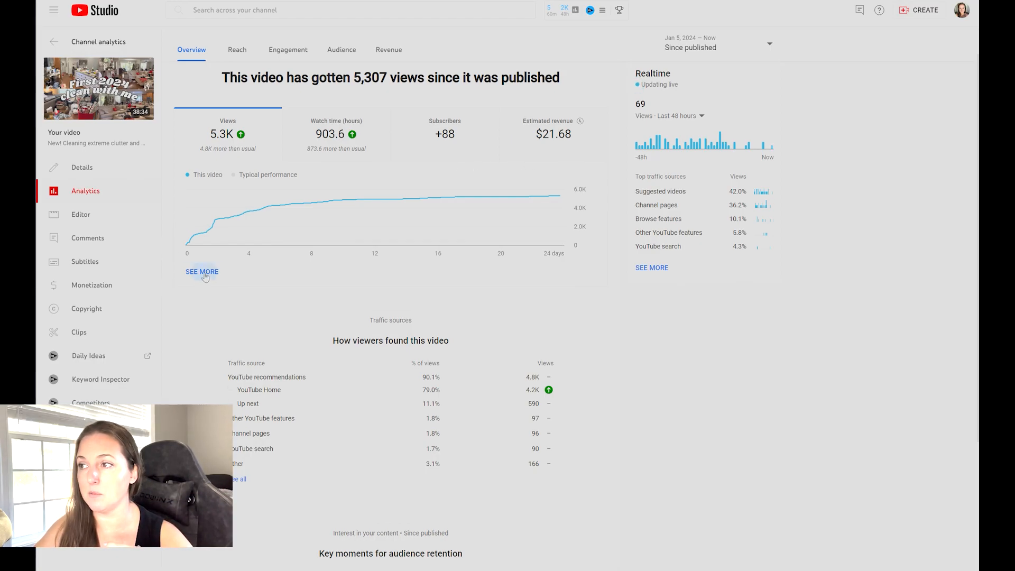
- In the video's advanced table, add CPM, RPM and playback-based CPM metric columns
left_click(202, 271)
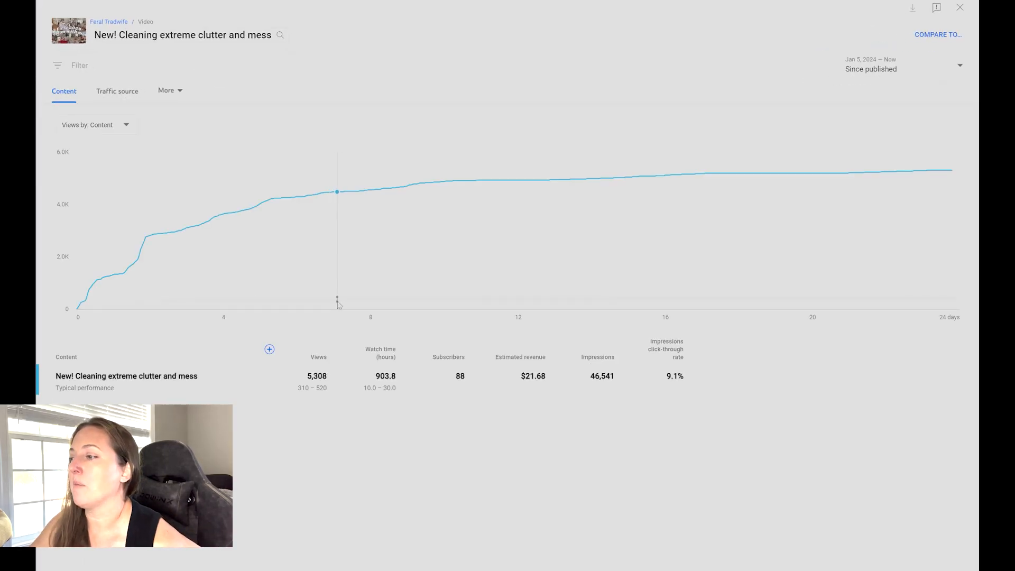
mouse_move(298, 374)
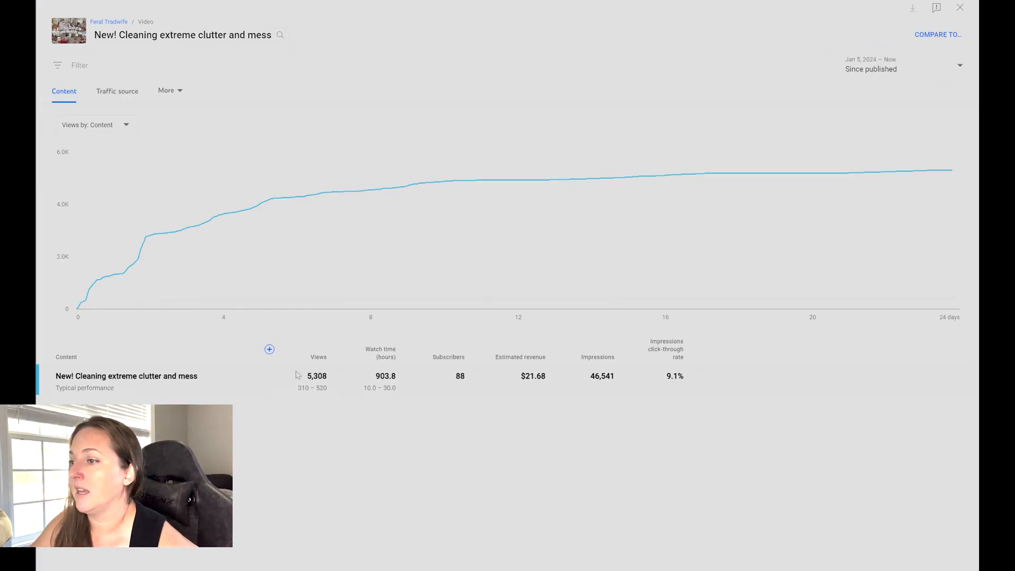
left_click(268, 349)
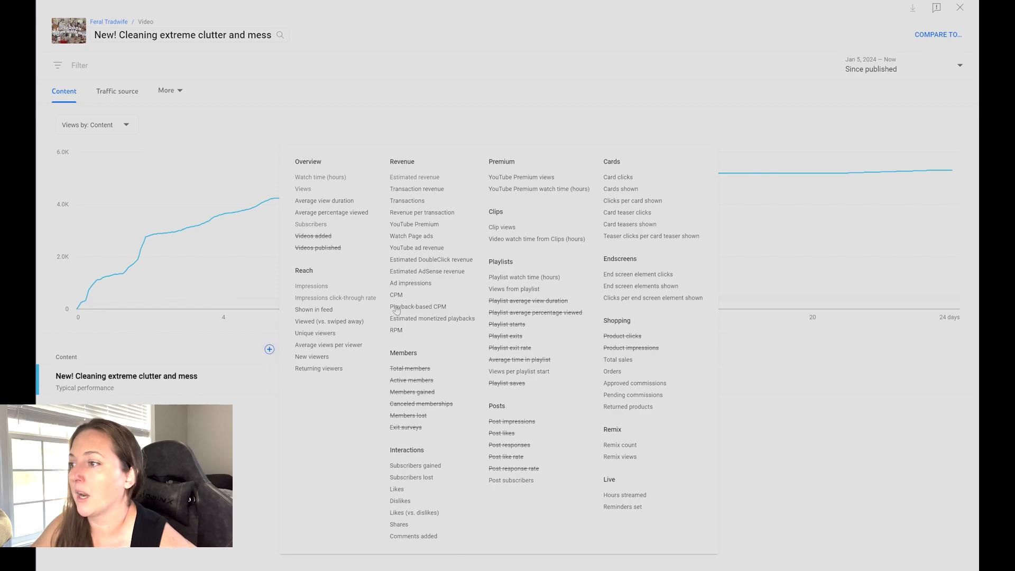
left_click(419, 306)
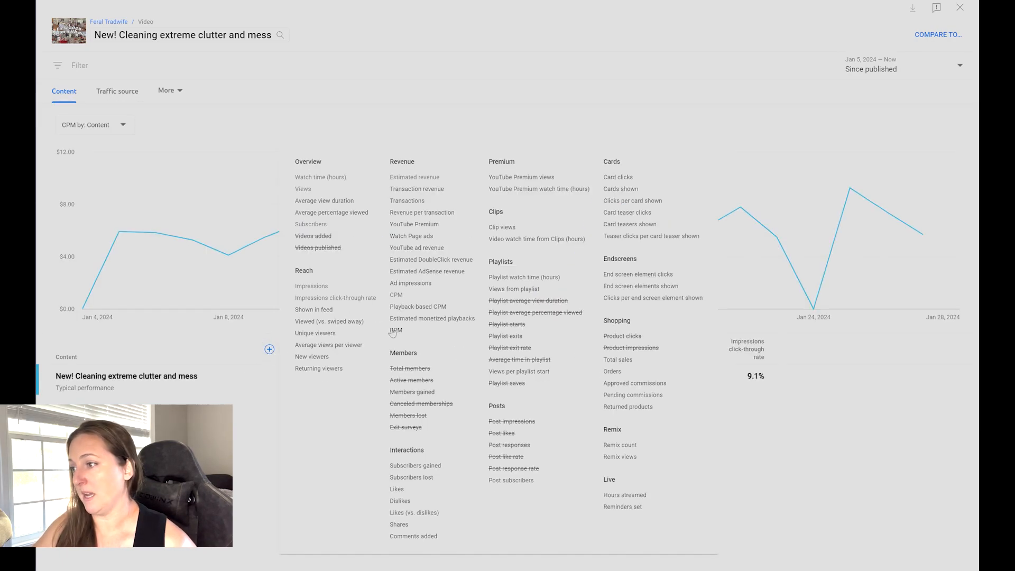
left_click(395, 330)
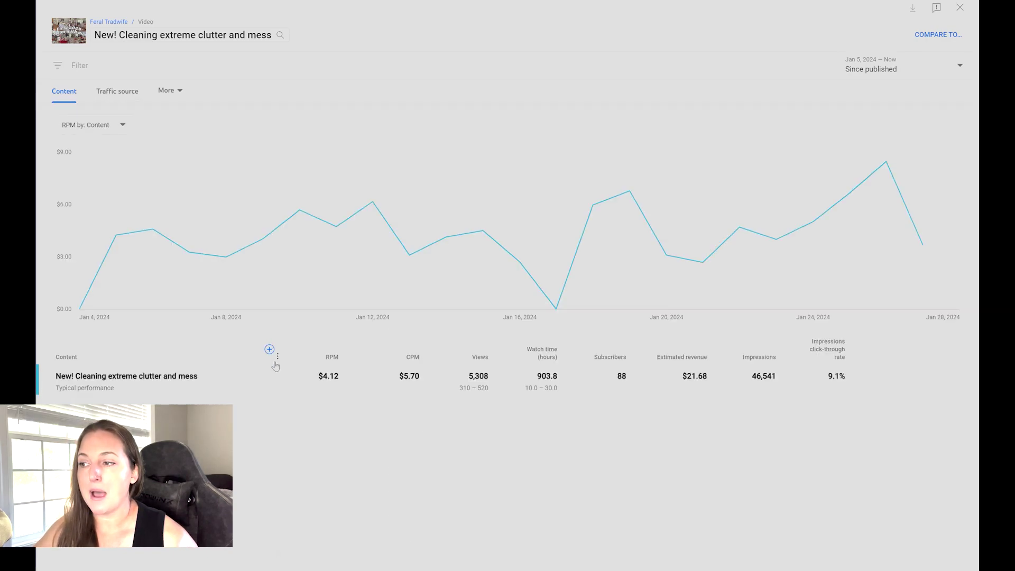
mouse_move(270, 348)
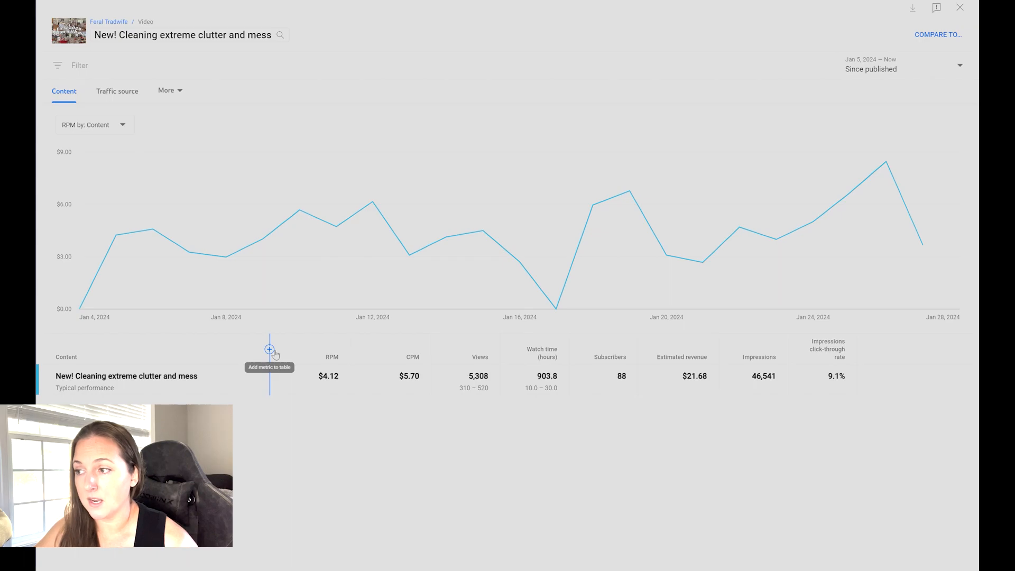
left_click(270, 350)
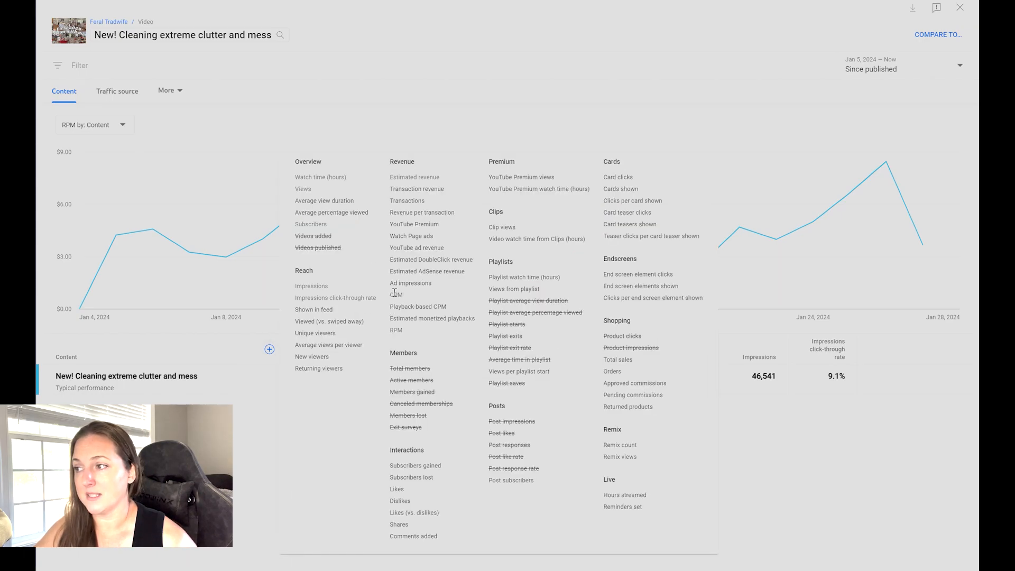
left_click(418, 306)
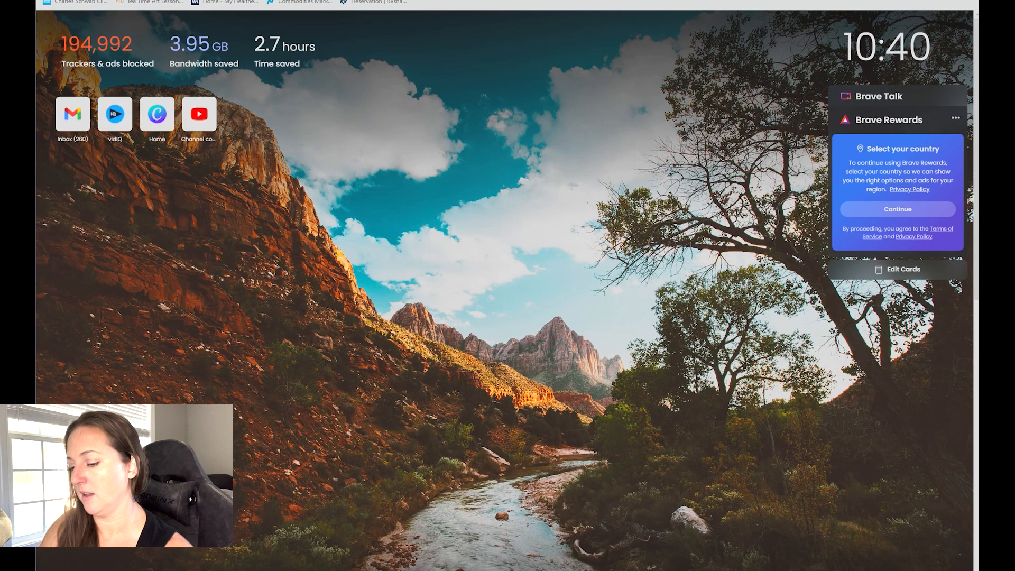
- Search 'playback based cpm' and read through the MassivePeak article explaining it
type("cpm vs")
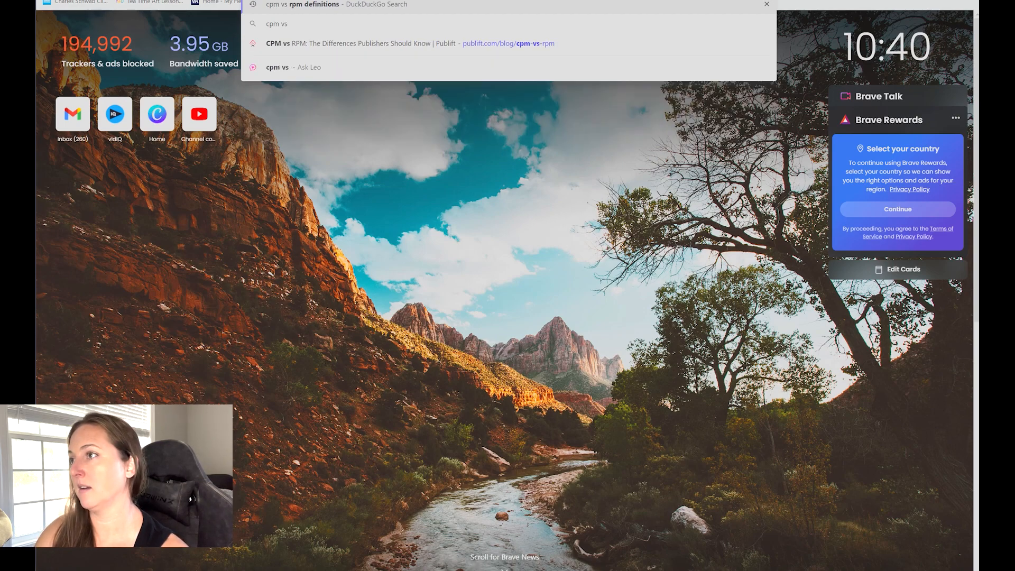
type("playback based c")
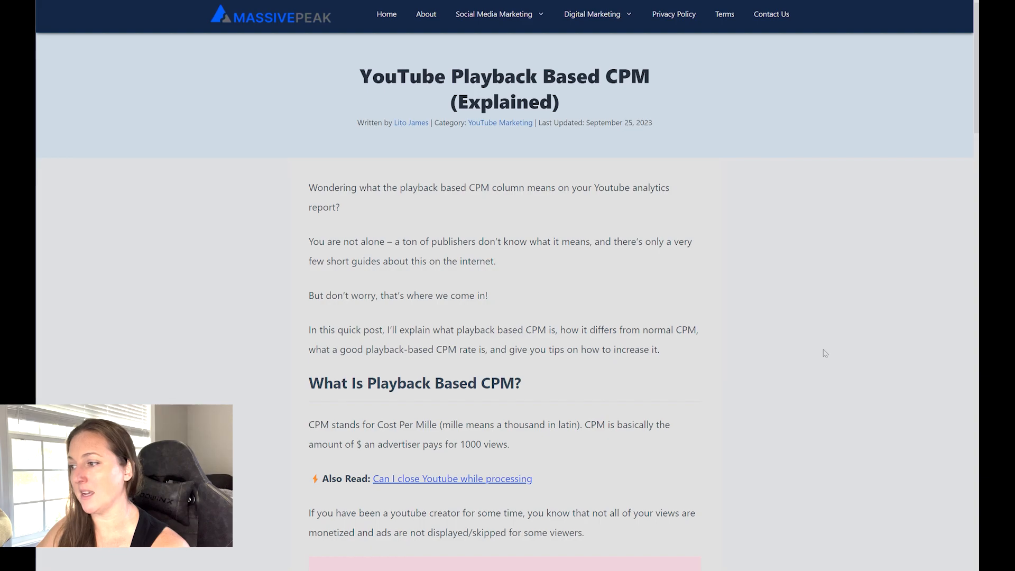
scroll("down", 3)
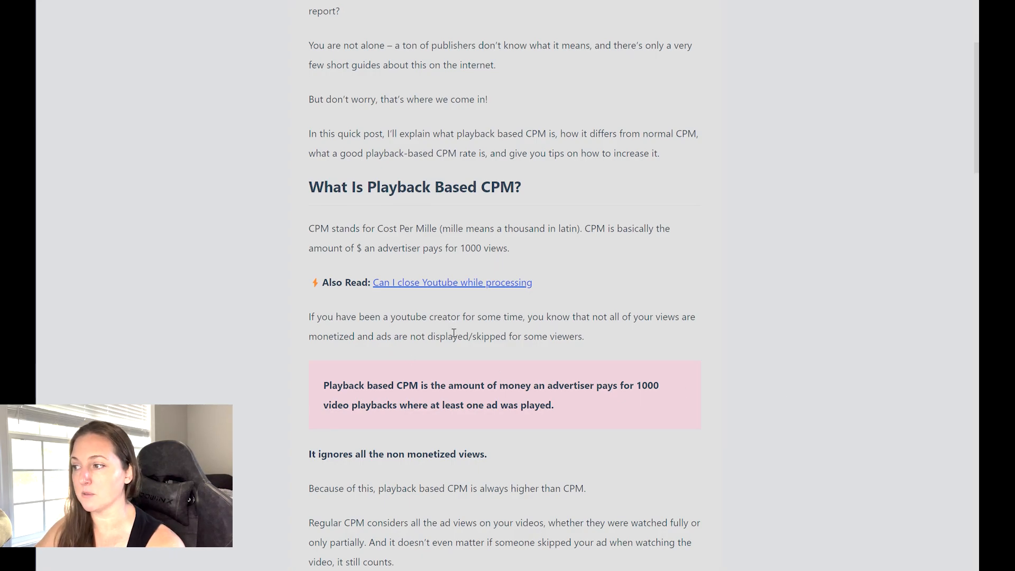
mouse_move(587, 350)
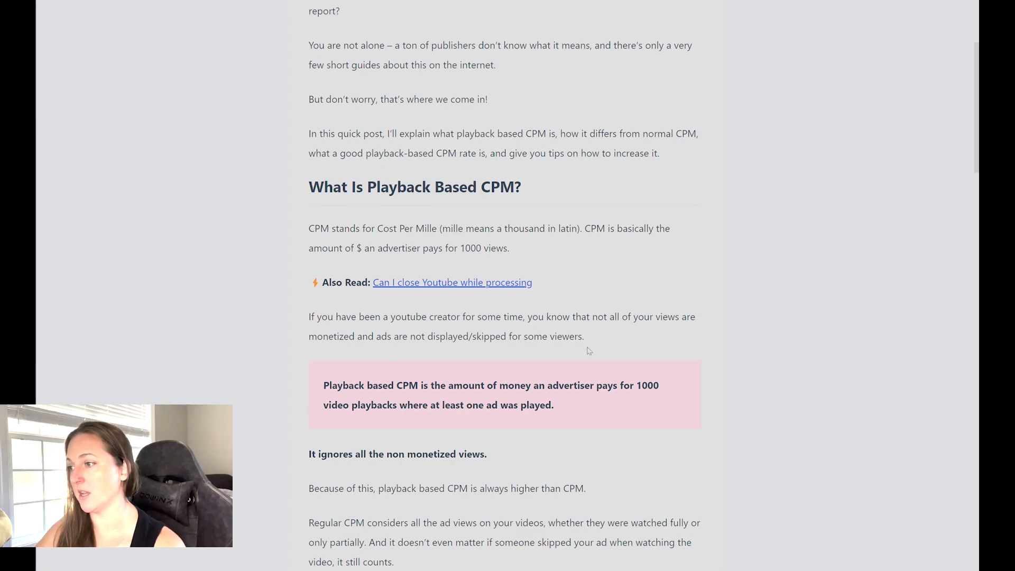
mouse_move(753, 392)
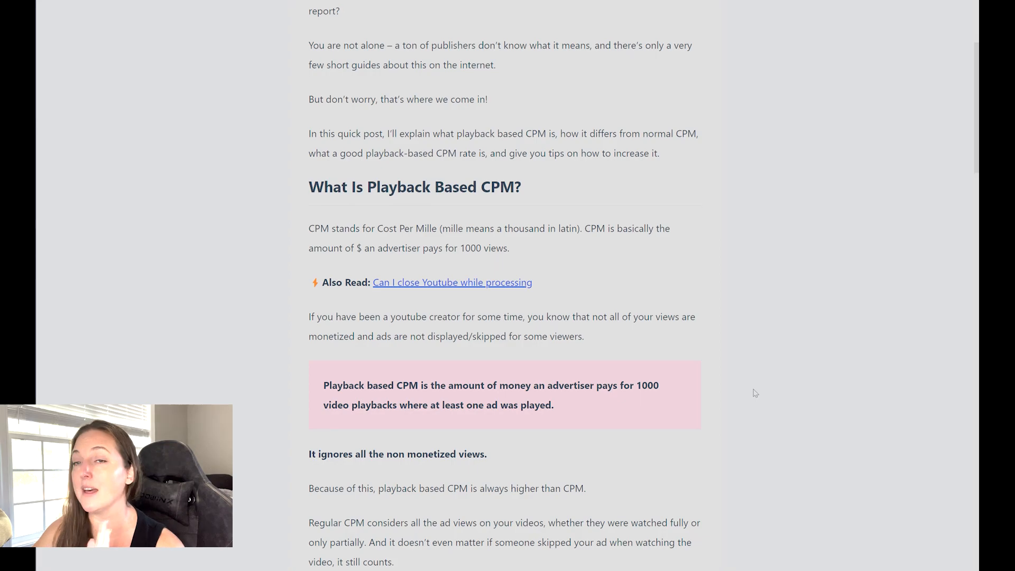
scroll("down", 3)
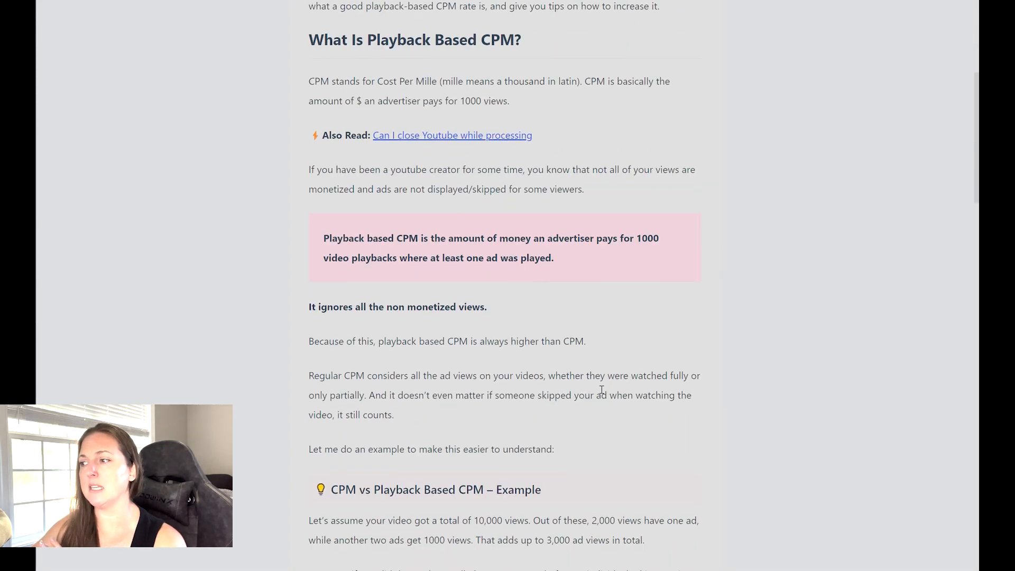
scroll("down", 3)
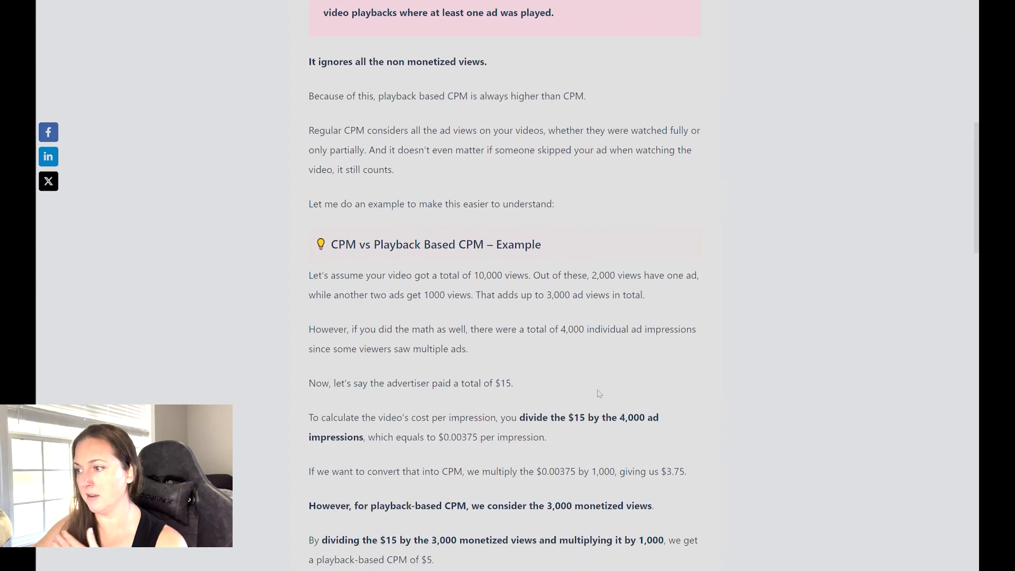
scroll("up", 3)
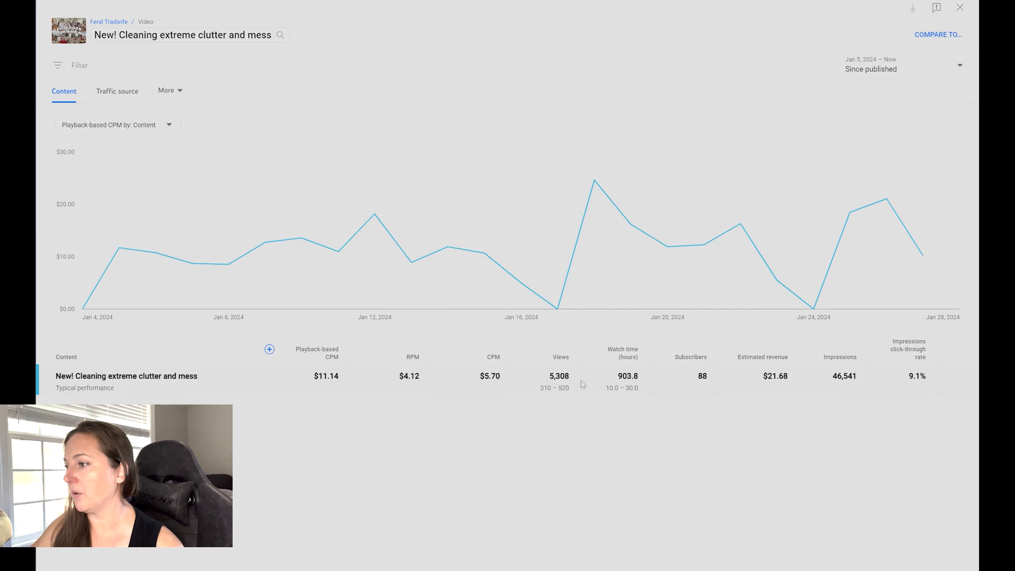
mouse_move(439, 356)
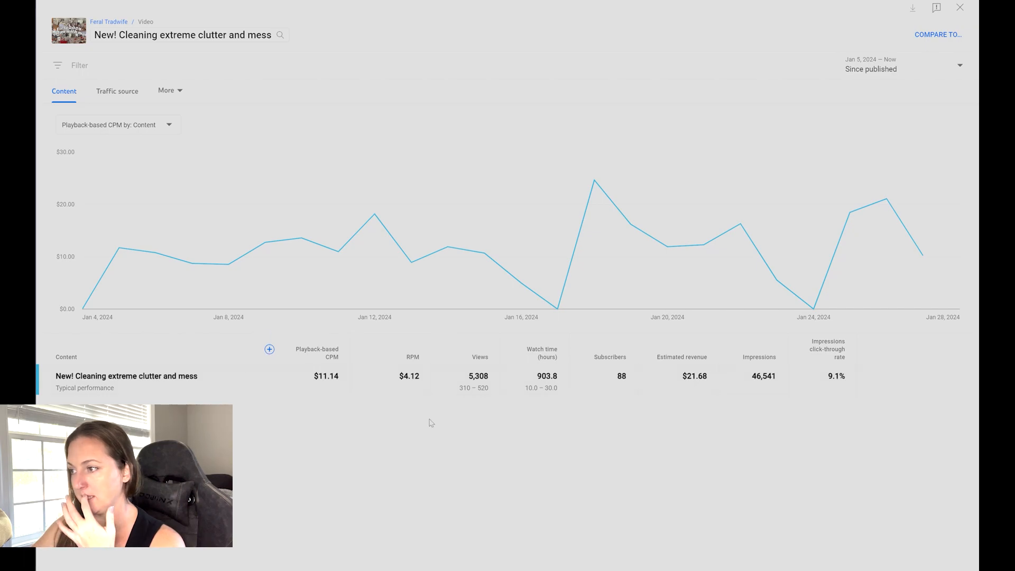
mouse_move(381, 407)
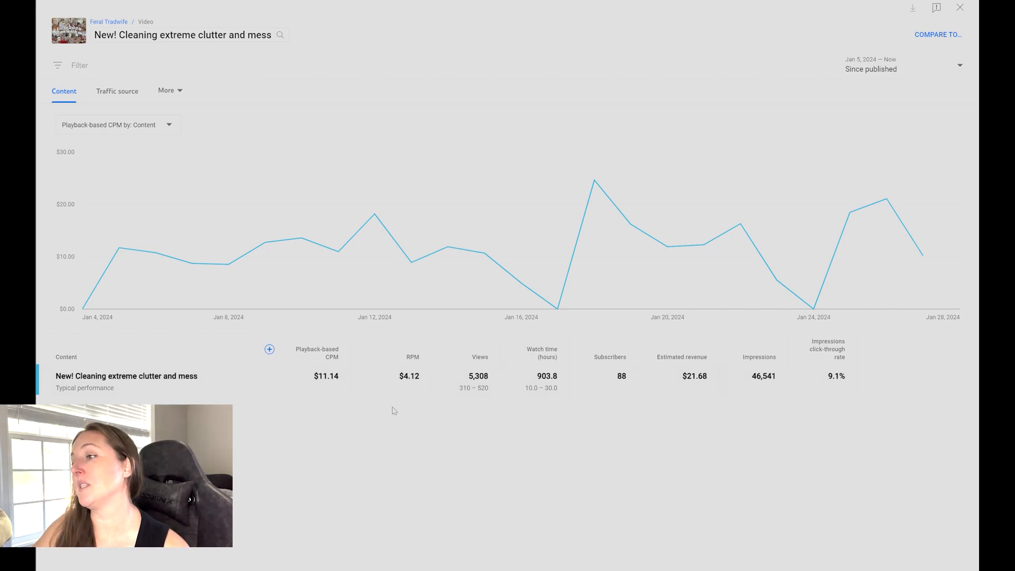
mouse_move(407, 445)
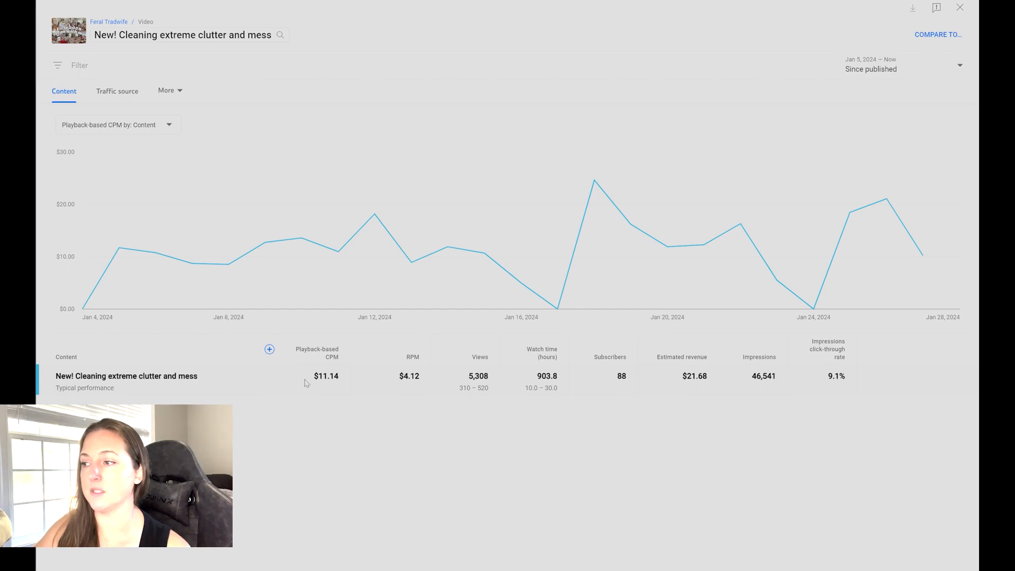
mouse_move(397, 358)
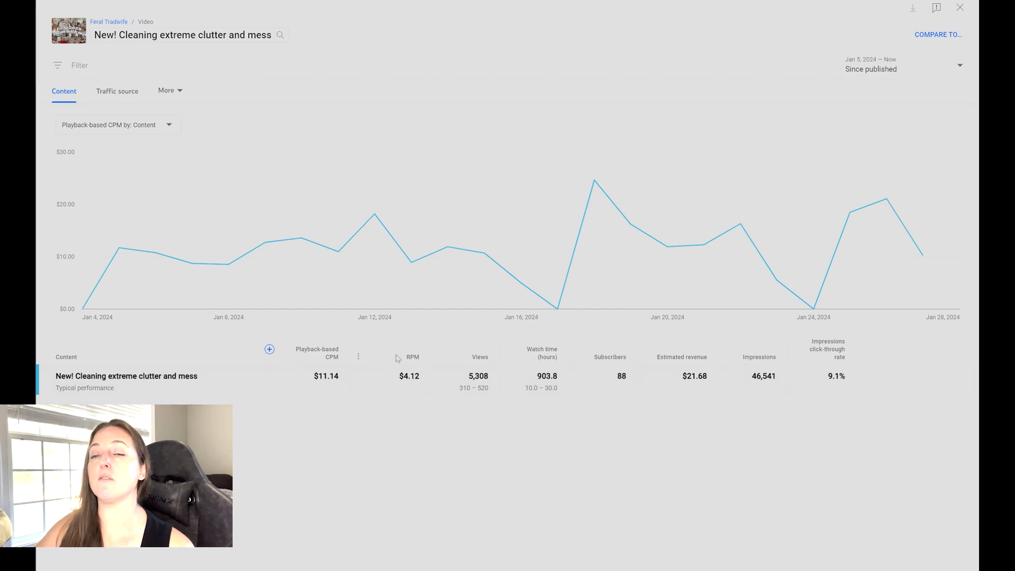
mouse_move(391, 380)
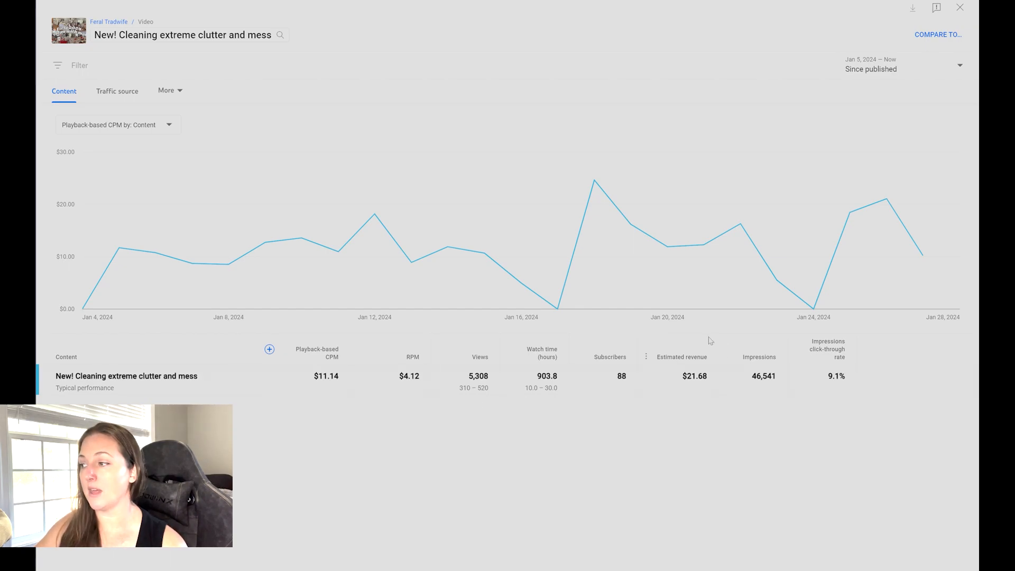
mouse_move(684, 404)
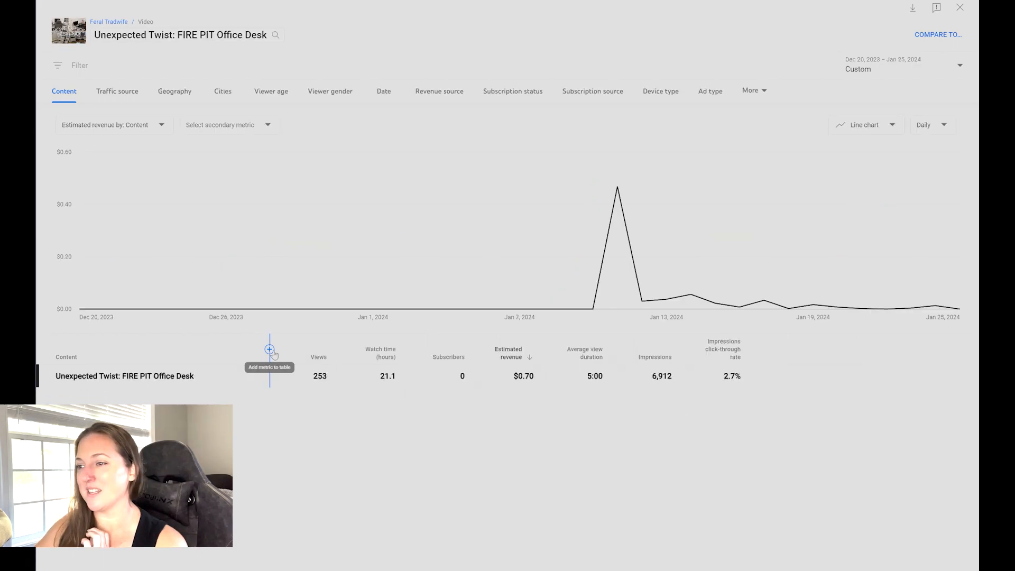
- Add RPM and playback-based CPM to the FIRE PIT video's table, then close the report
left_click(270, 348)
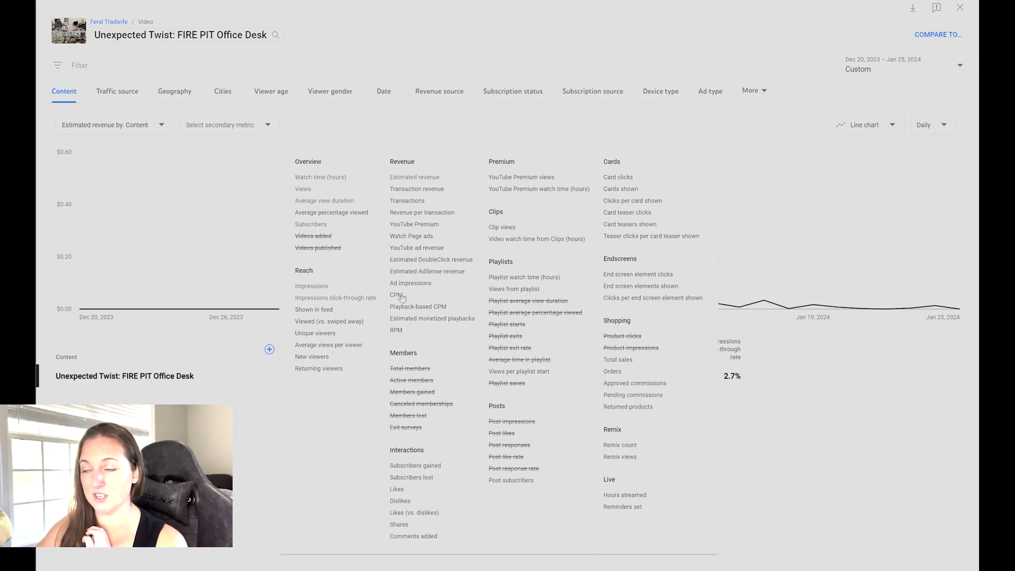
left_click(395, 330)
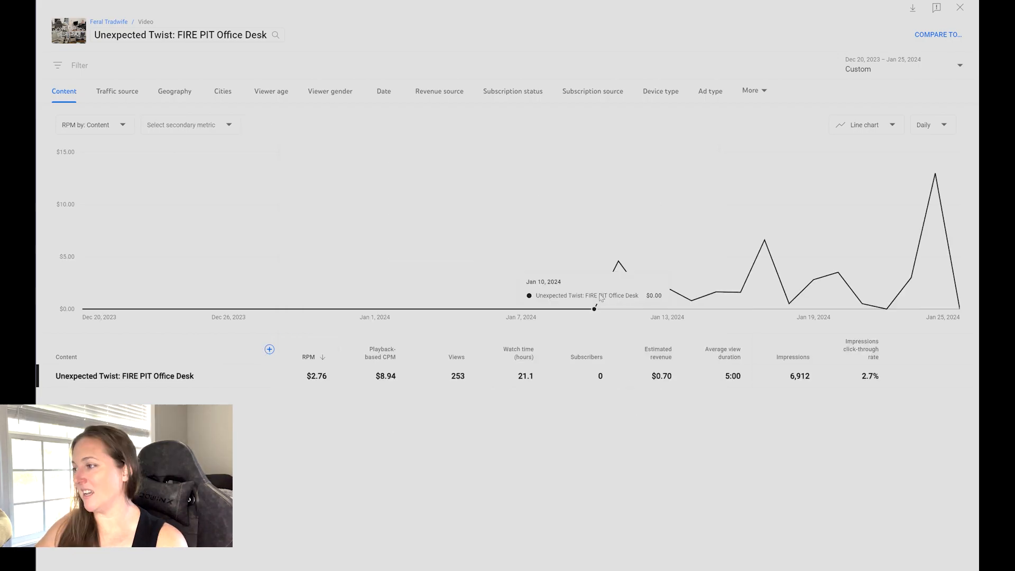
mouse_move(472, 395)
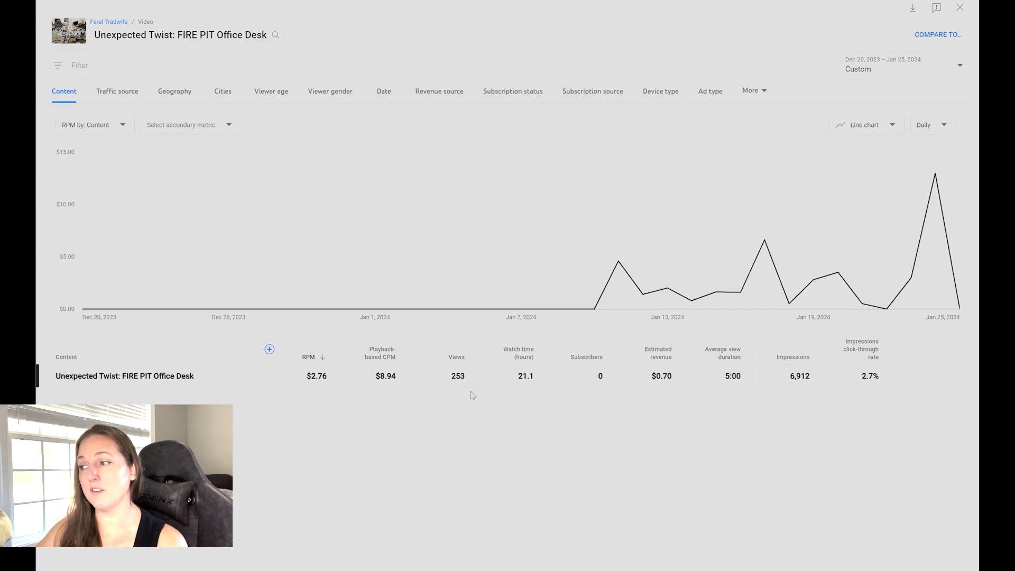
mouse_move(455, 408)
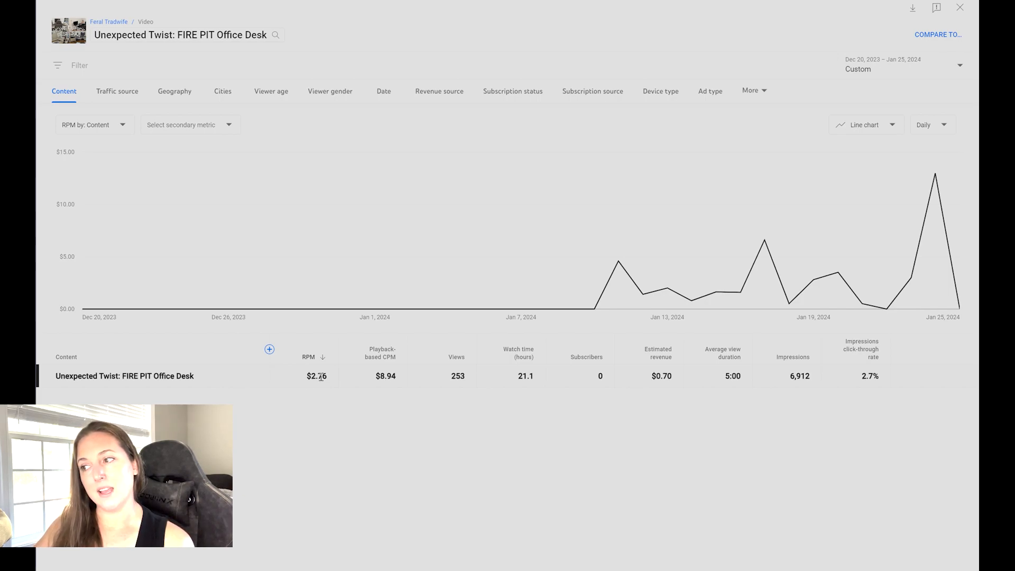
mouse_move(310, 390)
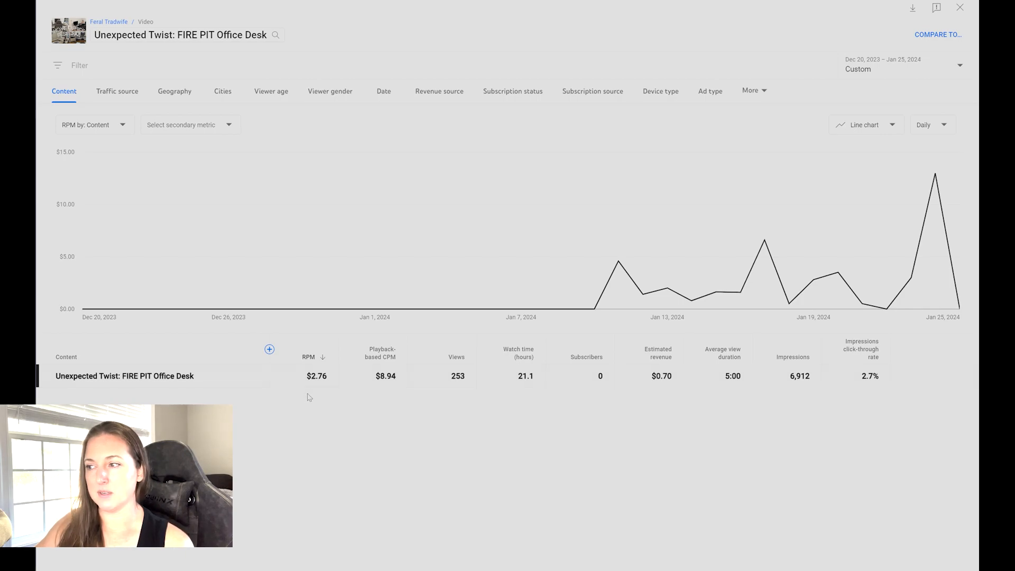
mouse_move(399, 386)
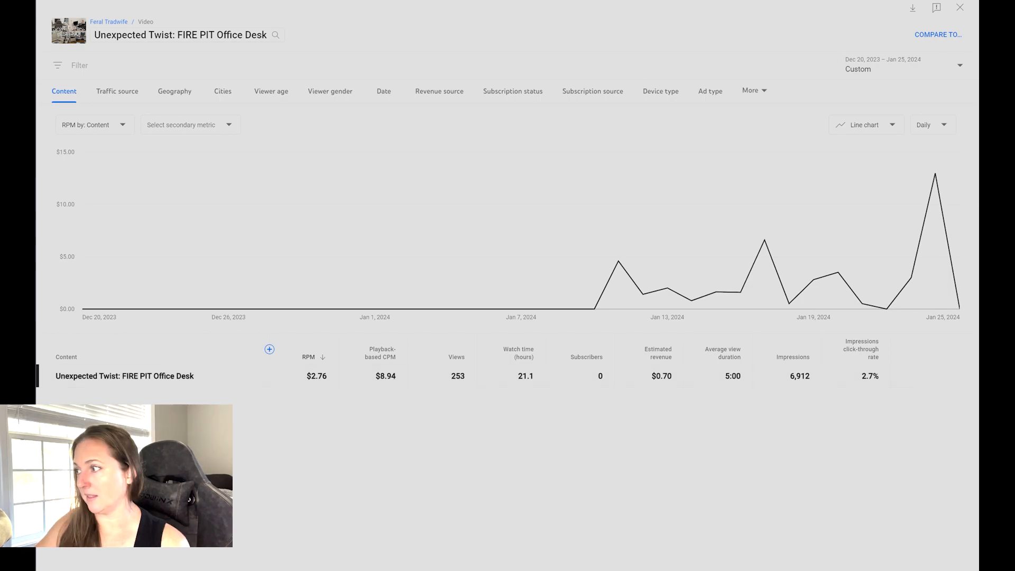
left_click(94, 125)
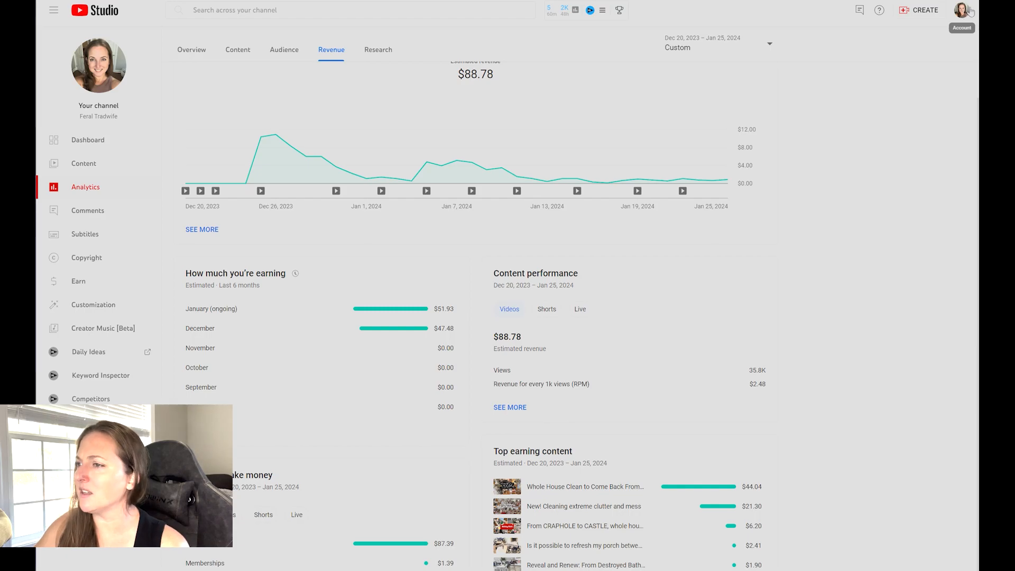
- Open the channel's advanced revenue-by-content table and scroll through every video's RPM and playback-based CPM
left_click(201, 230)
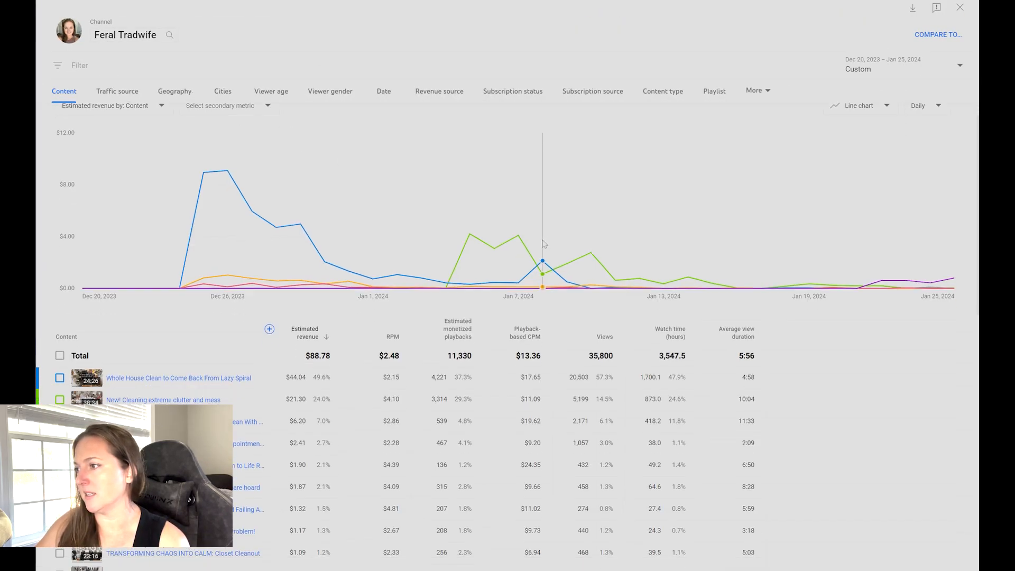
scroll("down", 3)
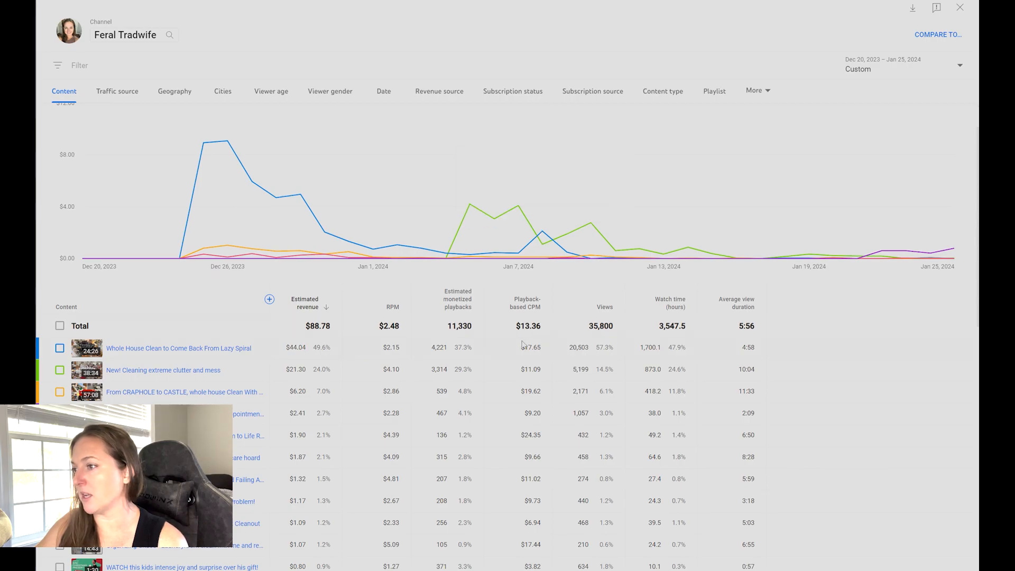
mouse_move(547, 306)
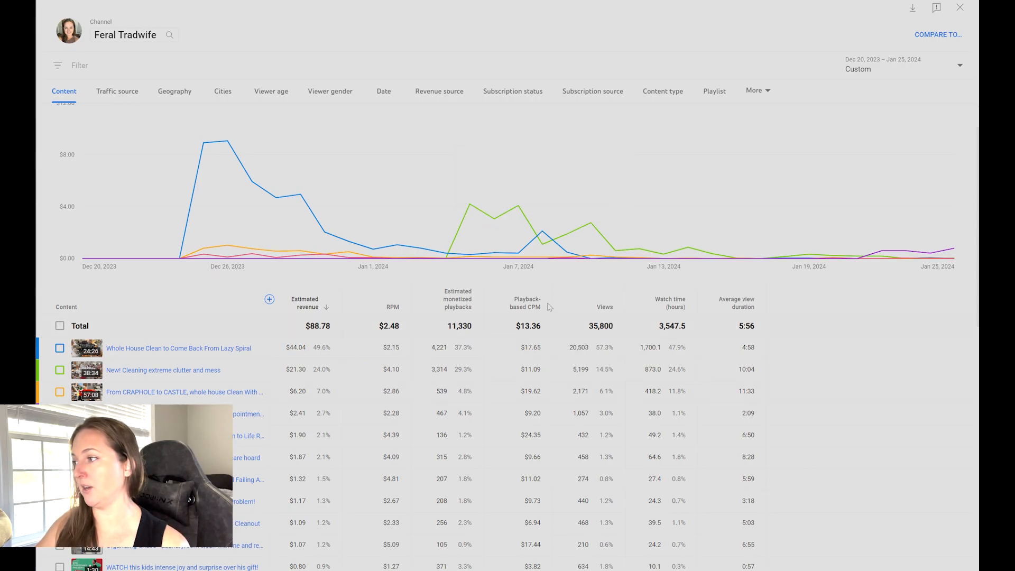
scroll("down", 3)
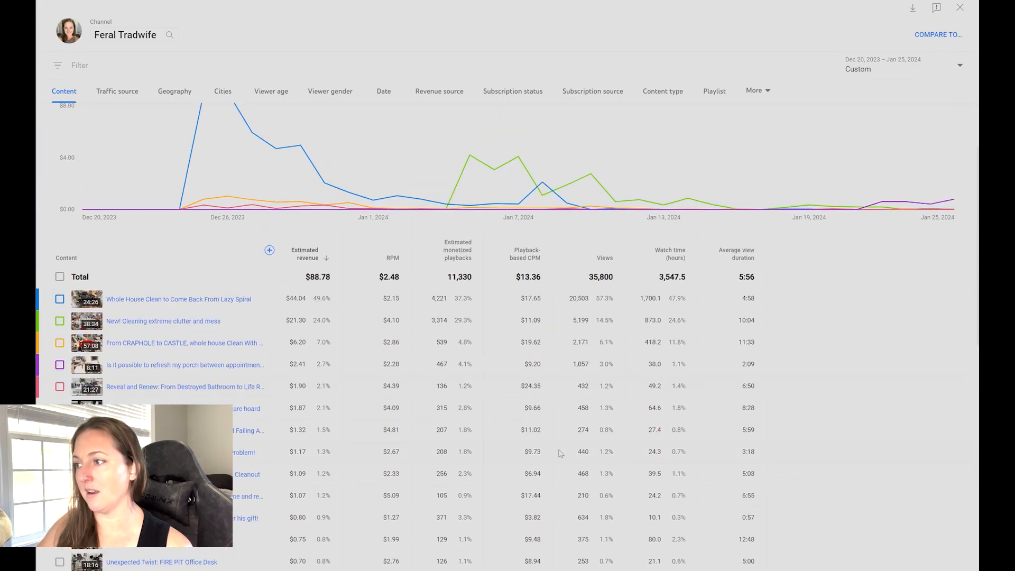
mouse_move(226, 288)
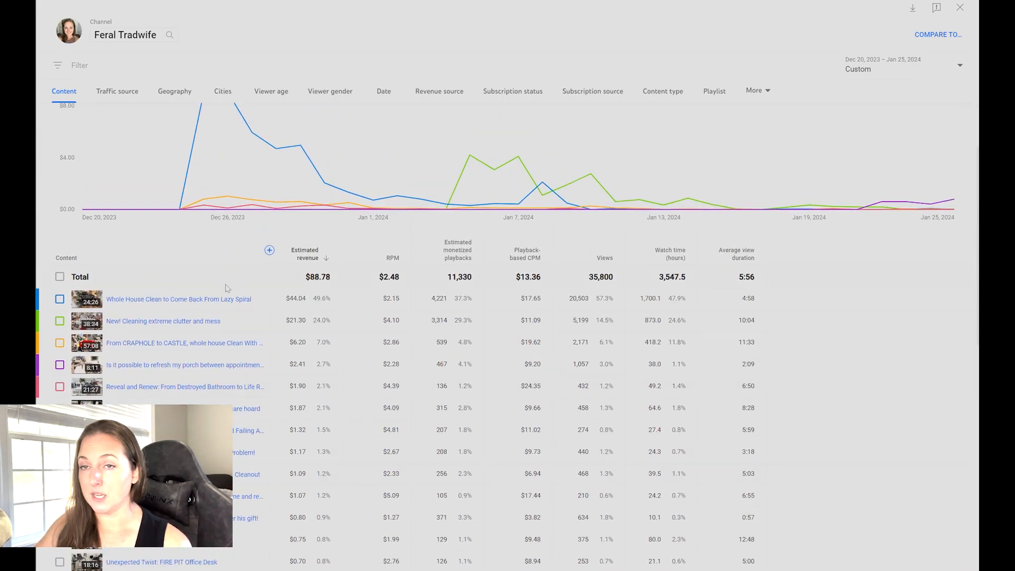
mouse_move(203, 236)
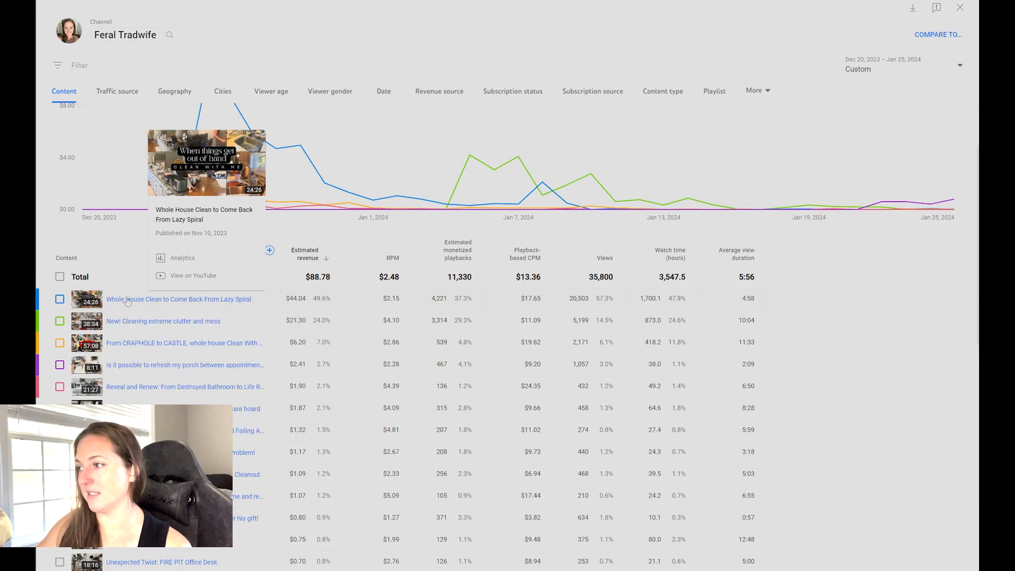
mouse_move(546, 296)
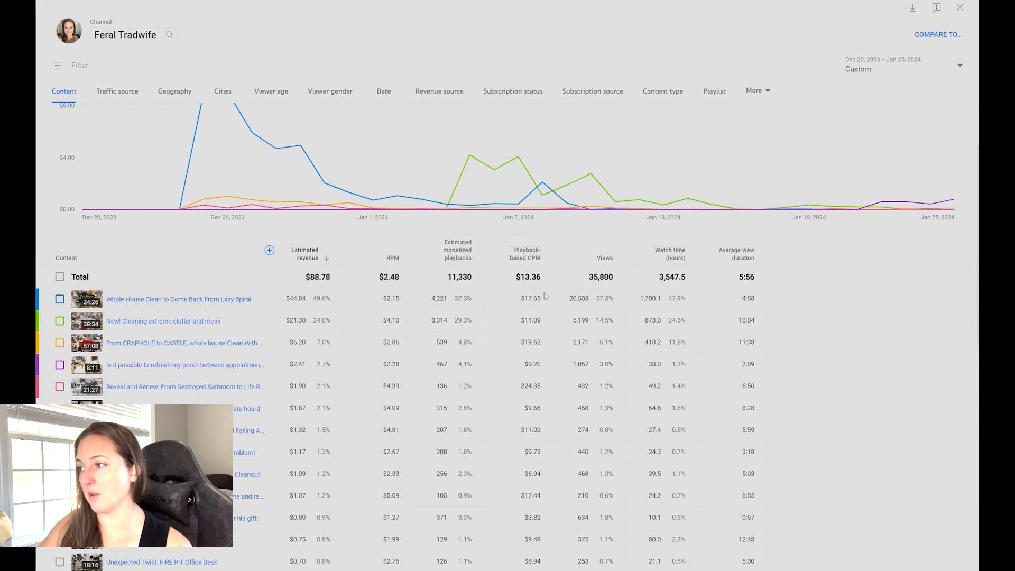
mouse_move(549, 304)
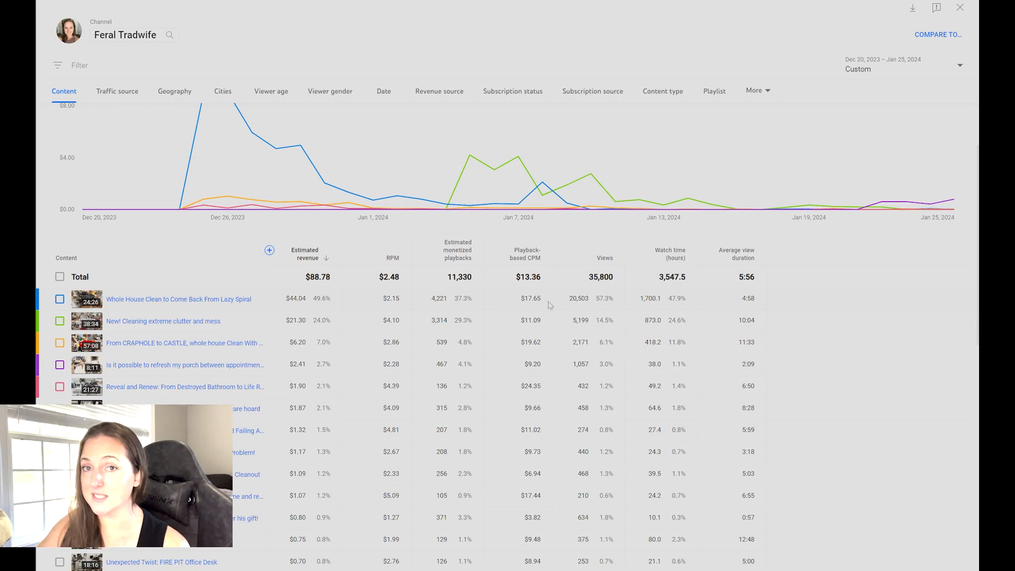
mouse_move(547, 307)
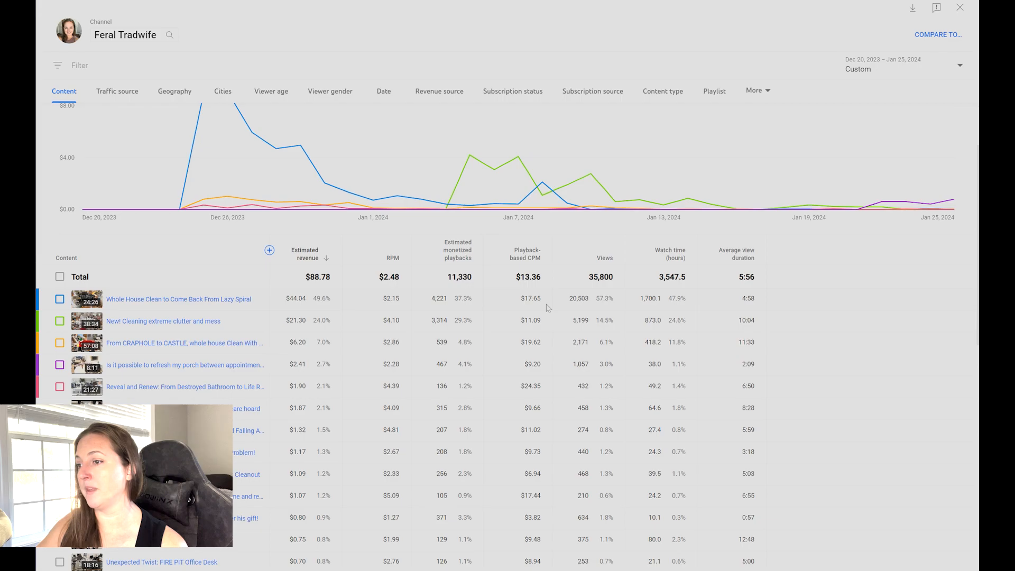
mouse_move(543, 390)
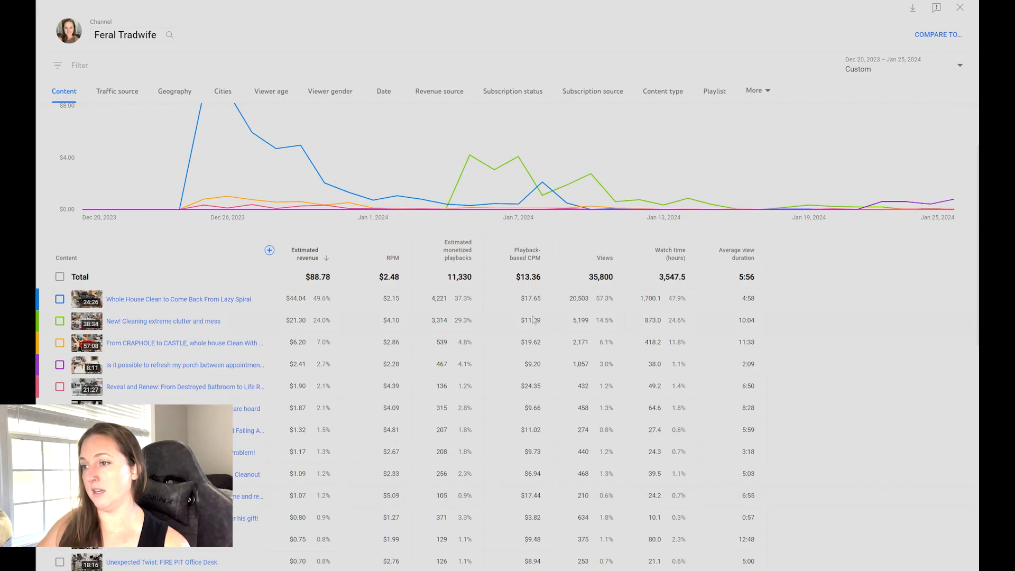
mouse_move(546, 326)
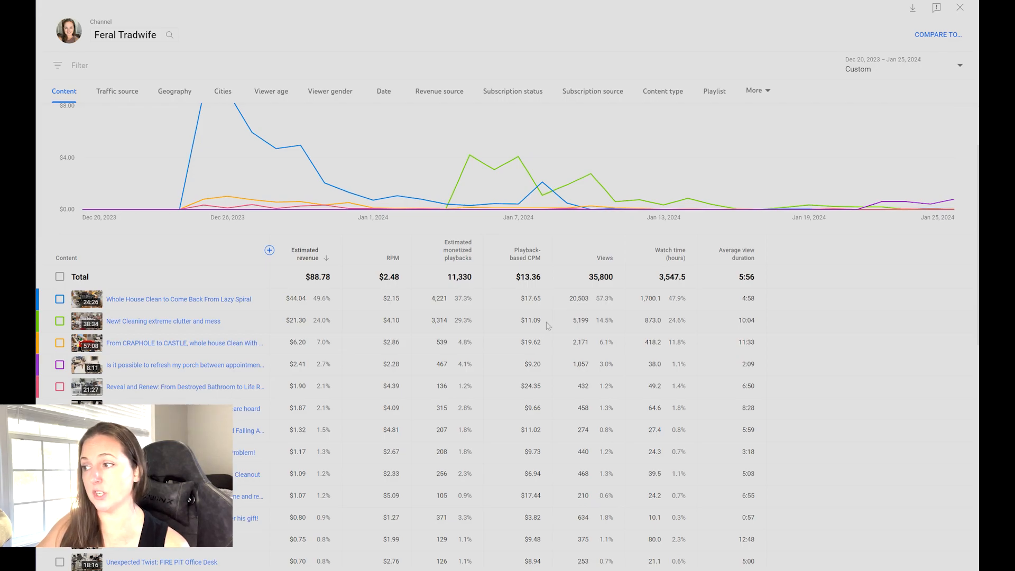
mouse_move(546, 371)
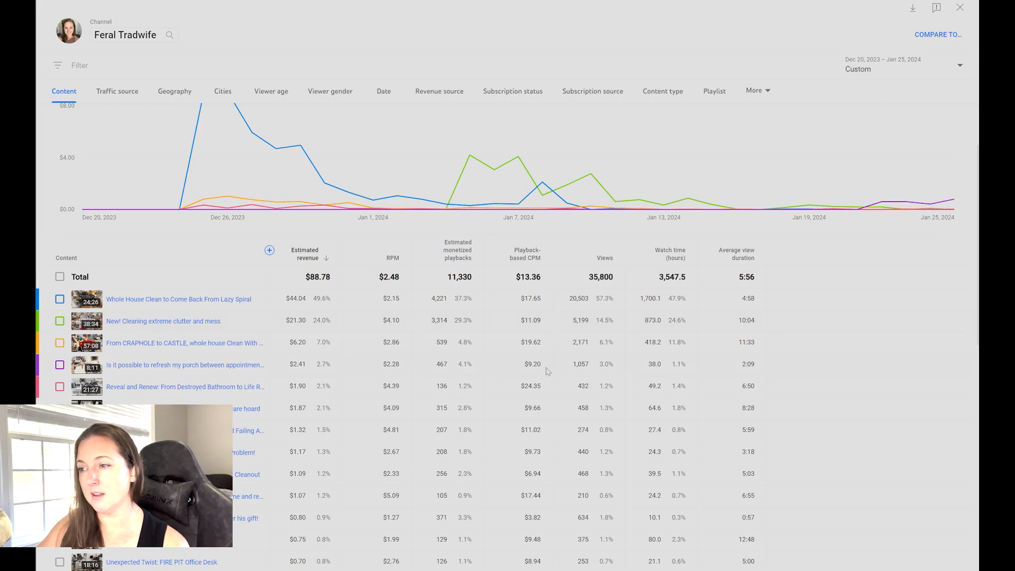
mouse_move(541, 411)
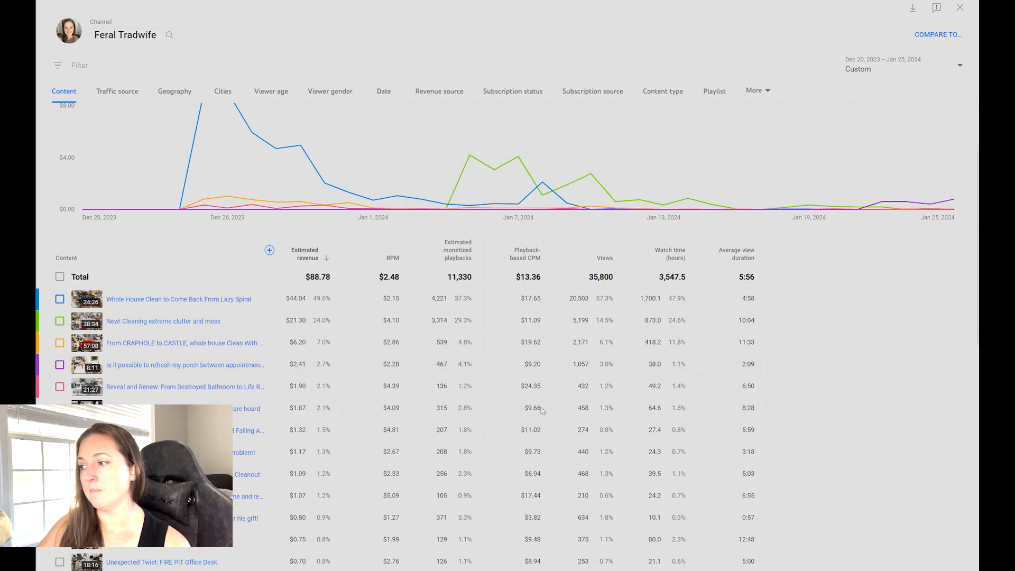
mouse_move(546, 458)
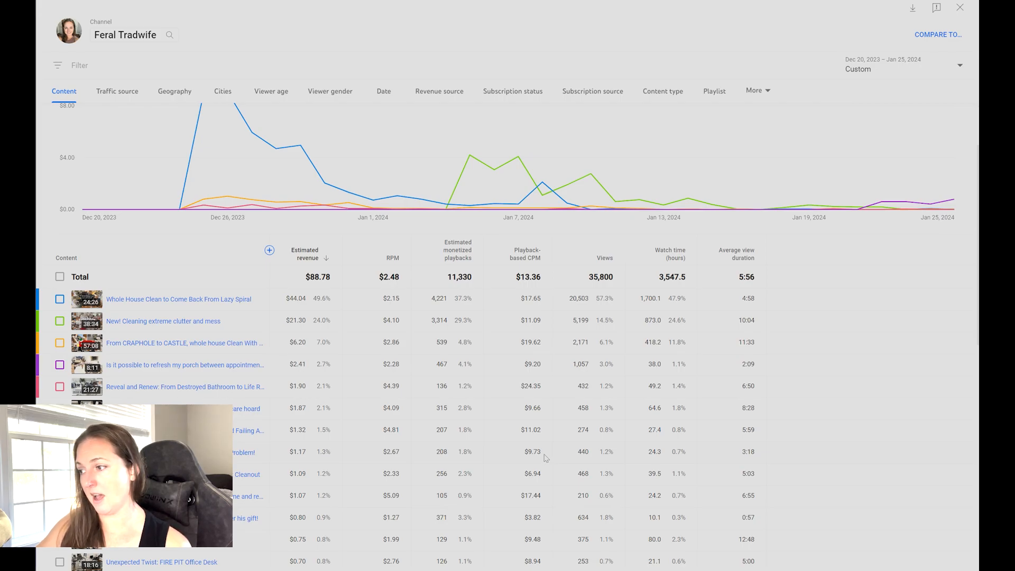
mouse_move(547, 476)
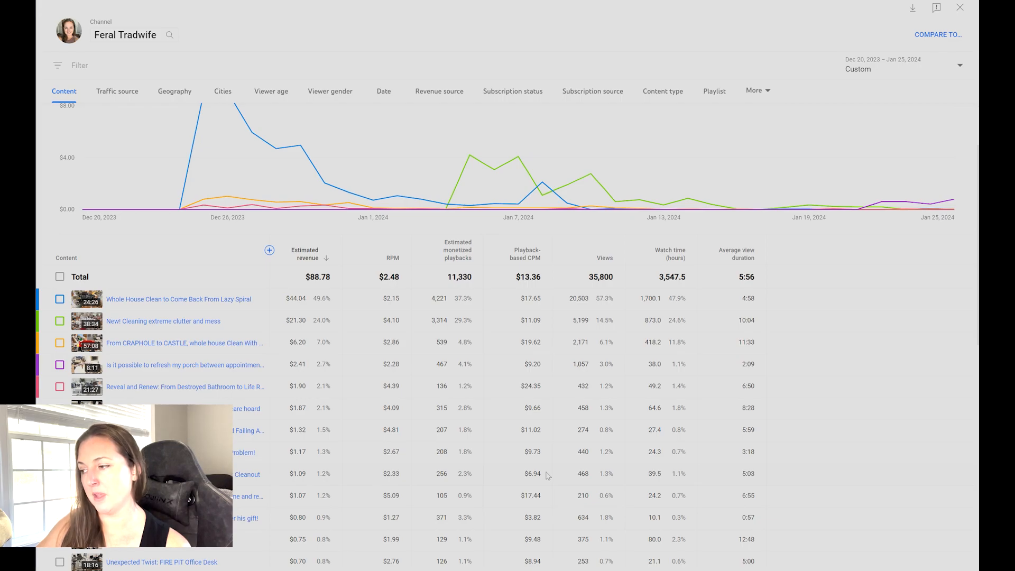
mouse_move(546, 524)
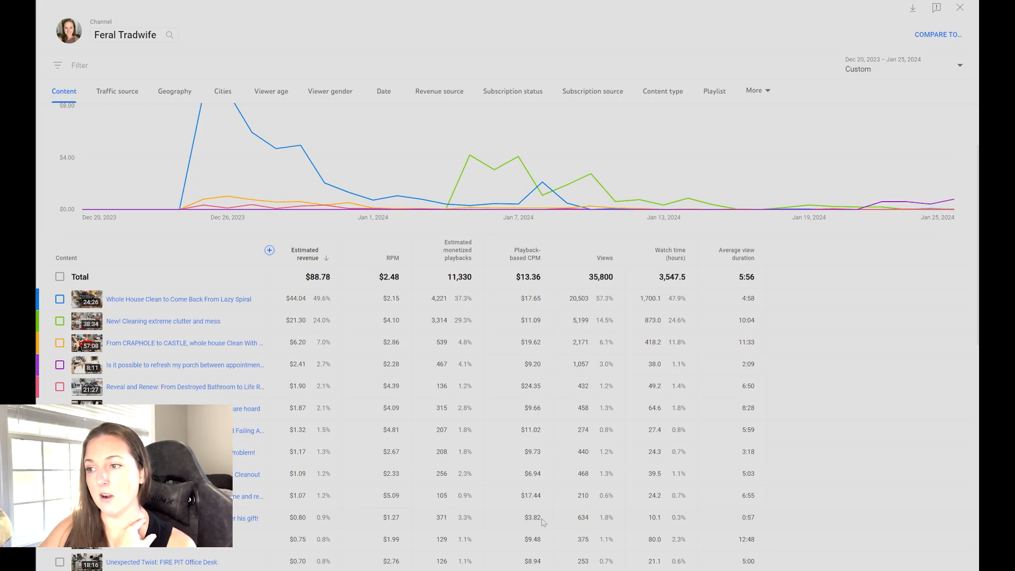
mouse_move(117, 400)
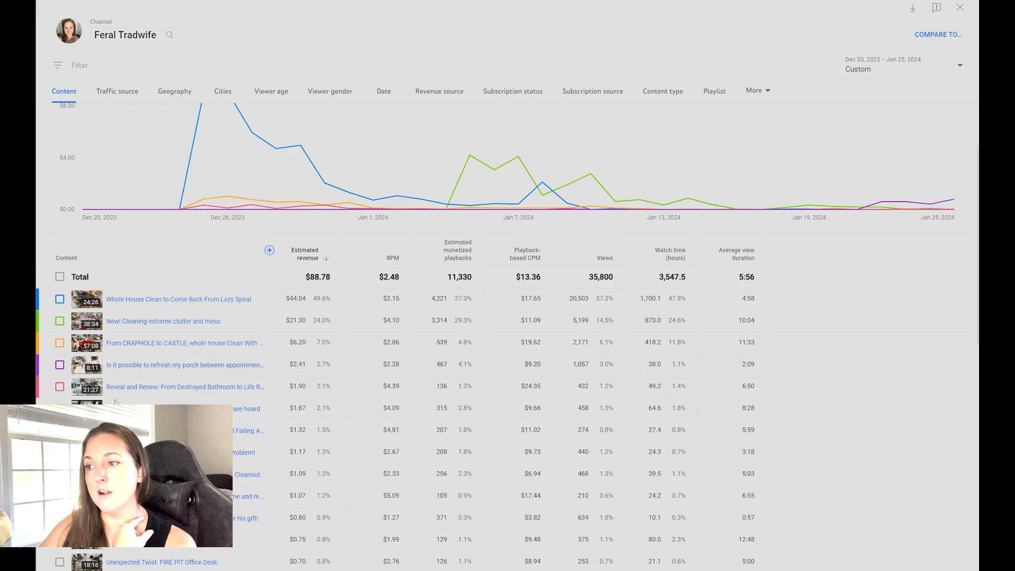